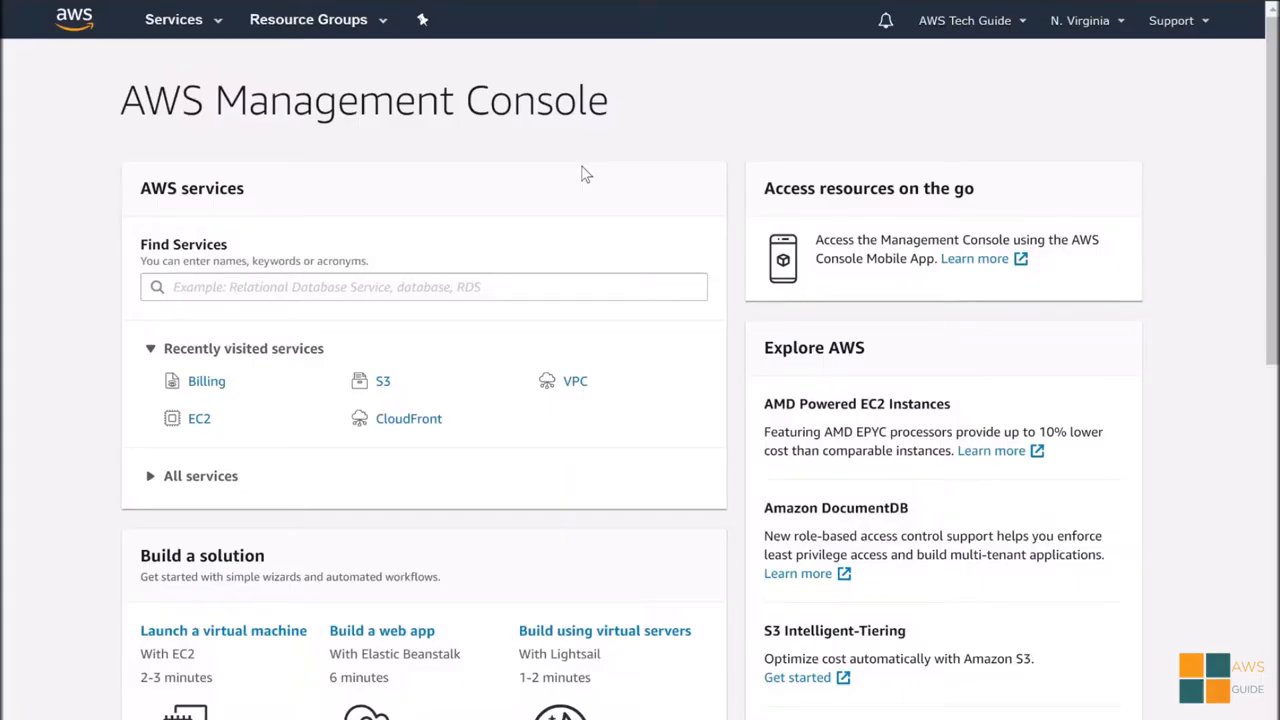
mouse_move(370, 140)
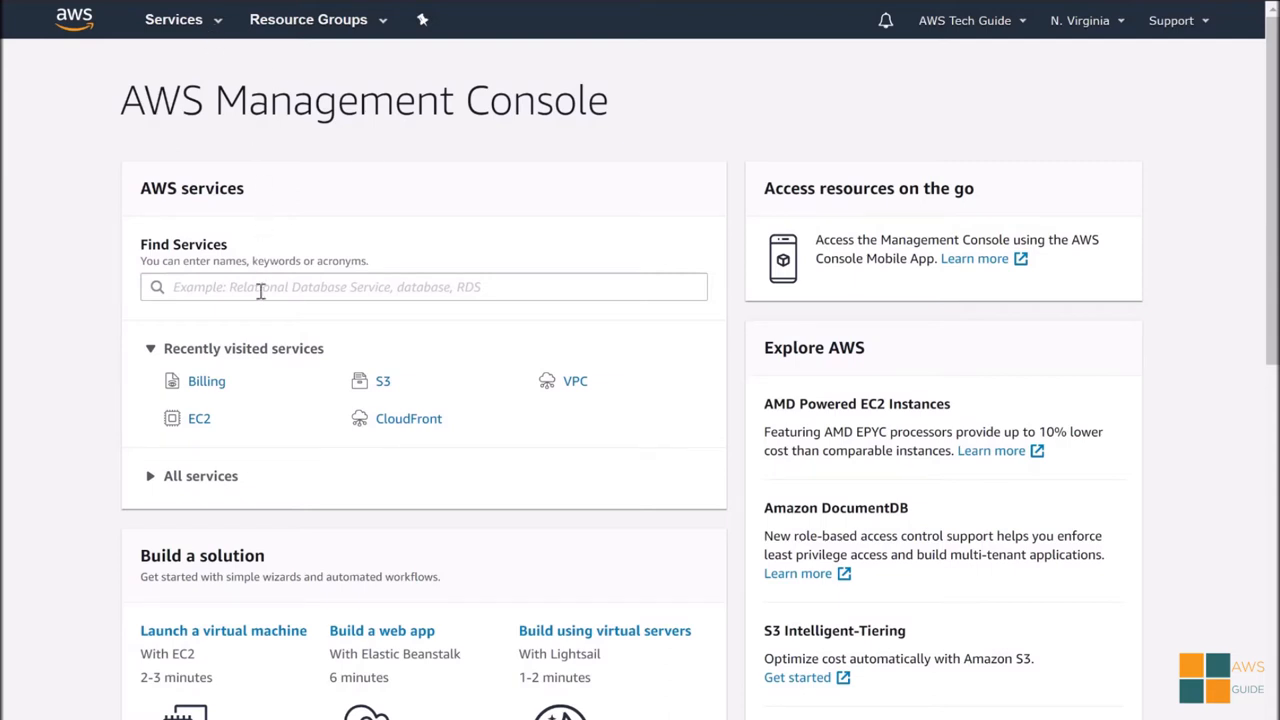
Step: Find the EC2 service and show its Running instances list
click(420, 288)
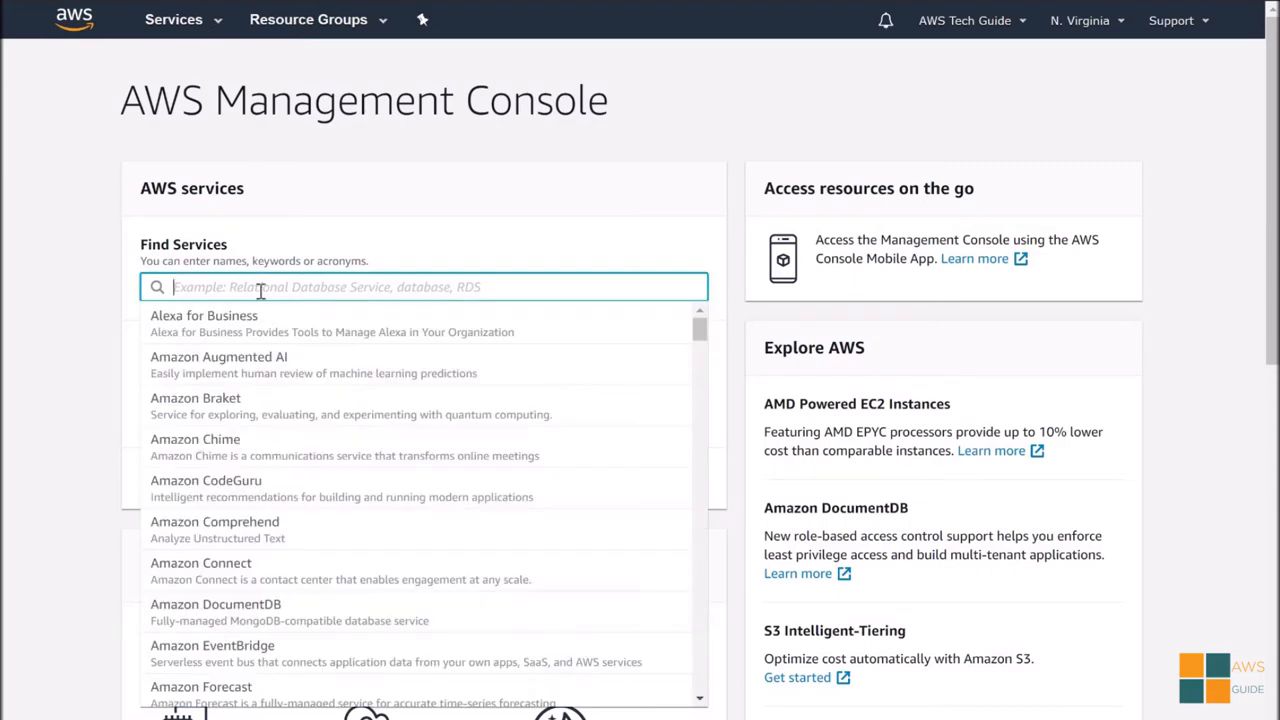
text(EC2)
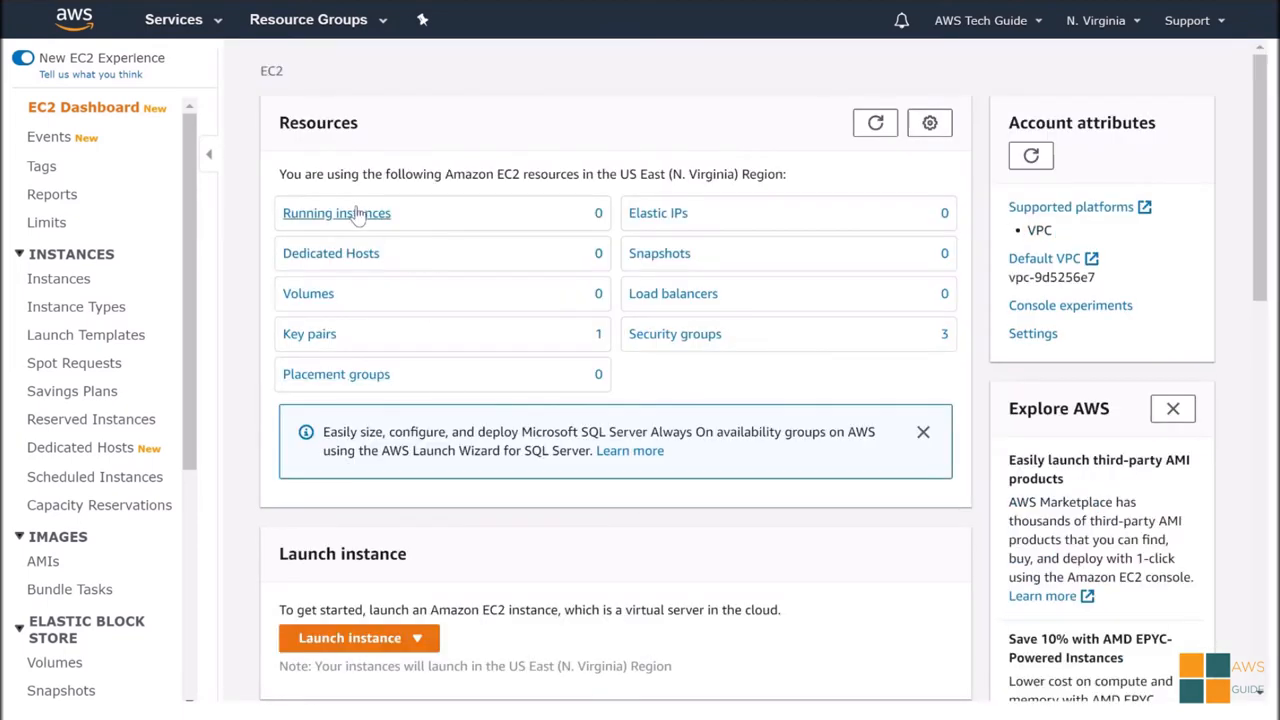
click(336, 212)
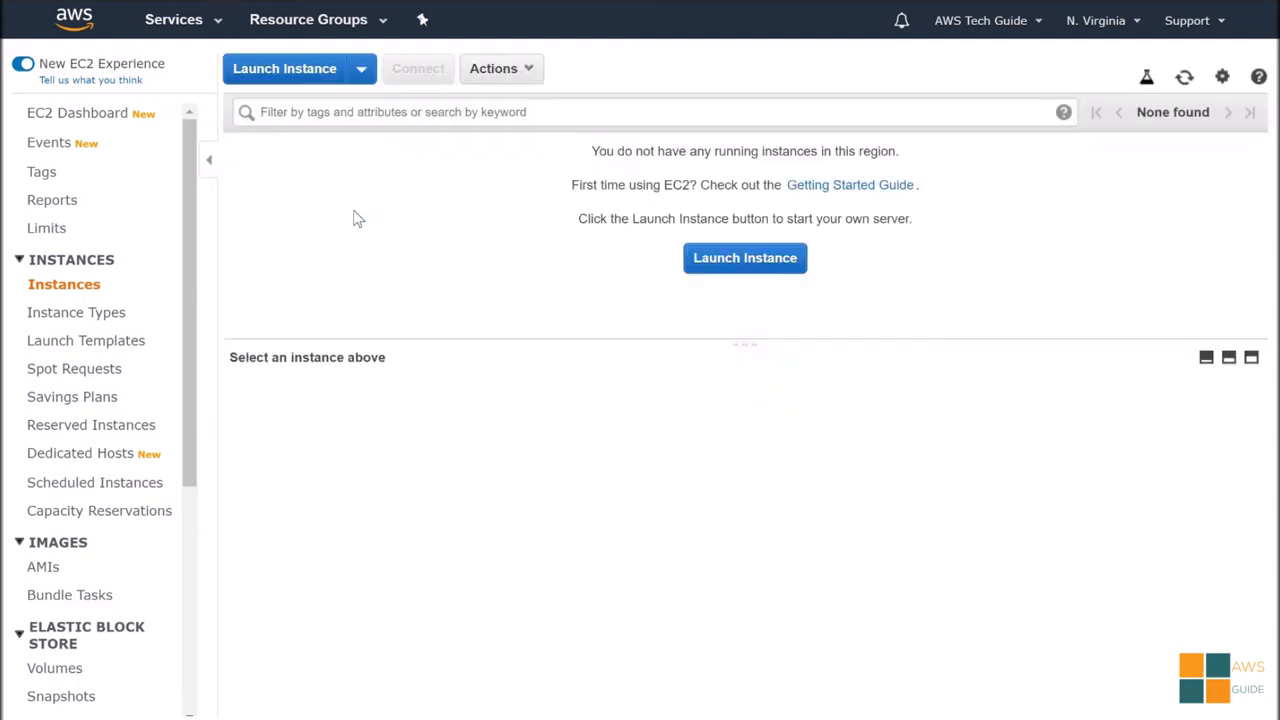
mouse_move(290, 76)
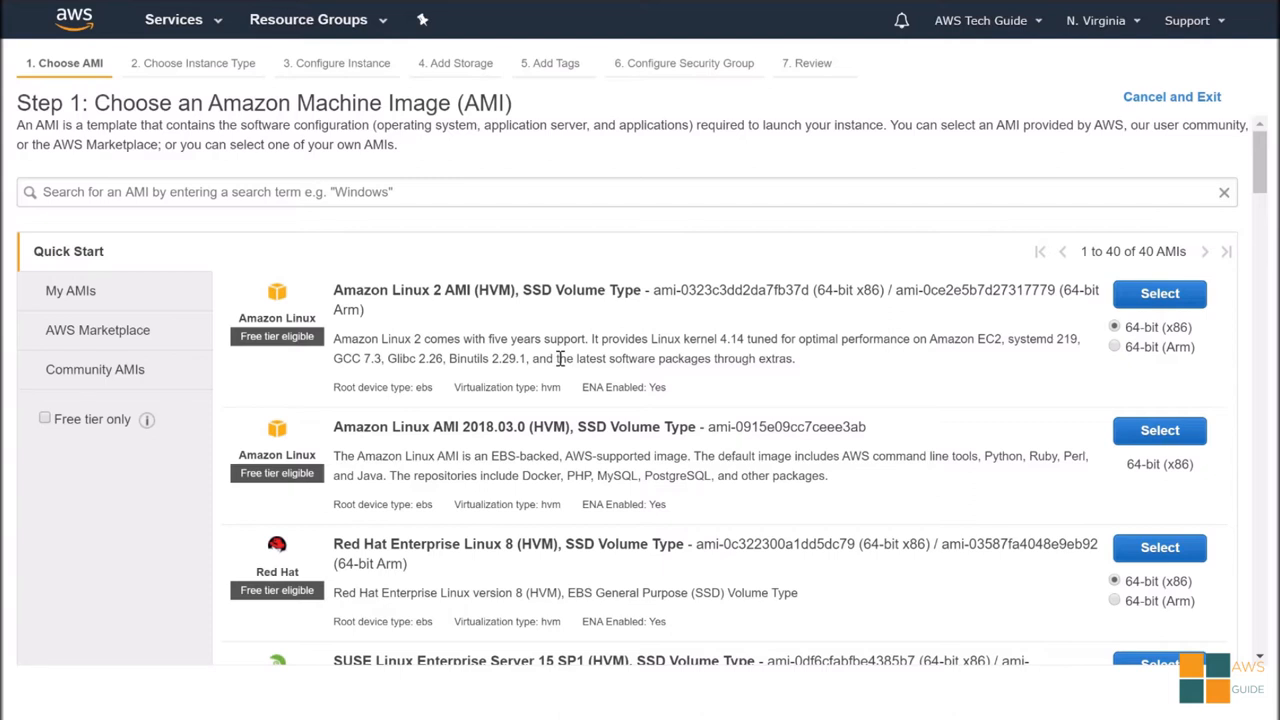
mouse_move(742, 396)
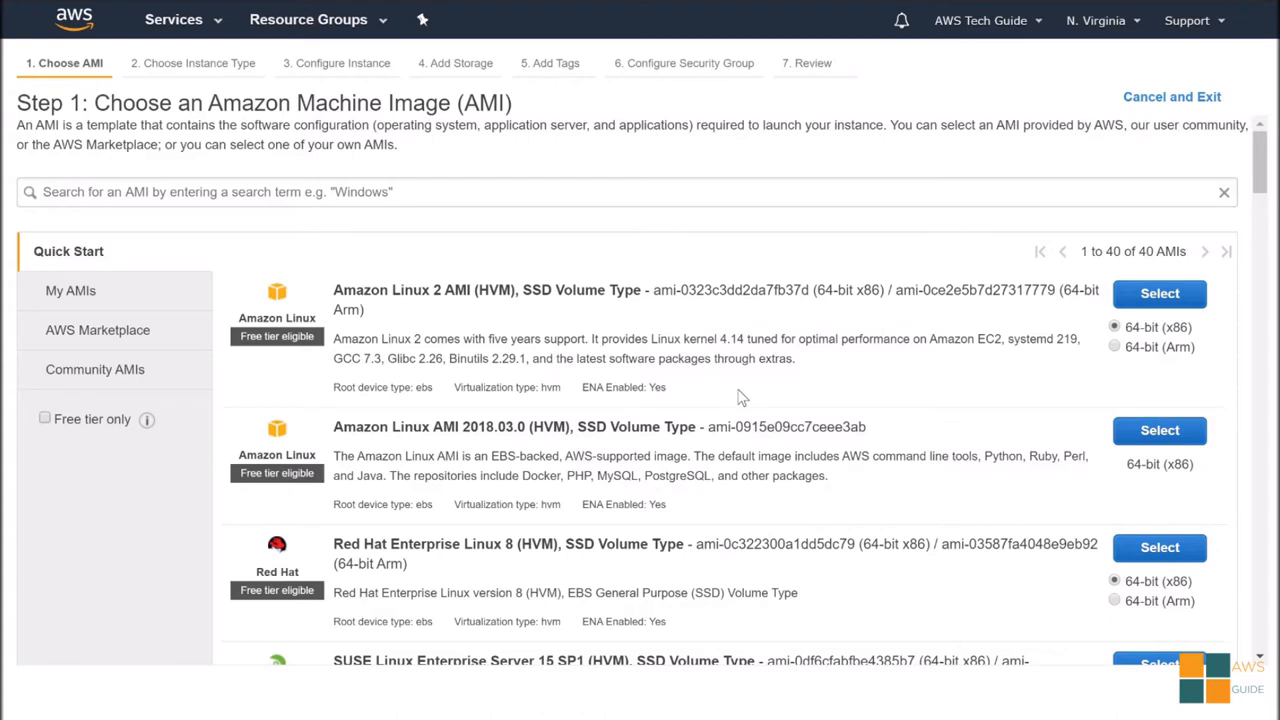
mouse_move(994, 416)
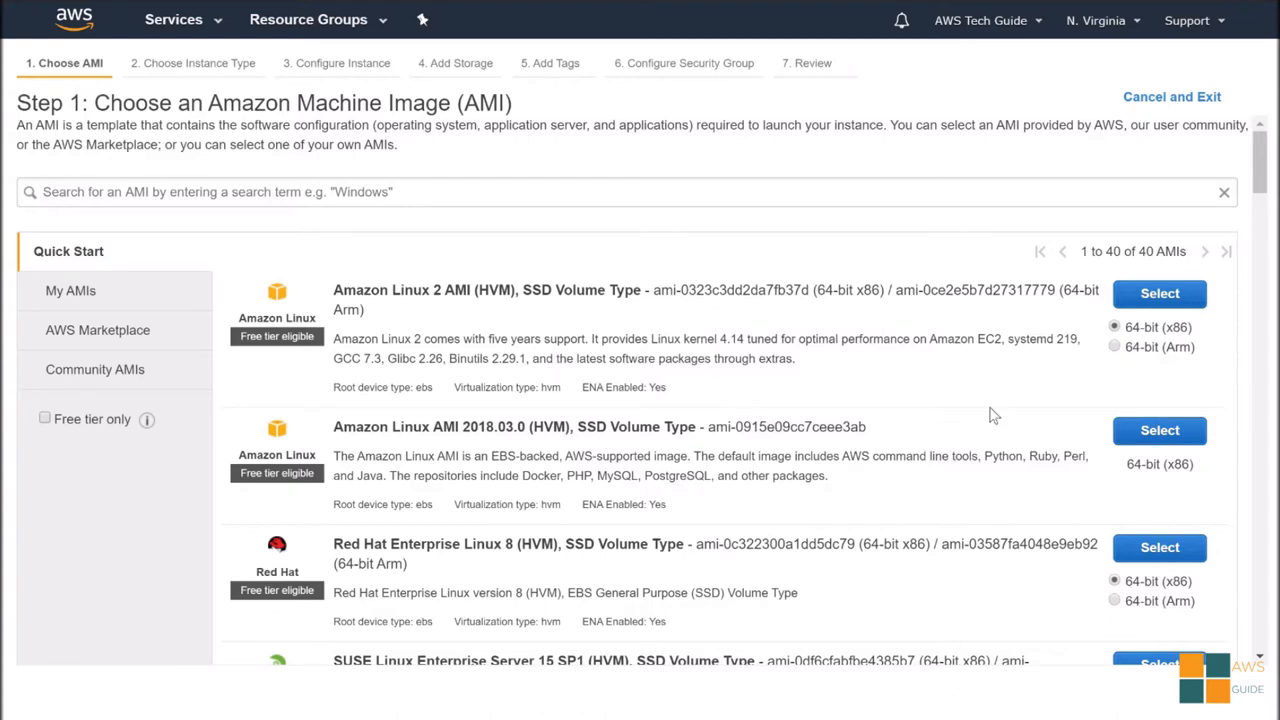
mouse_move(1160, 430)
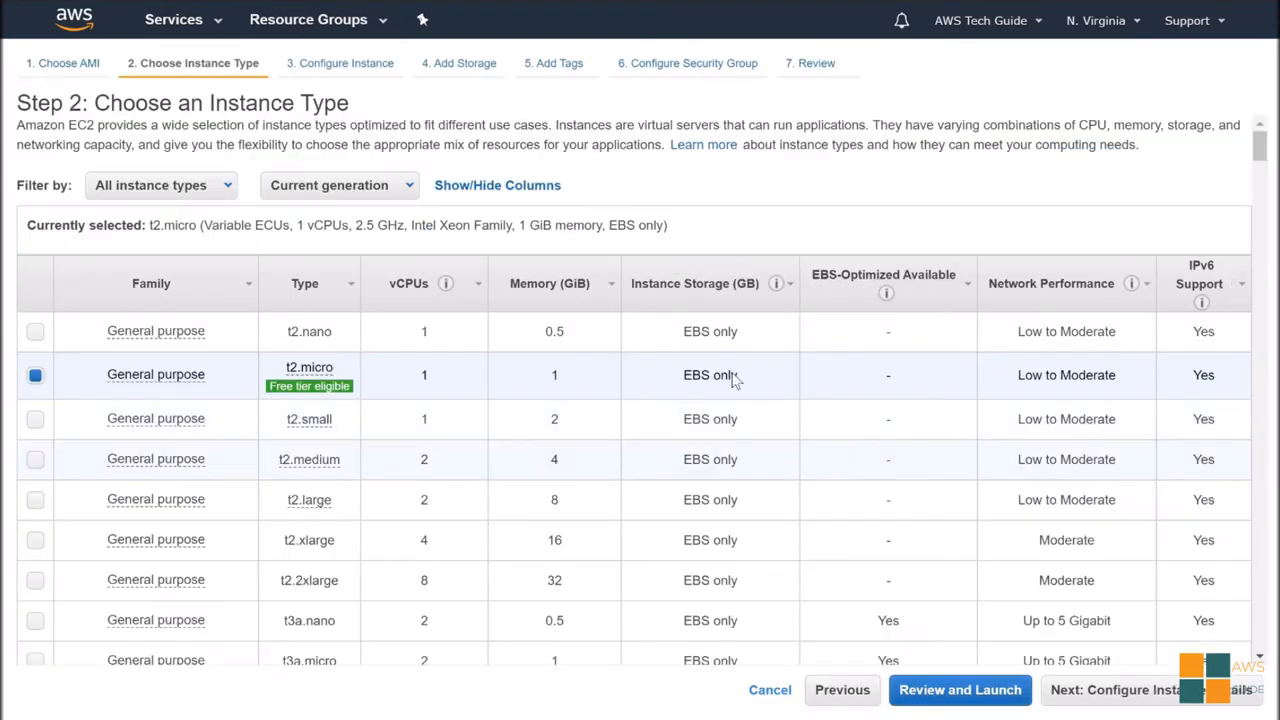
mouse_move(980, 680)
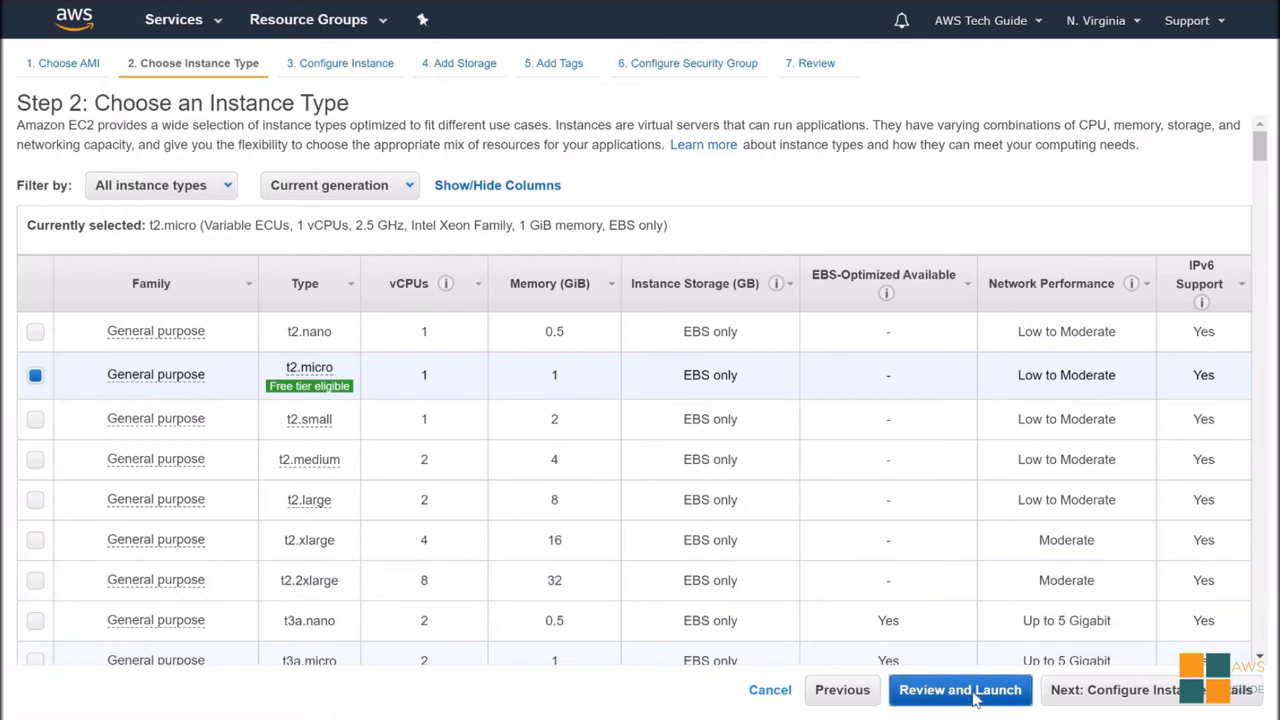
Step: Review and launch the t2.micro Amazon Linux AMI instance, acknowledging the existing key pair
click(960, 690)
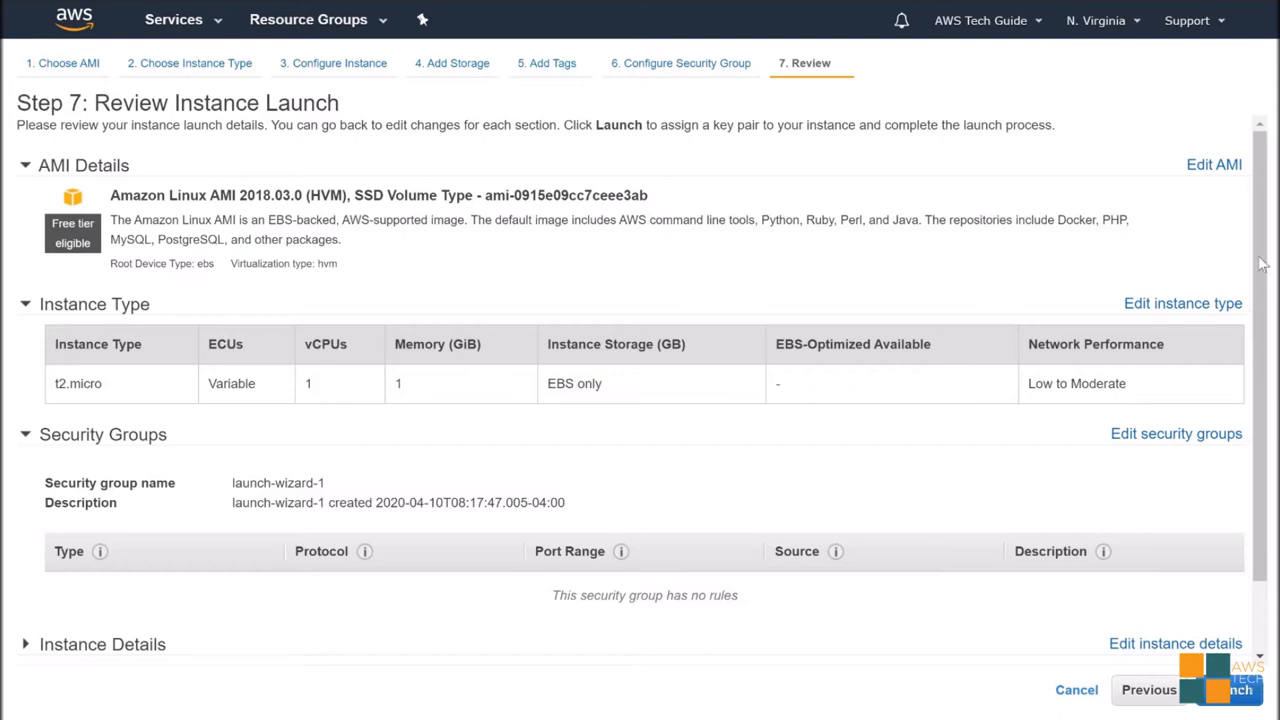
scroll(down, 3)
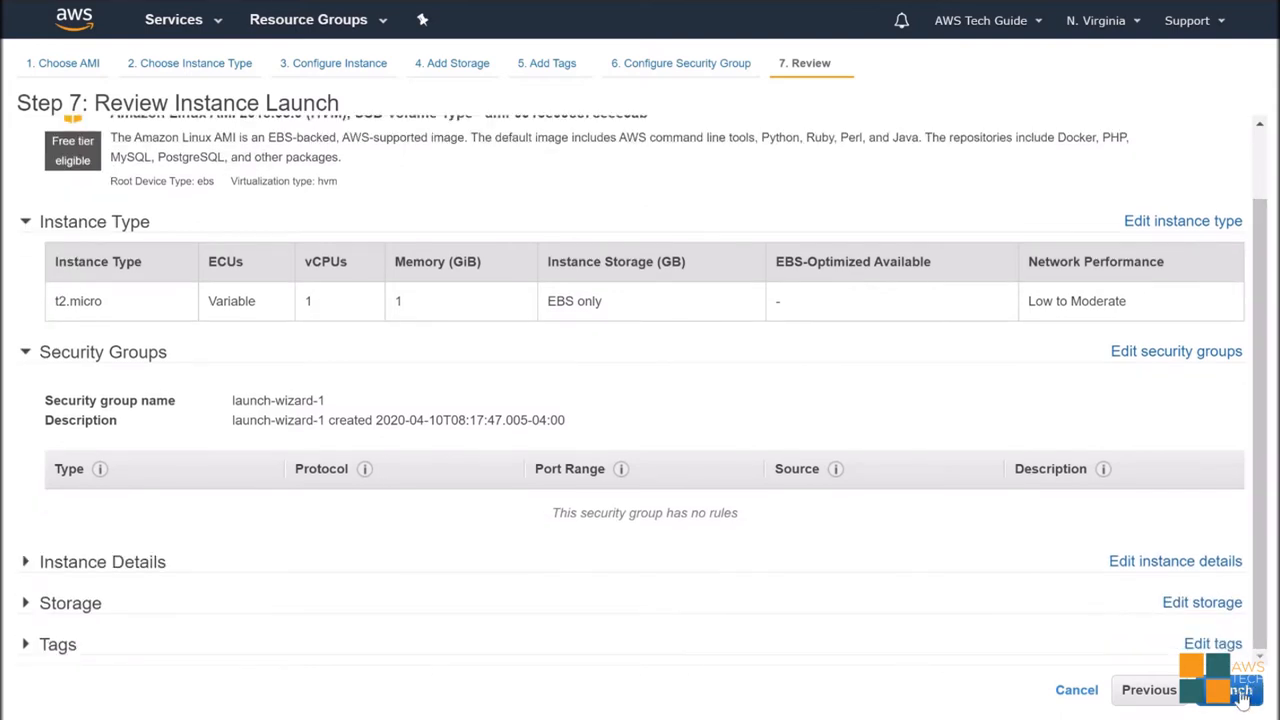
click(1240, 688)
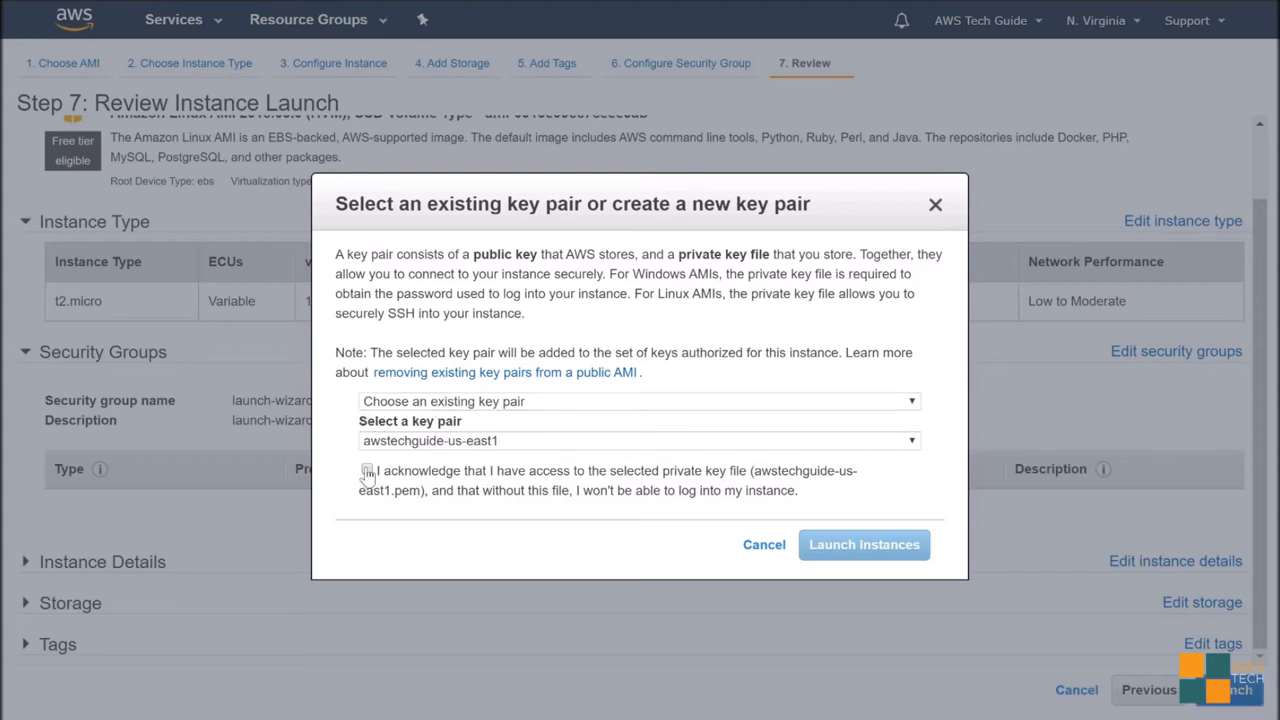
click(368, 468)
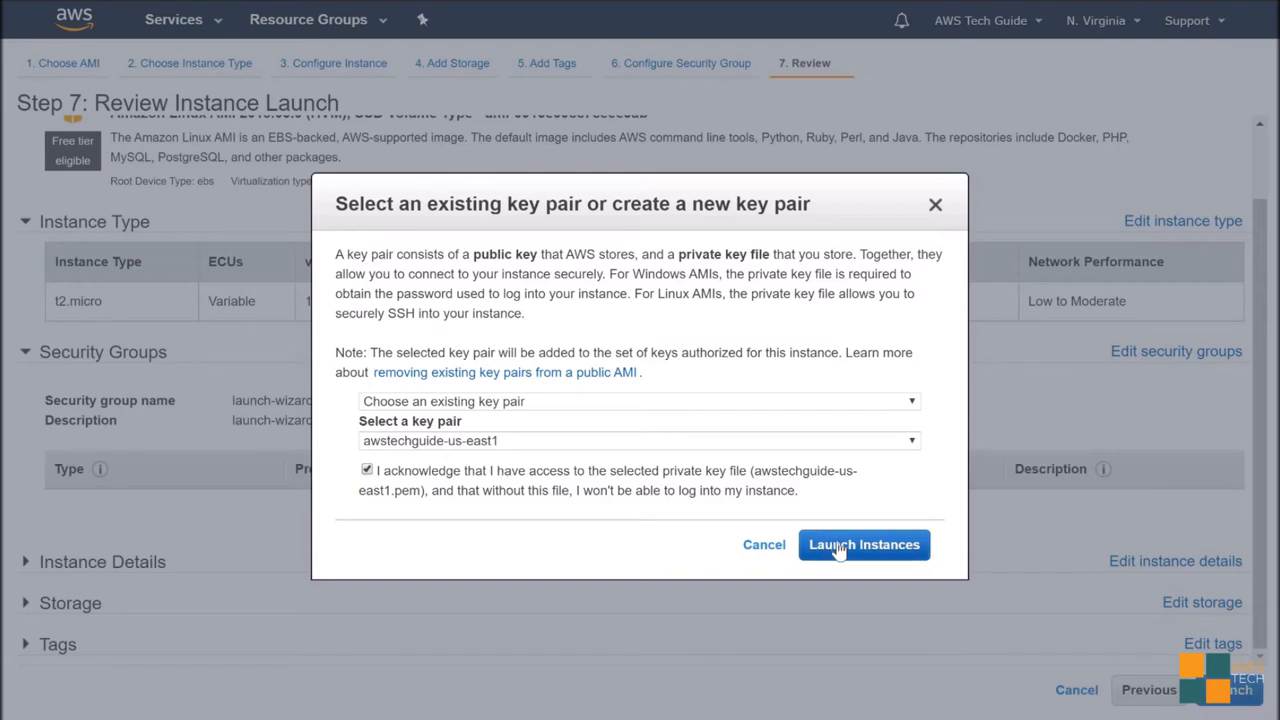
click(864, 544)
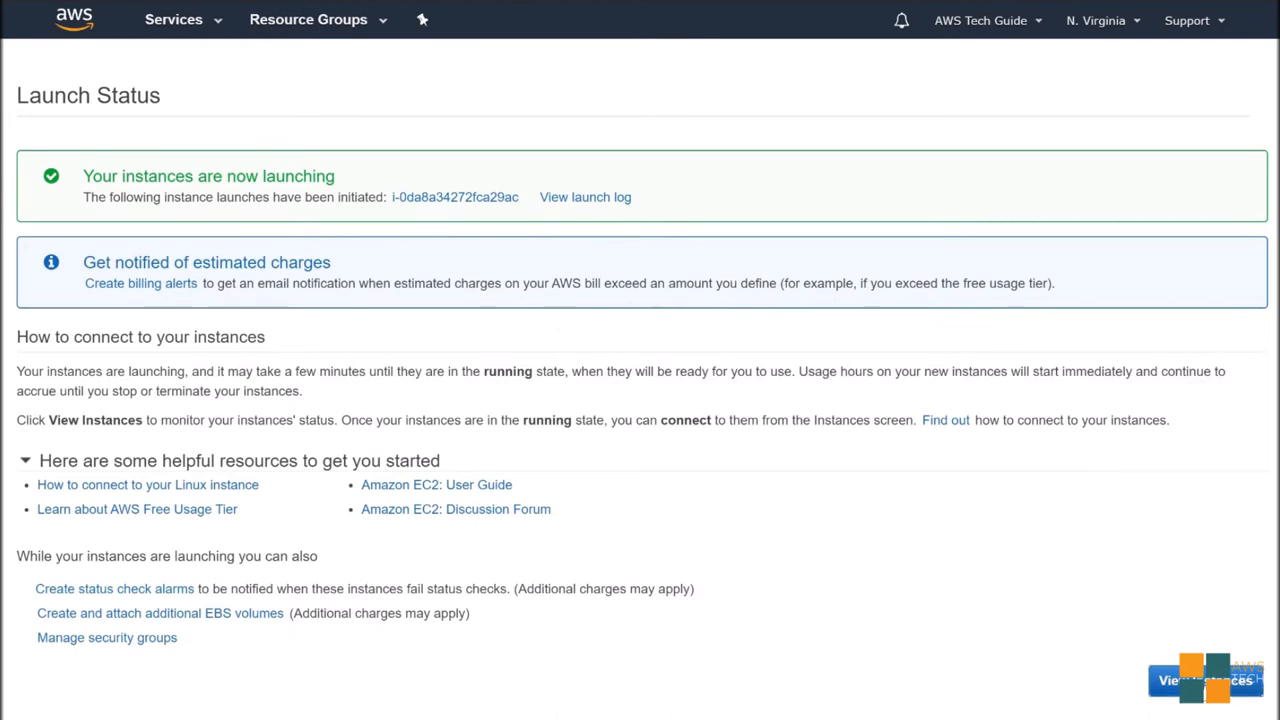
Step: View the newly launched instance in the list and enlarge its details pane
click(1204, 680)
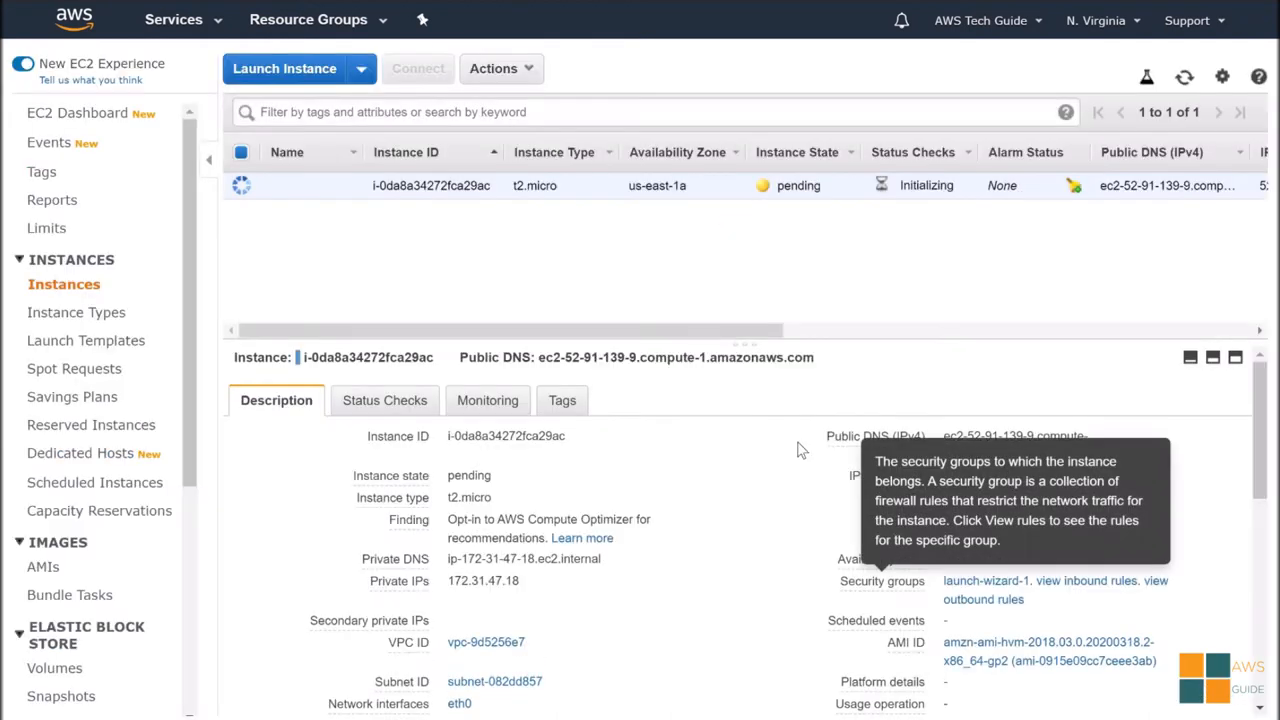
mouse_move(620, 164)
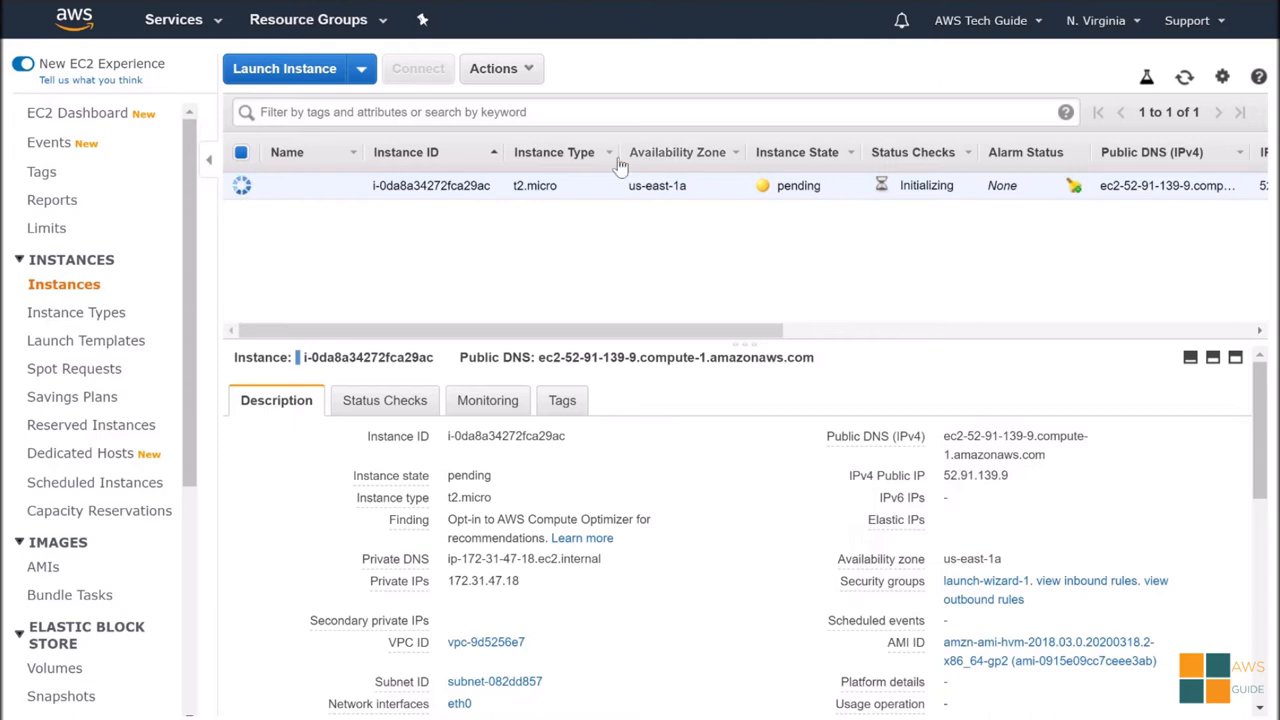
mouse_move(910, 204)
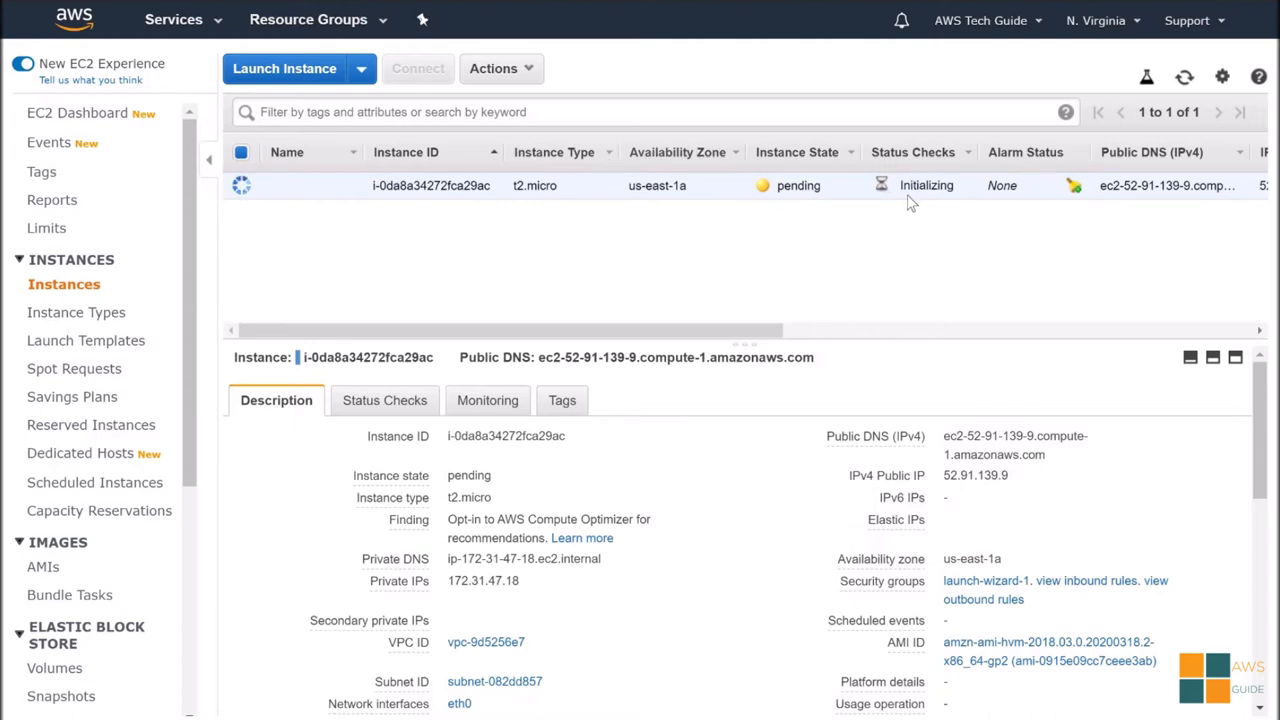
mouse_move(940, 192)
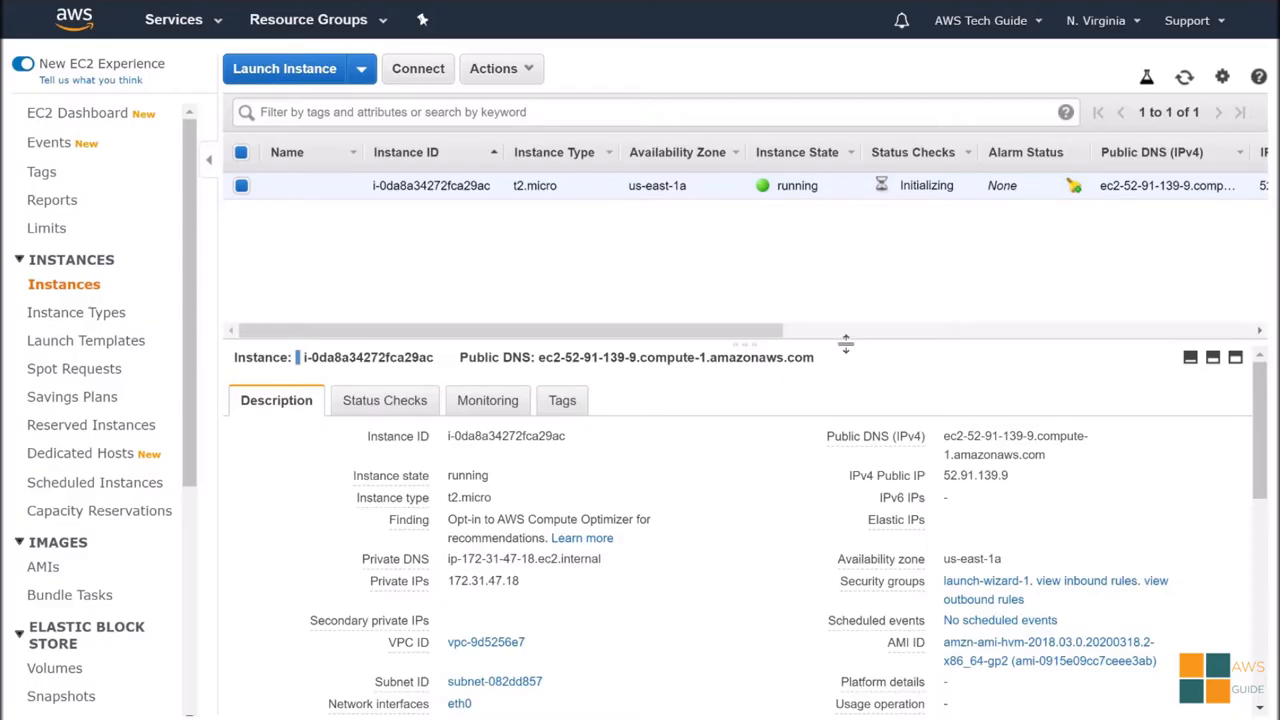
drag(846, 344, 846, 248)
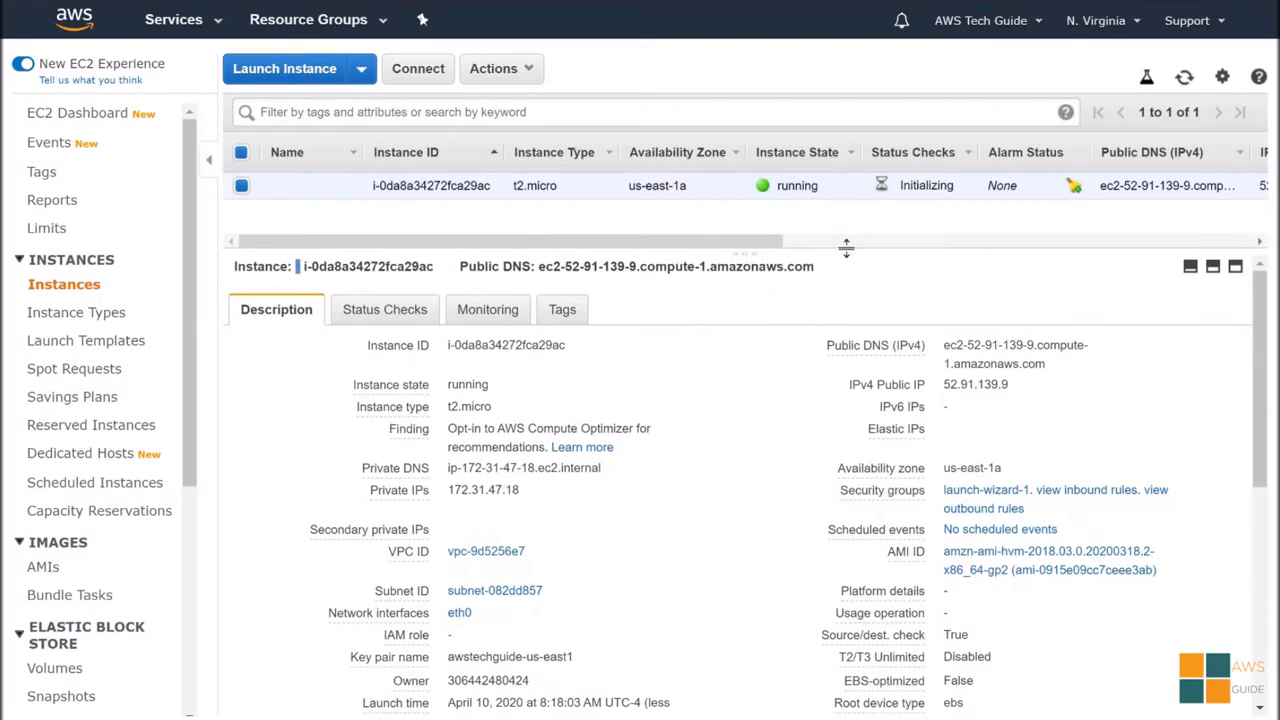
mouse_move(880, 468)
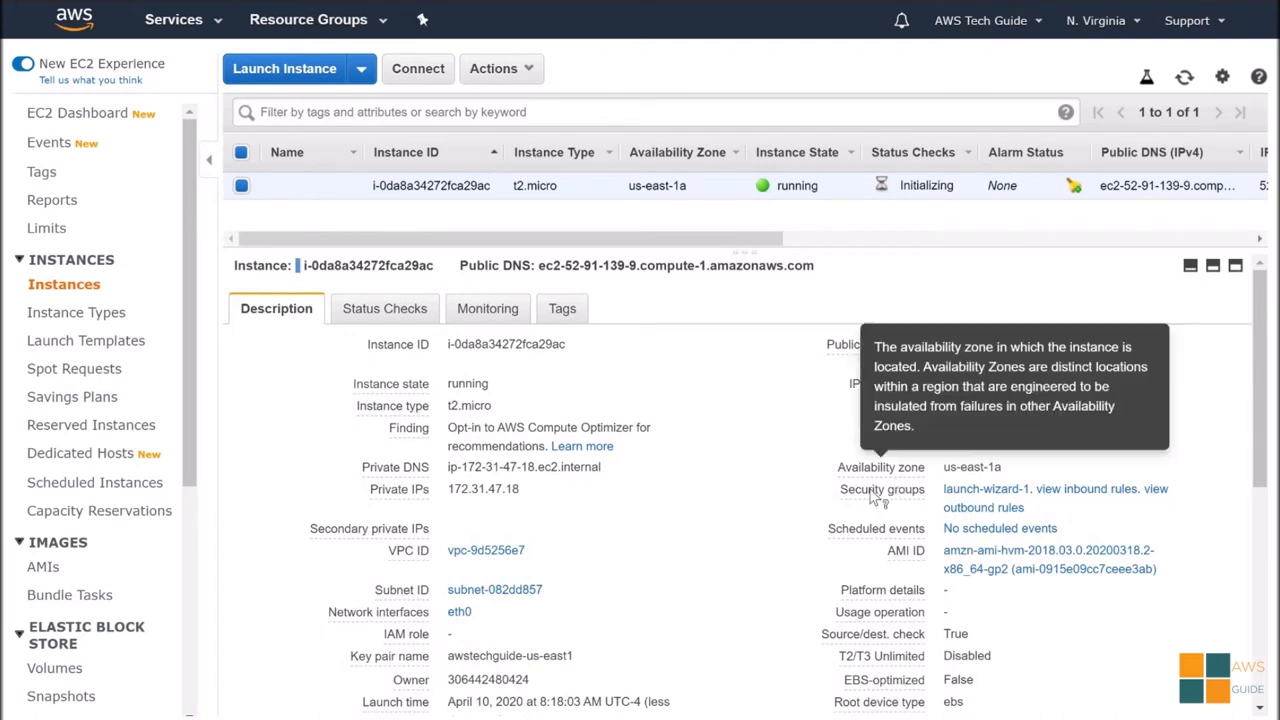
mouse_move(882, 488)
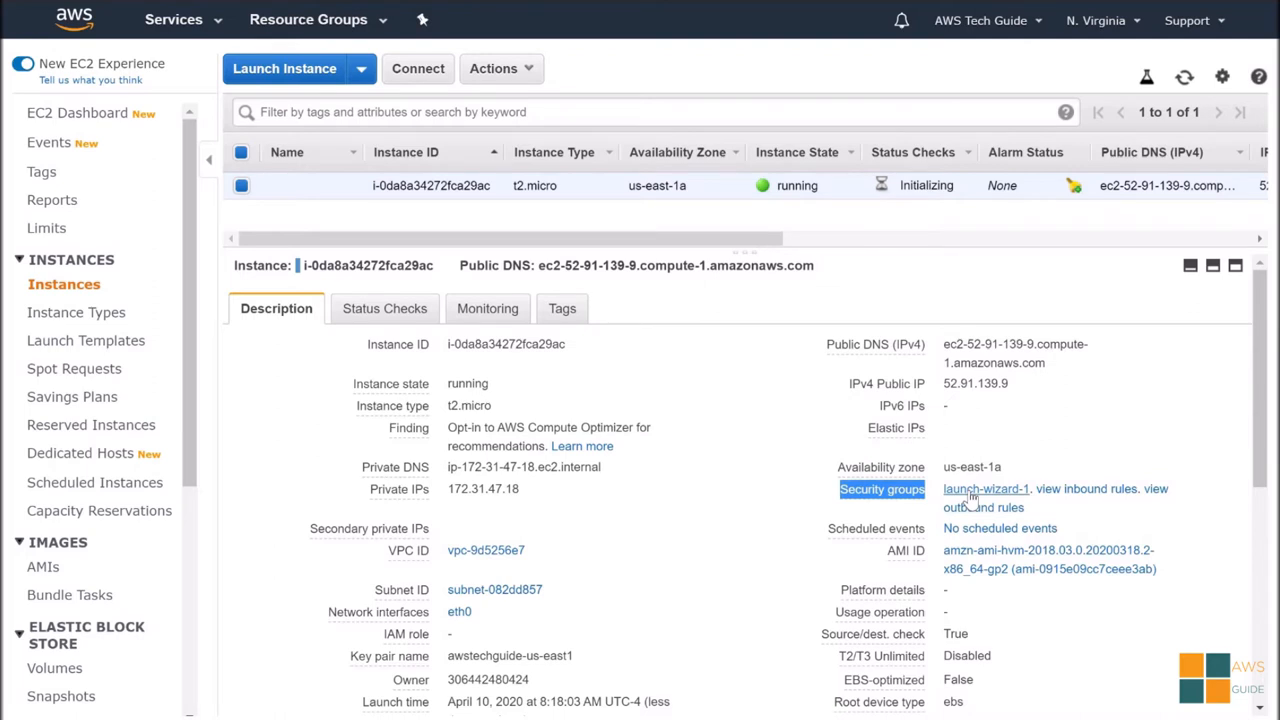
Step: Show the inbound rules of the instance's launch-wizard-1 security group
click(882, 488)
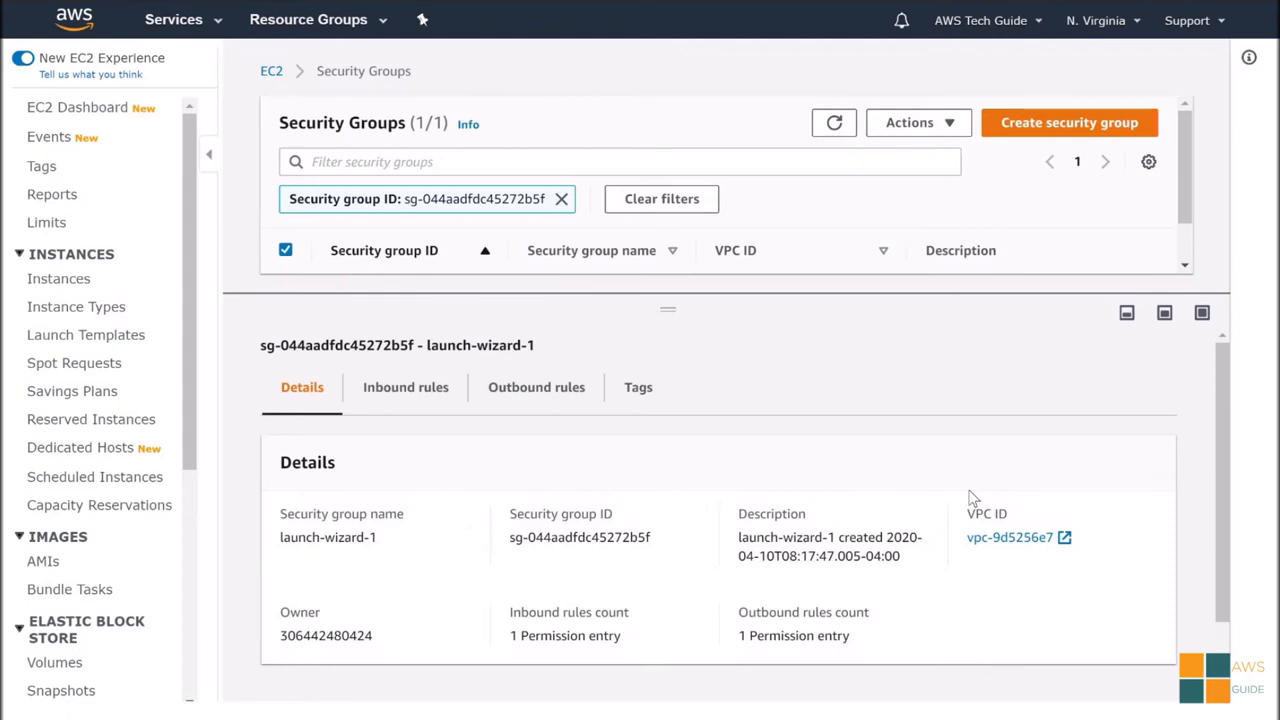
mouse_move(756, 464)
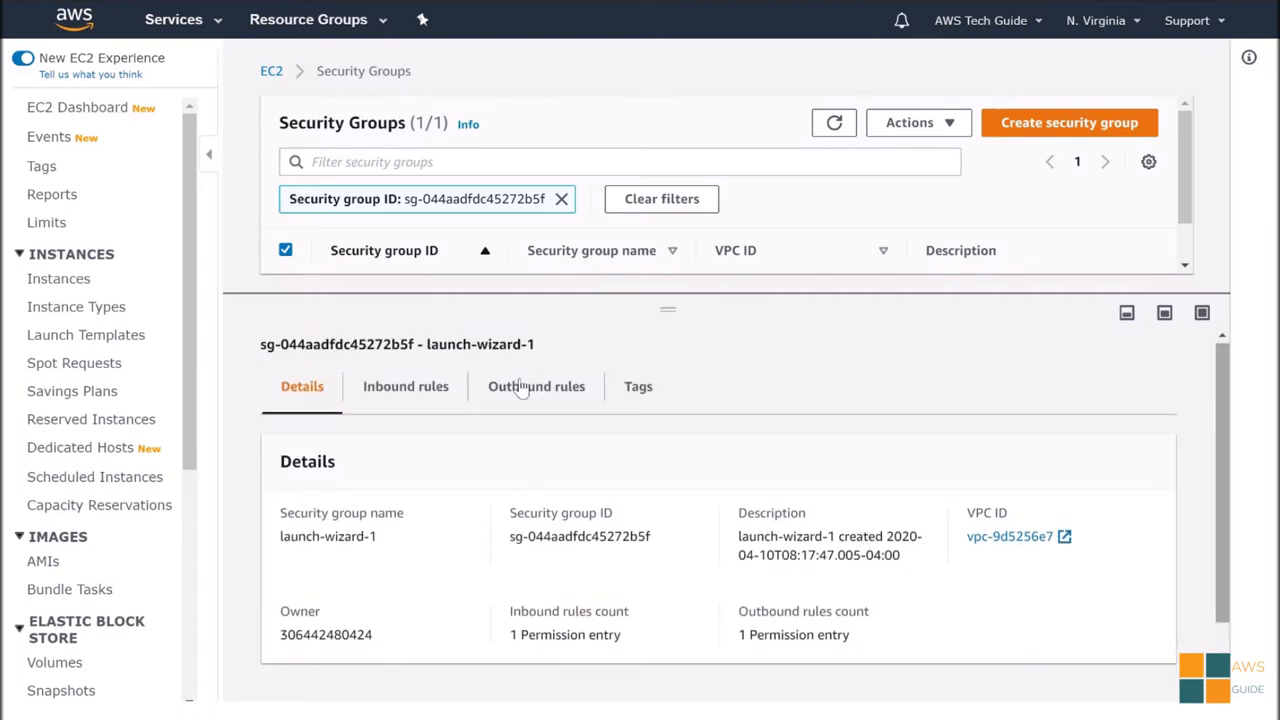
click(404, 388)
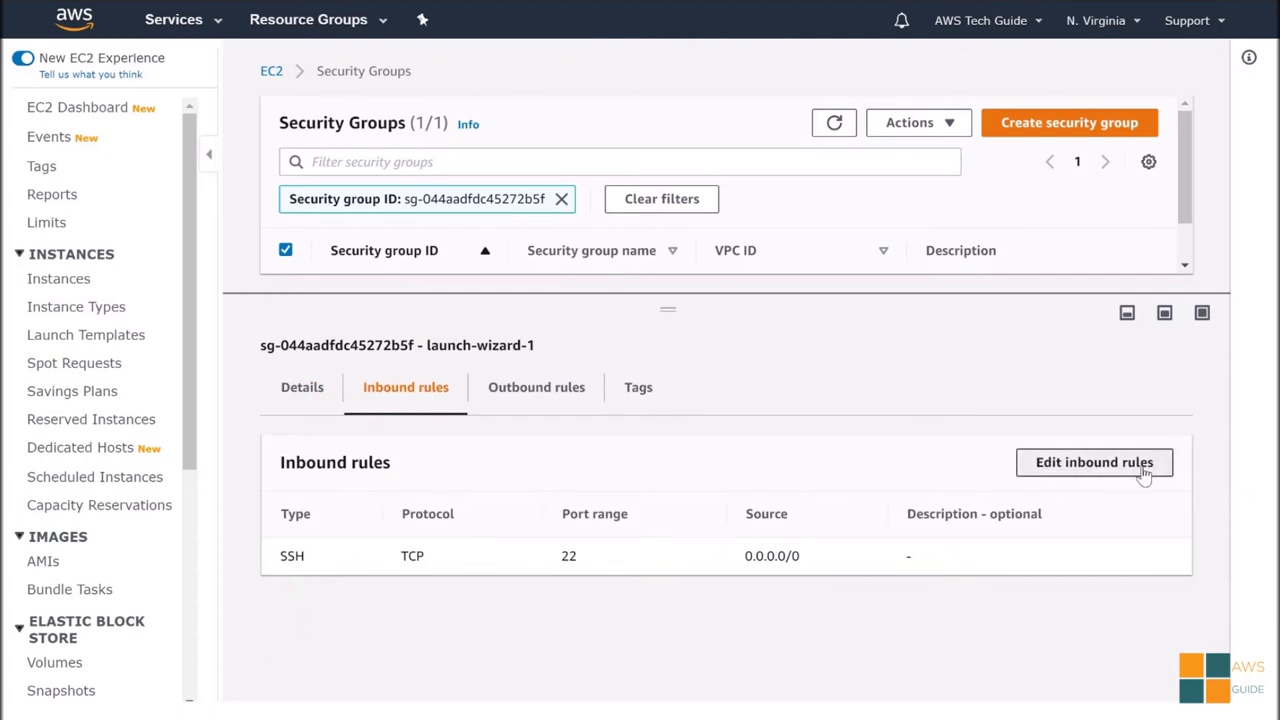
Step: Add an inbound Custom TCP rule for port 8080 from Anywhere and save the rules
click(1094, 462)
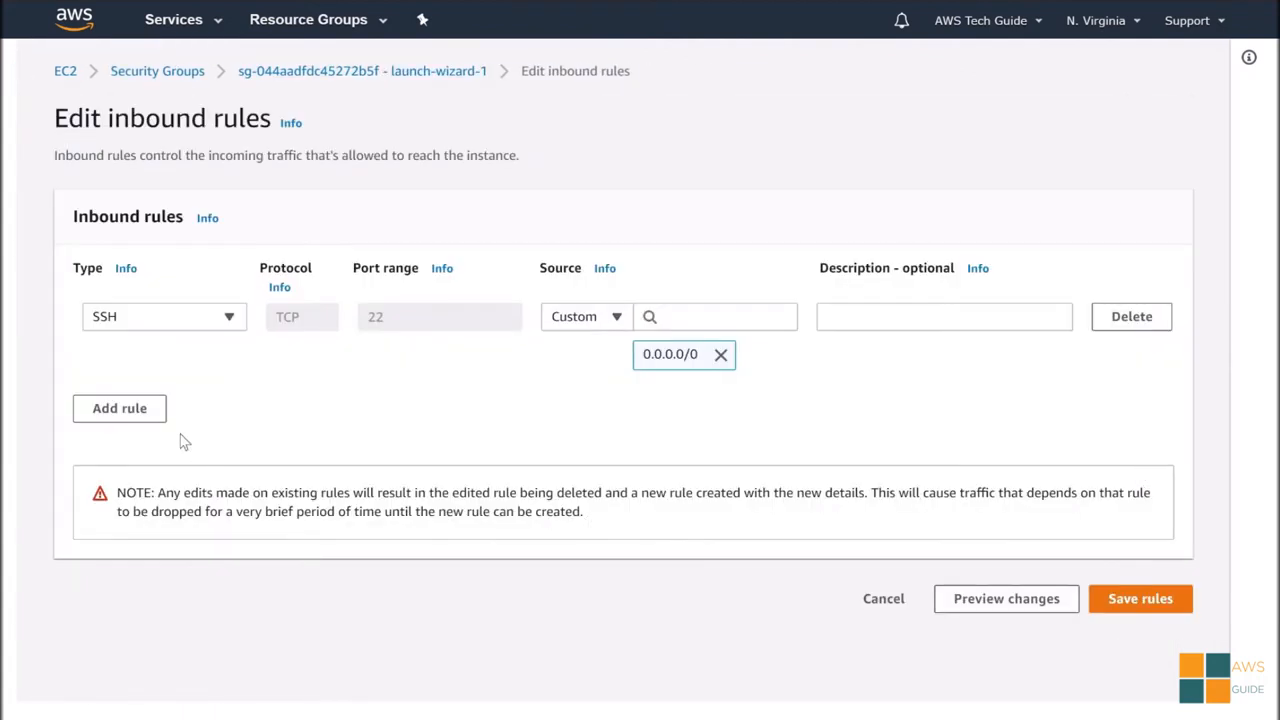
click(120, 408)
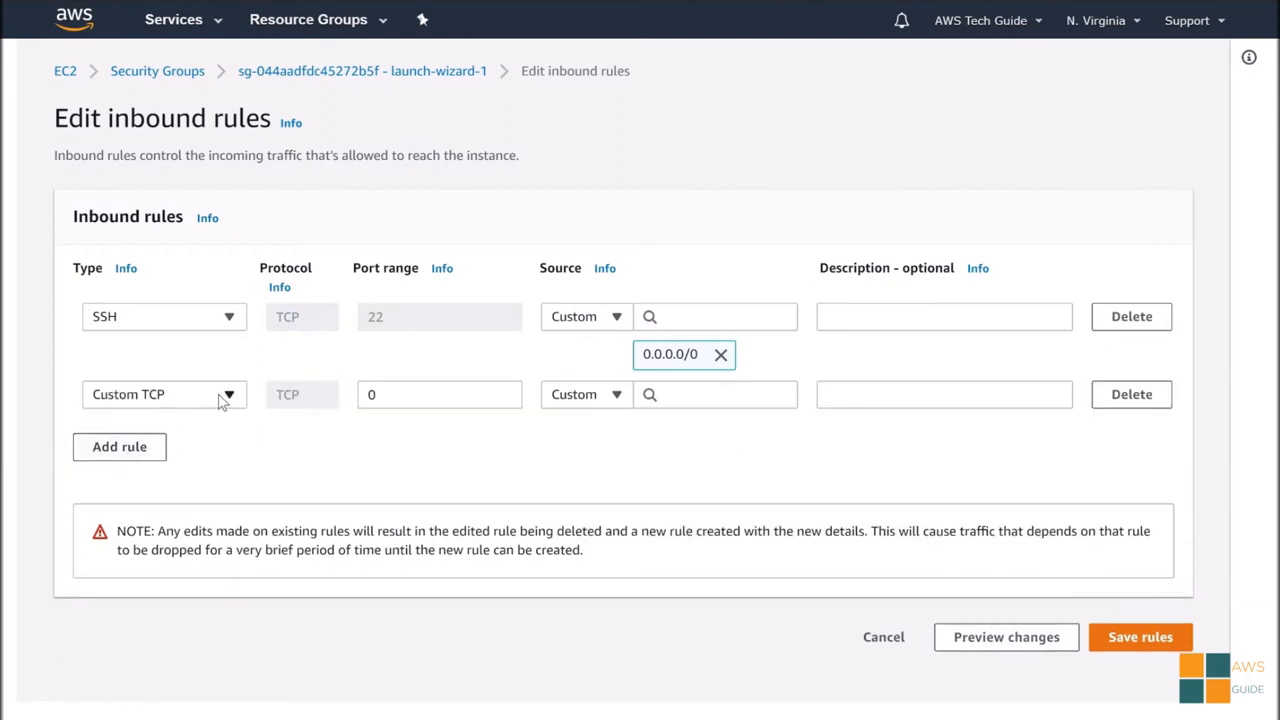
click(164, 394)
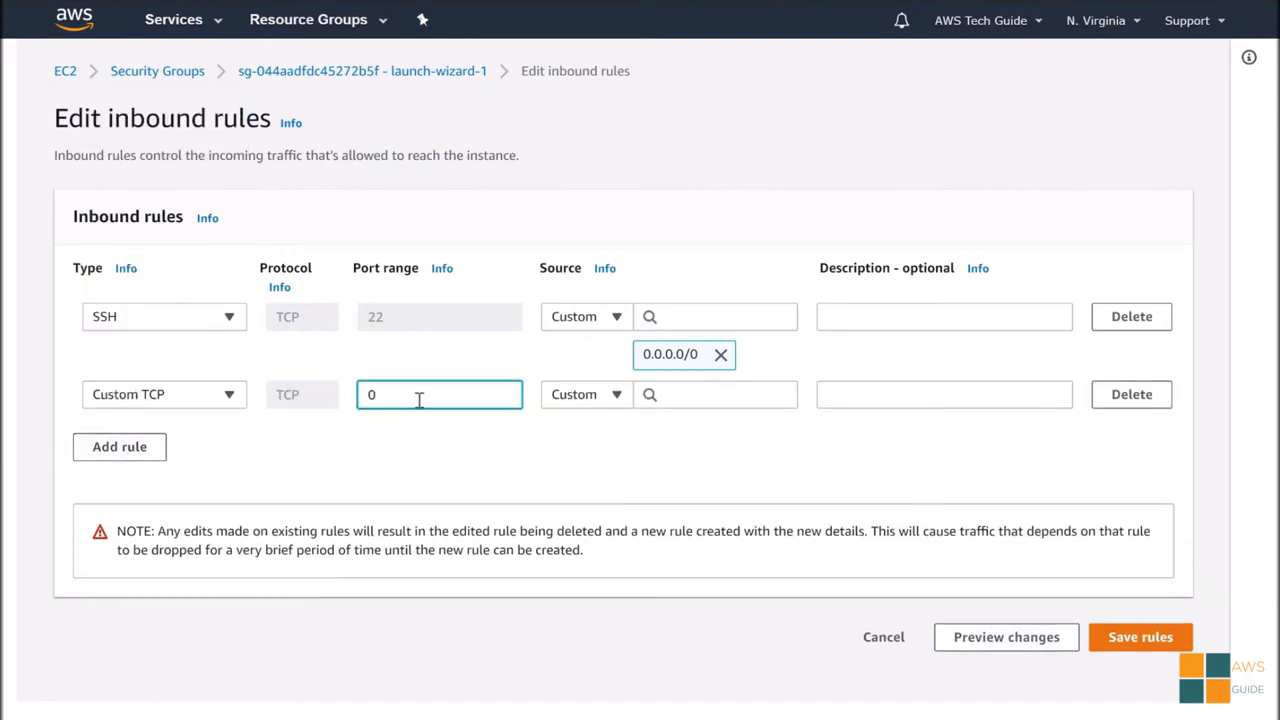
text(8080)
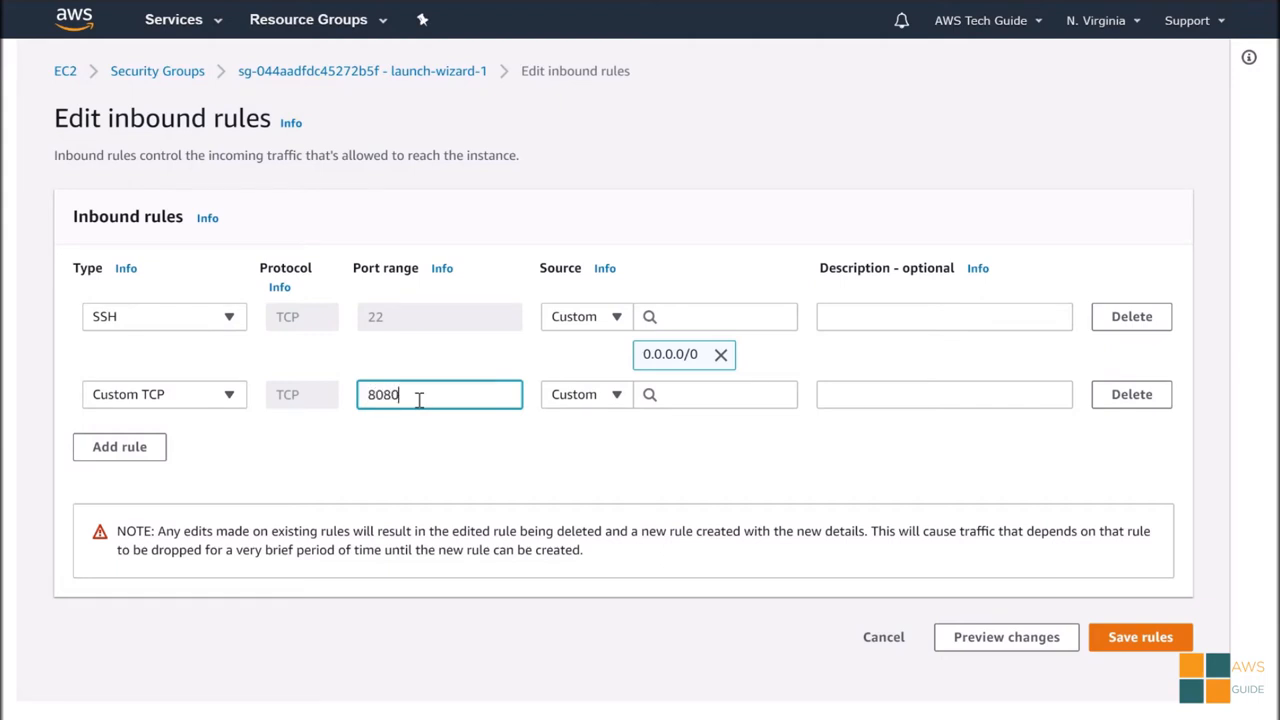
click(716, 394)
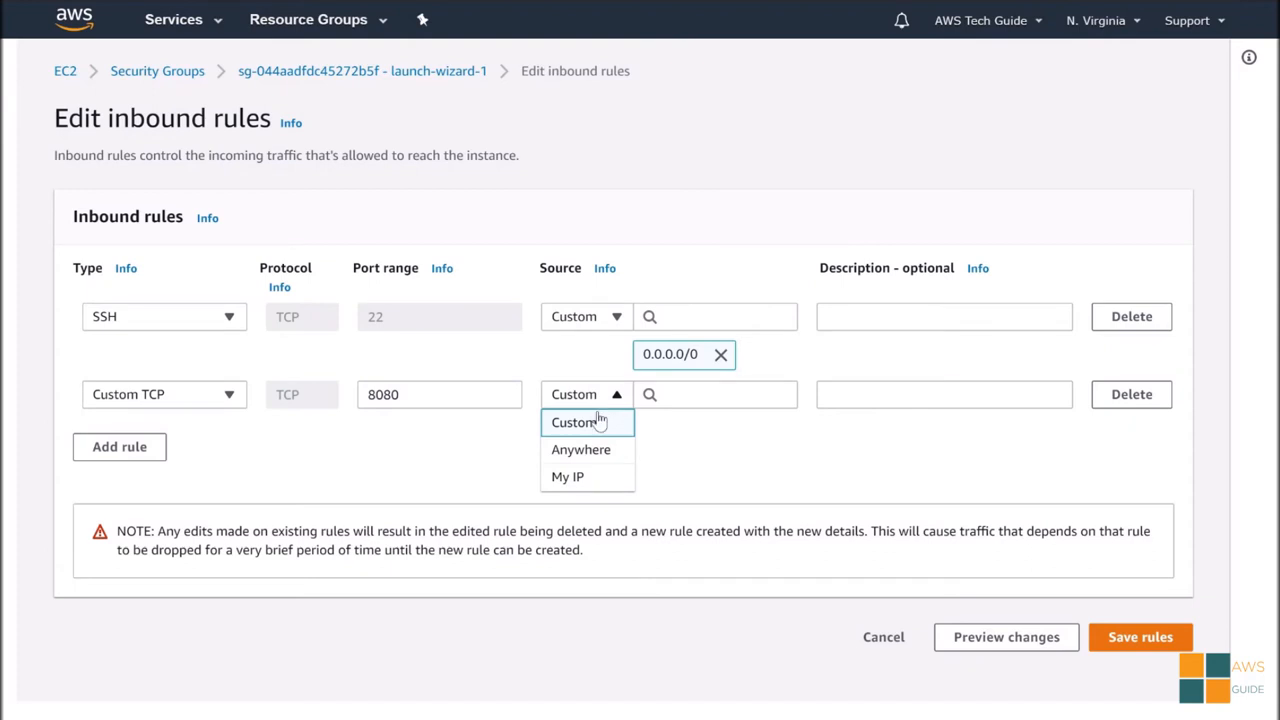
mouse_move(580, 448)
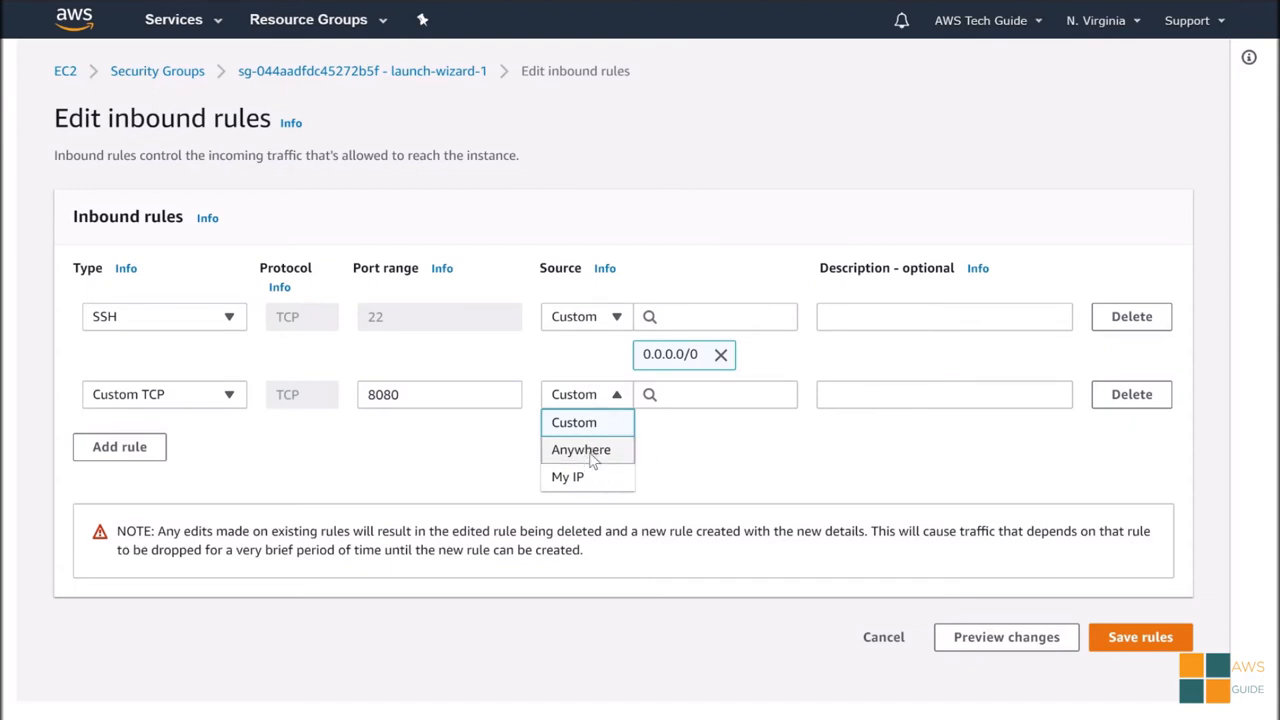
click(580, 448)
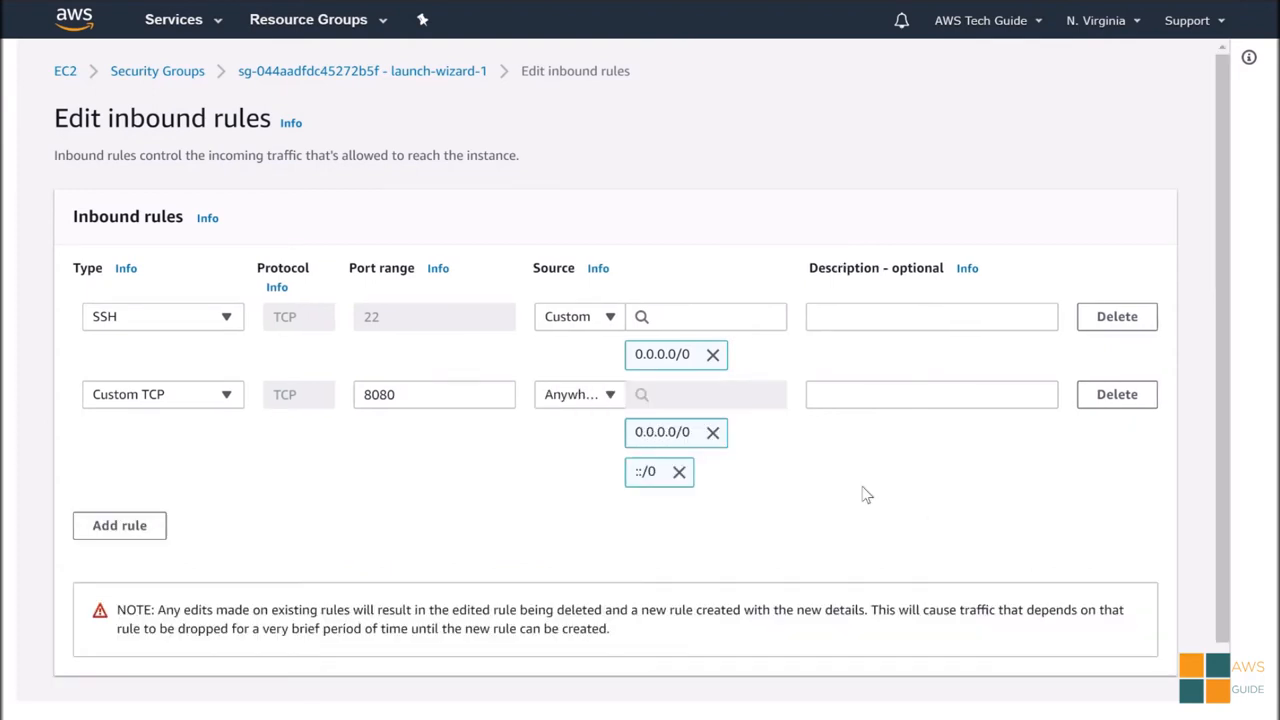
mouse_move(1232, 360)
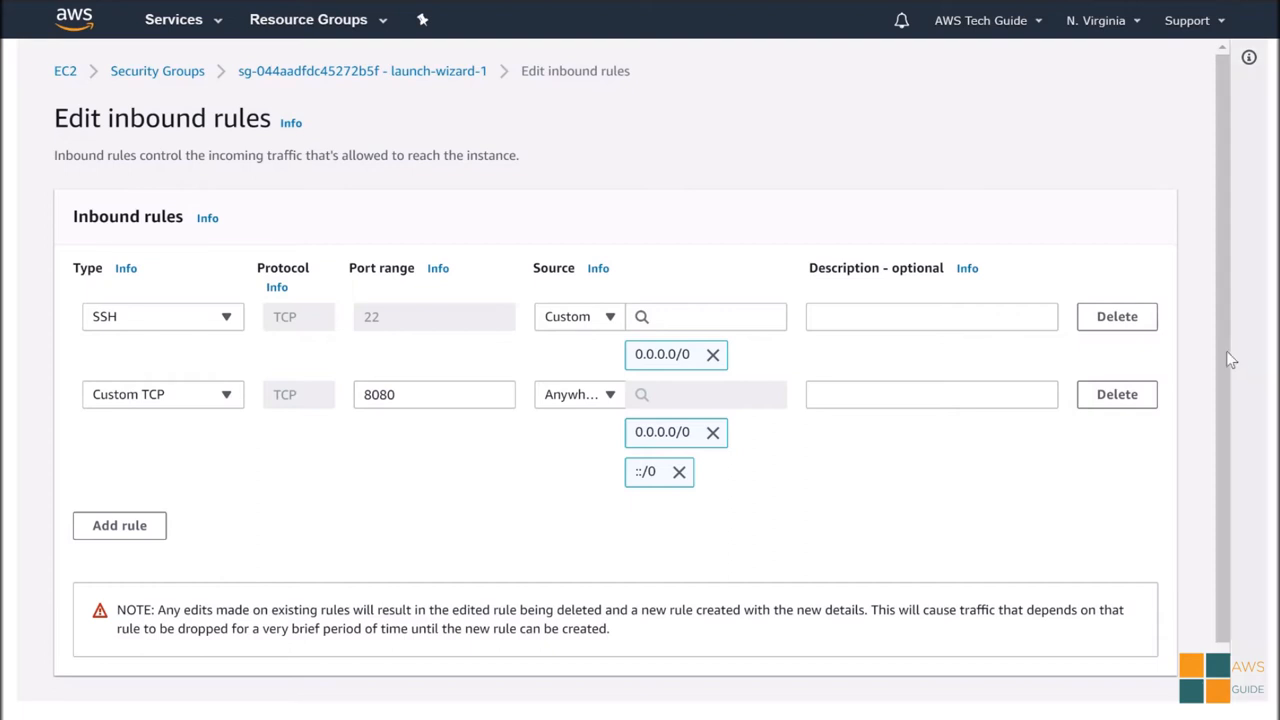
scroll(down, 3)
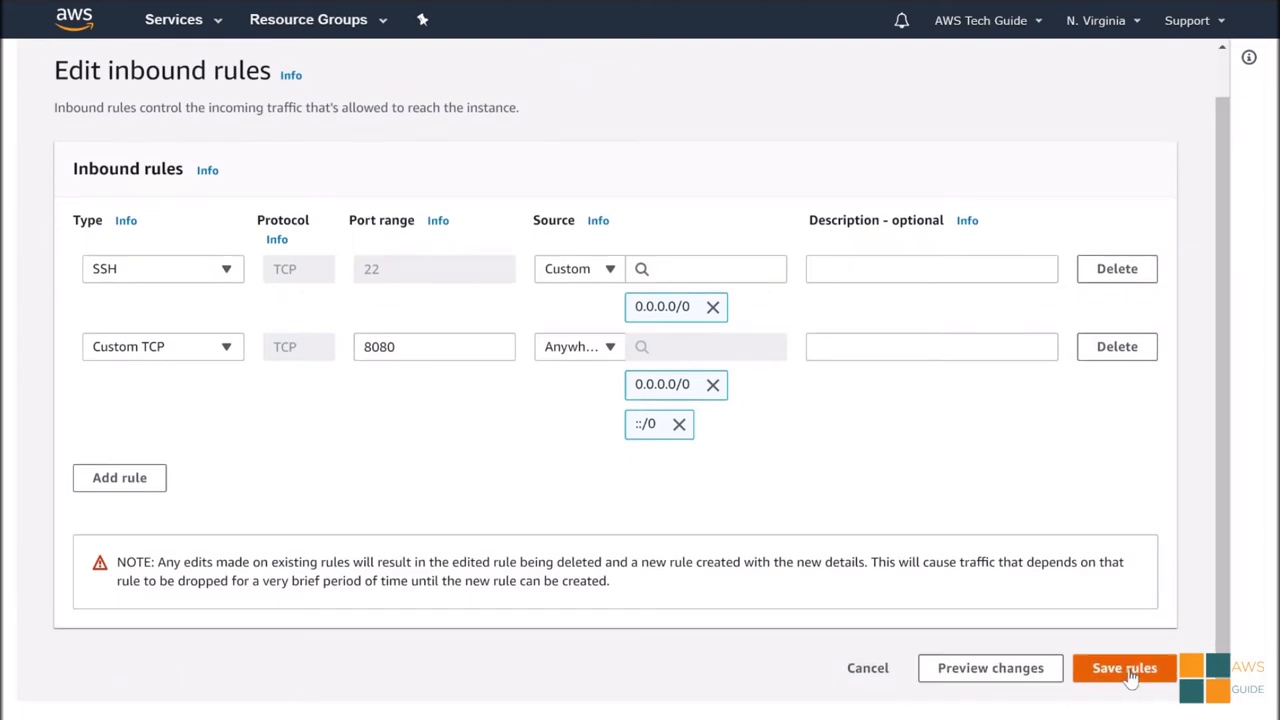
click(1124, 668)
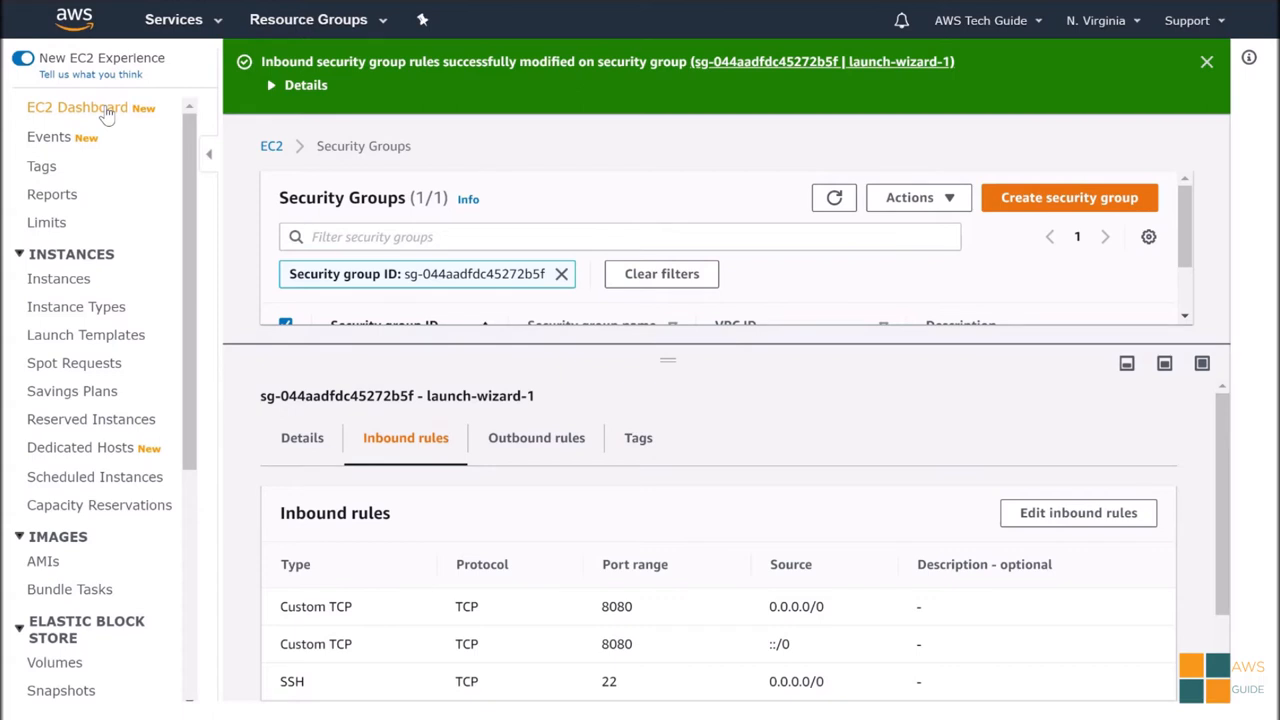
Step: Return to the EC2 Dashboard and show the running instances
click(84, 108)
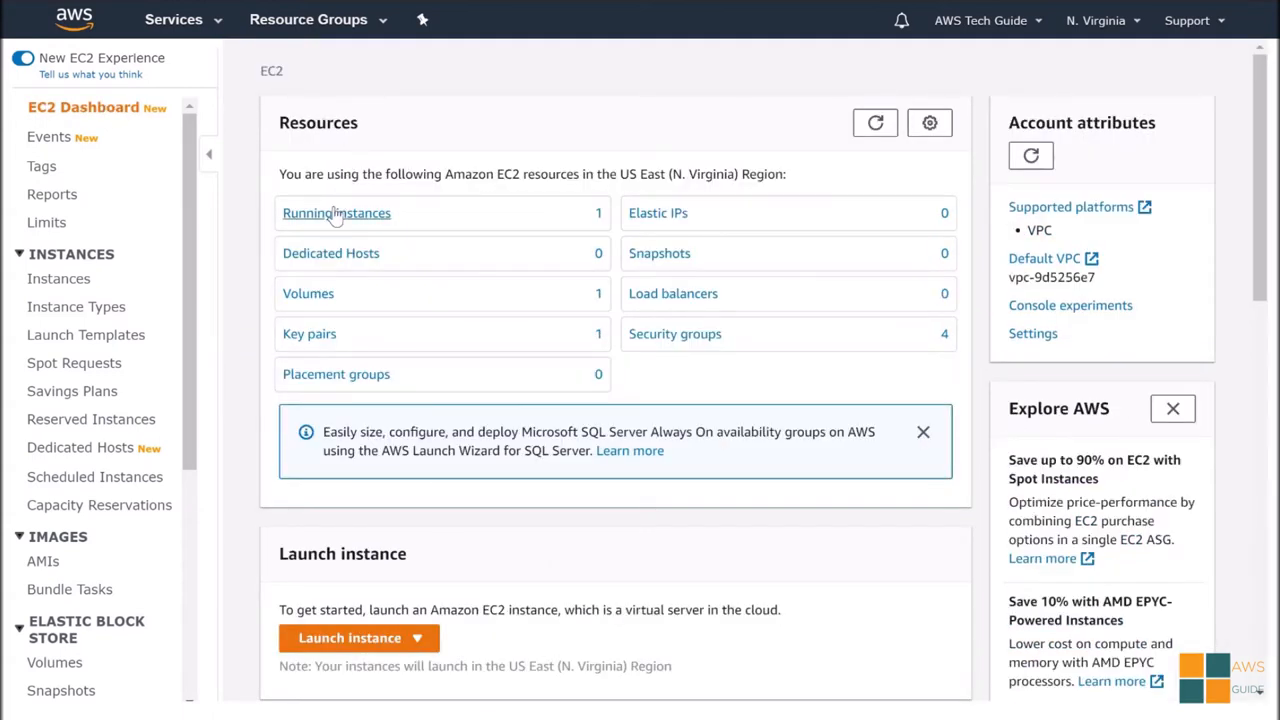
click(336, 212)
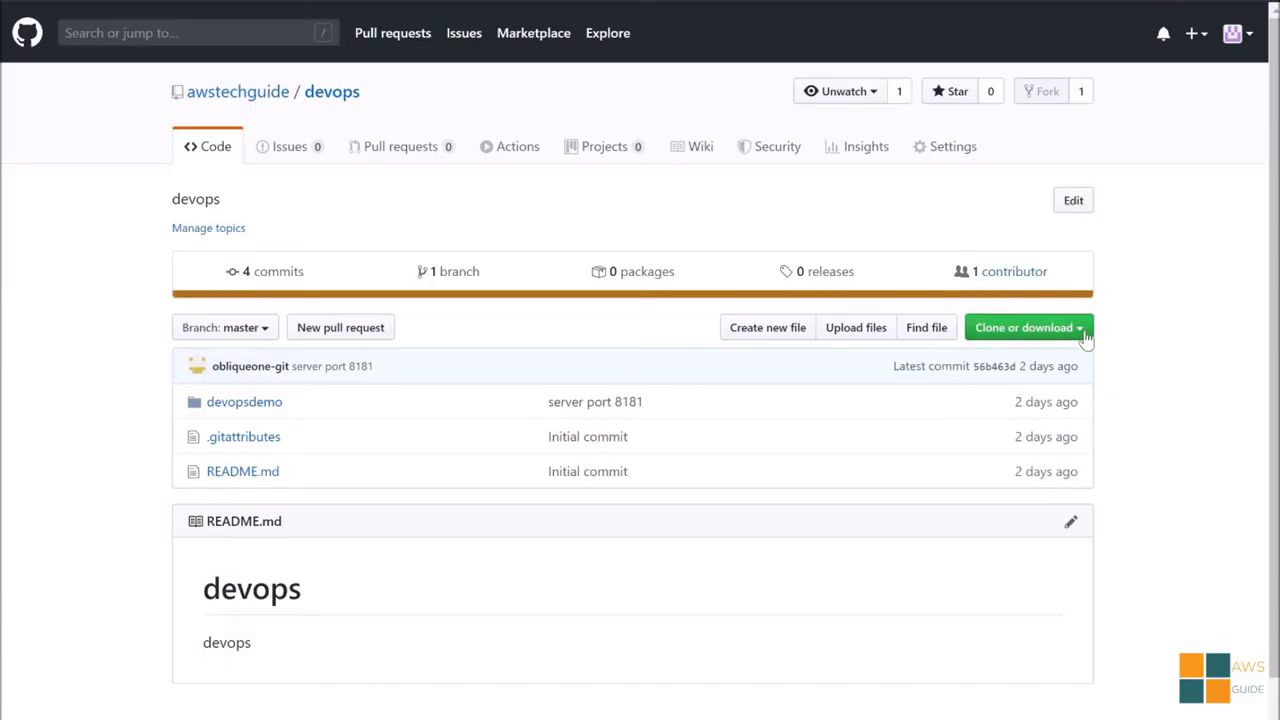
Step: Copy the devops repository's HTTPS clone address to the clipboard
click(1024, 328)
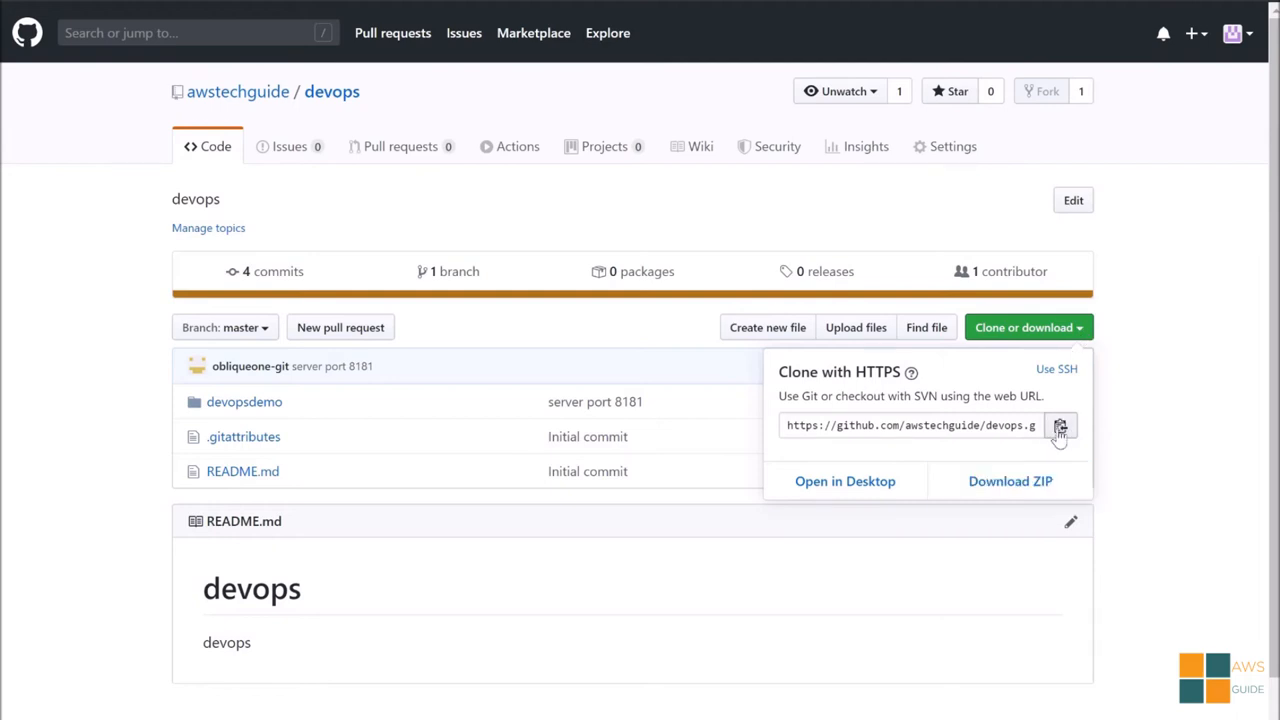
click(1060, 424)
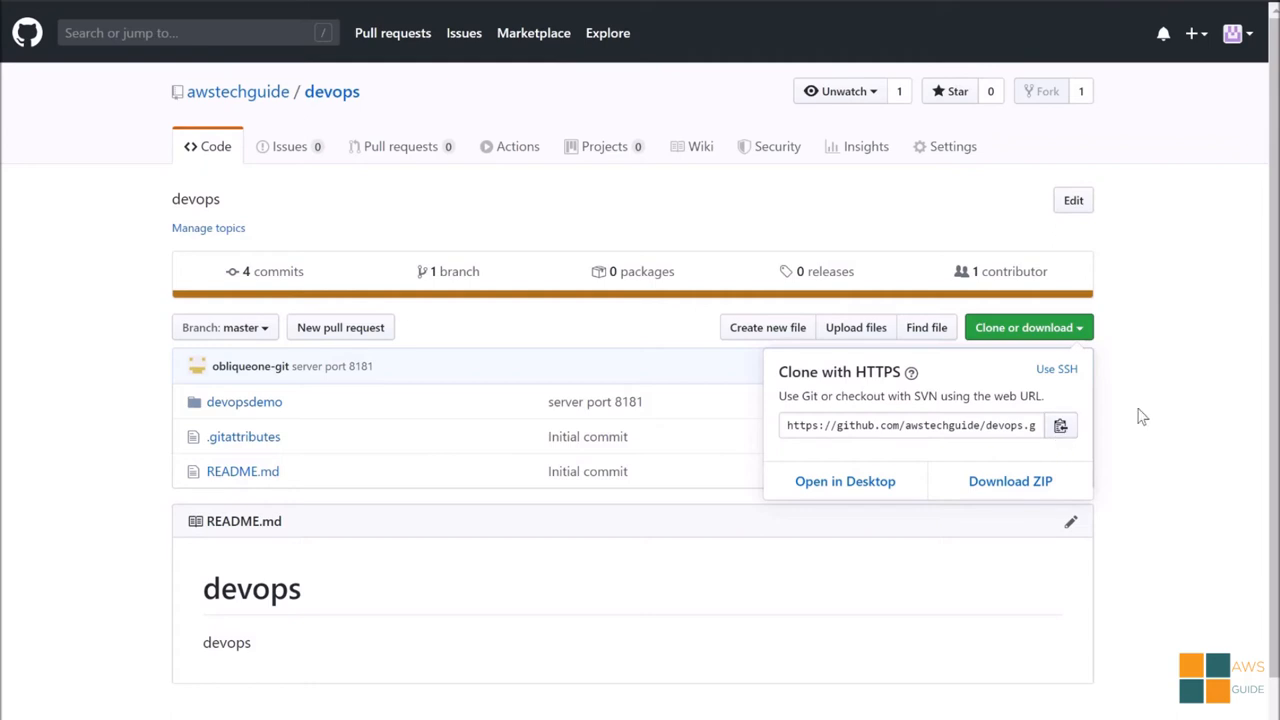
mouse_move(1080, 450)
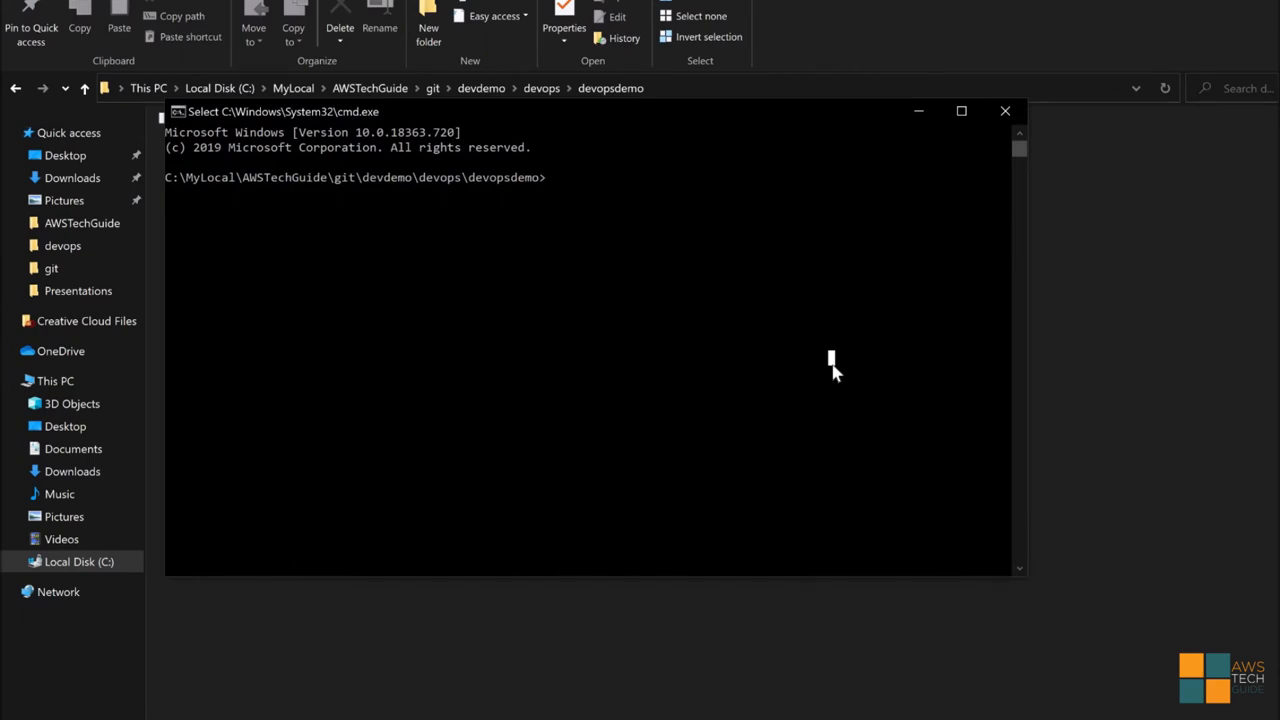
Step: Run mvn clean install -DskipTests=true to build the project jar
text(mvn)
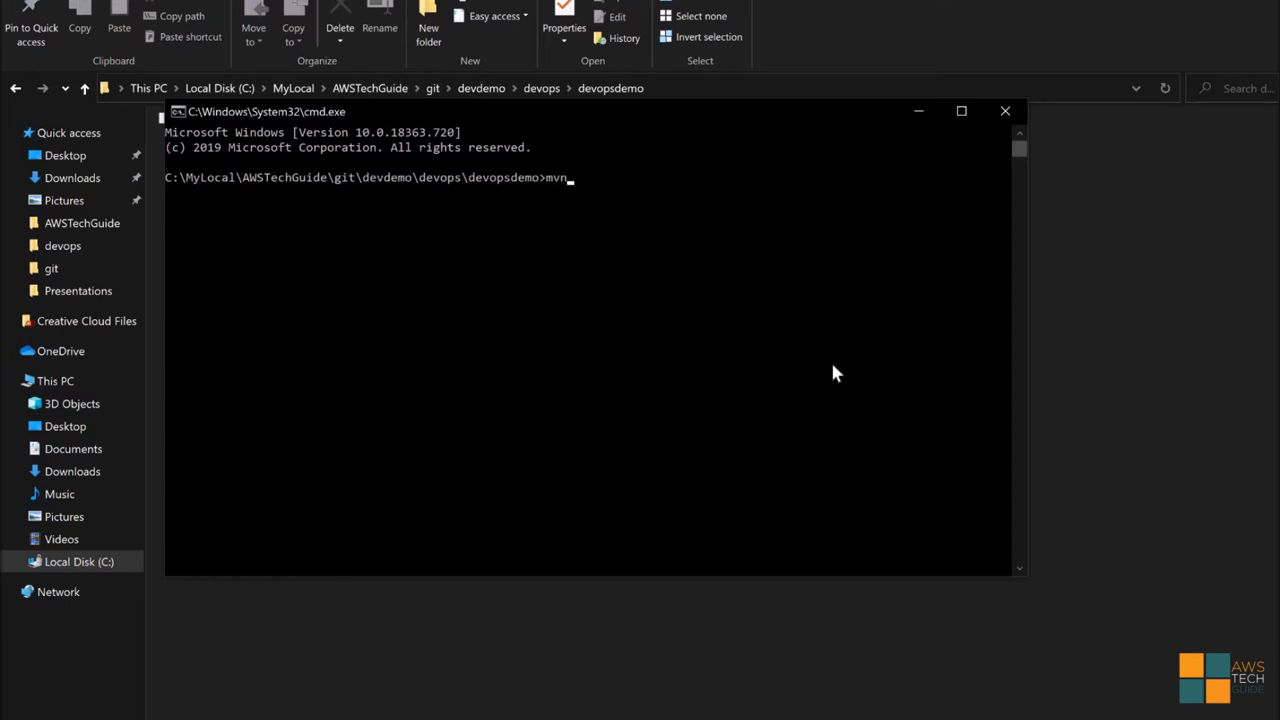
text(clean)
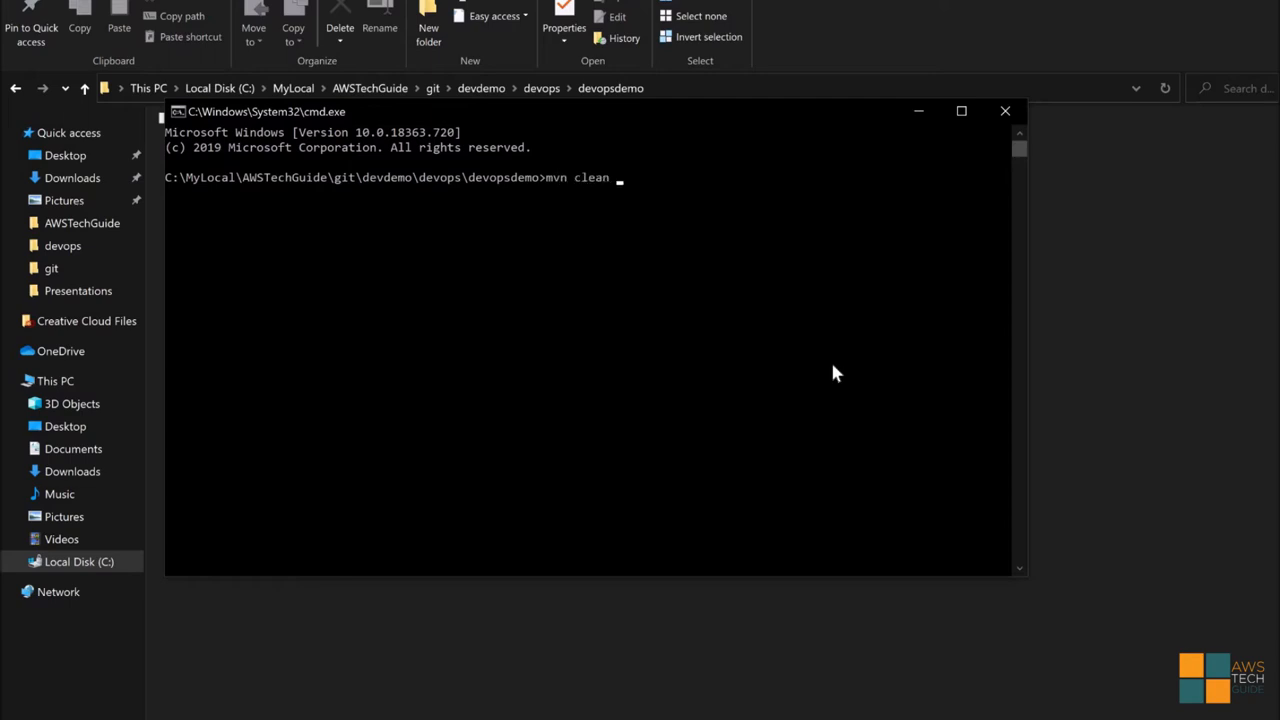
text(install)
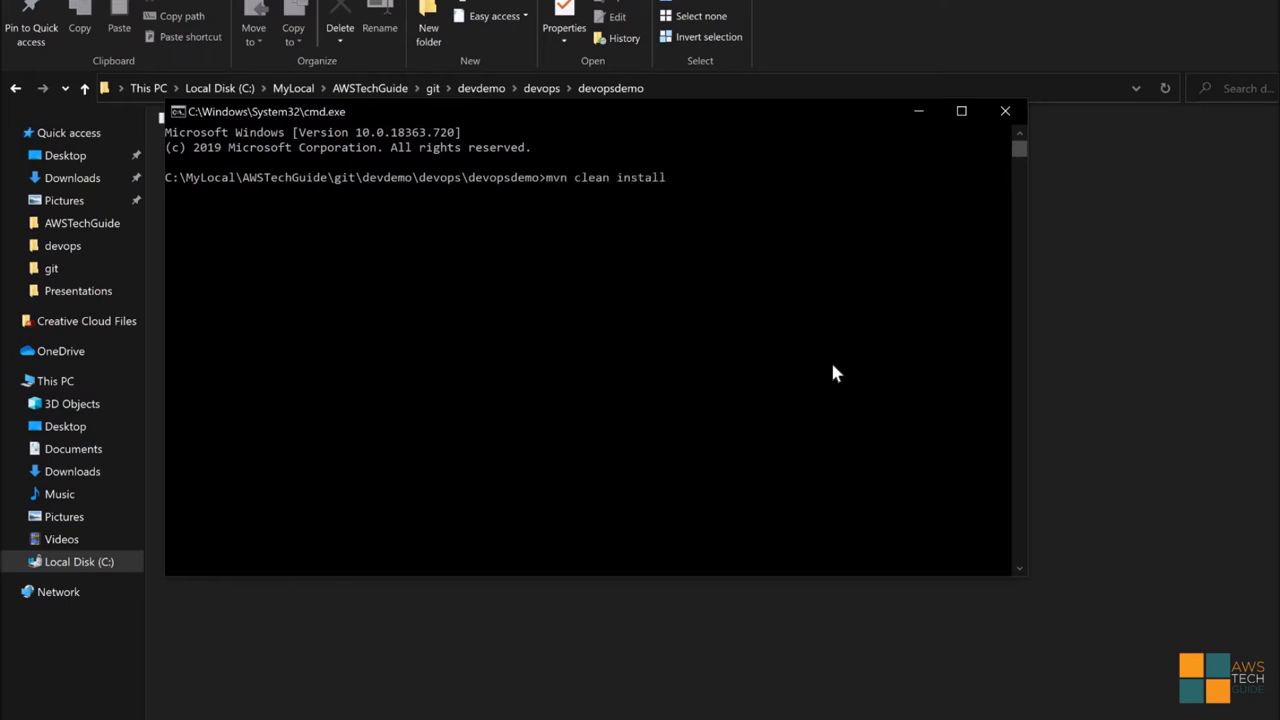
text(-Dski)
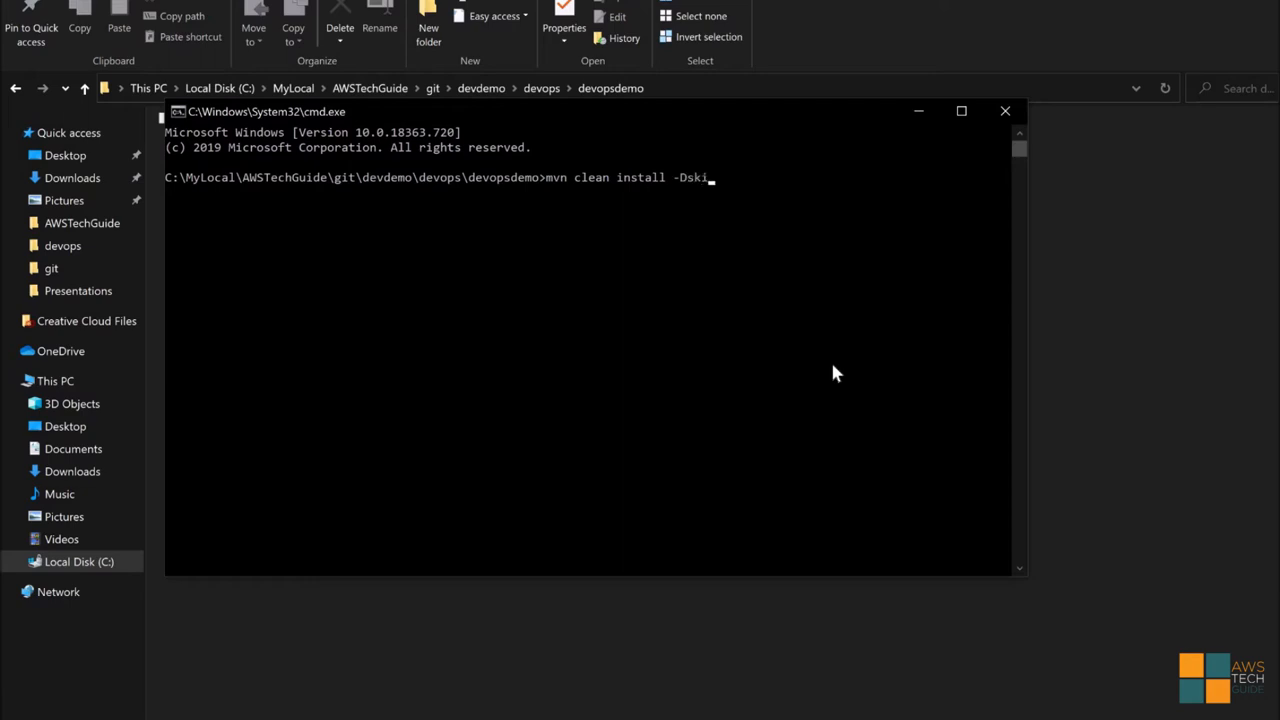
text(pTests=true)
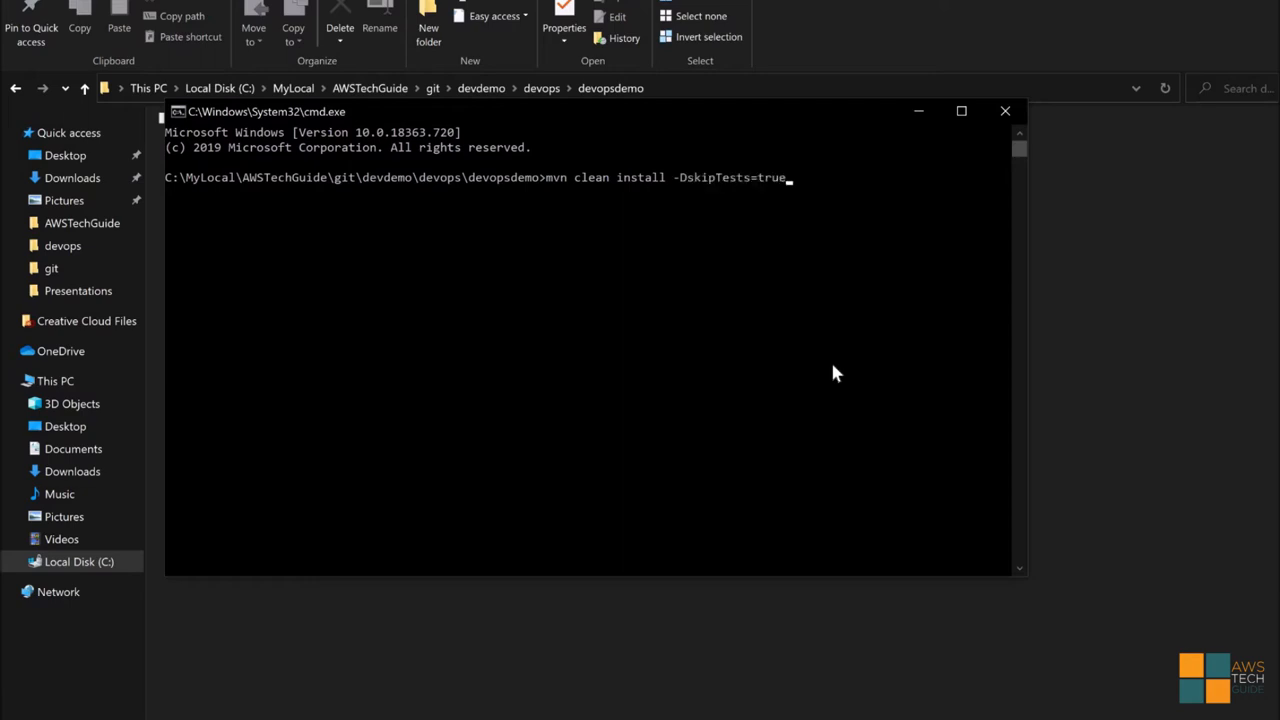
key(enter)
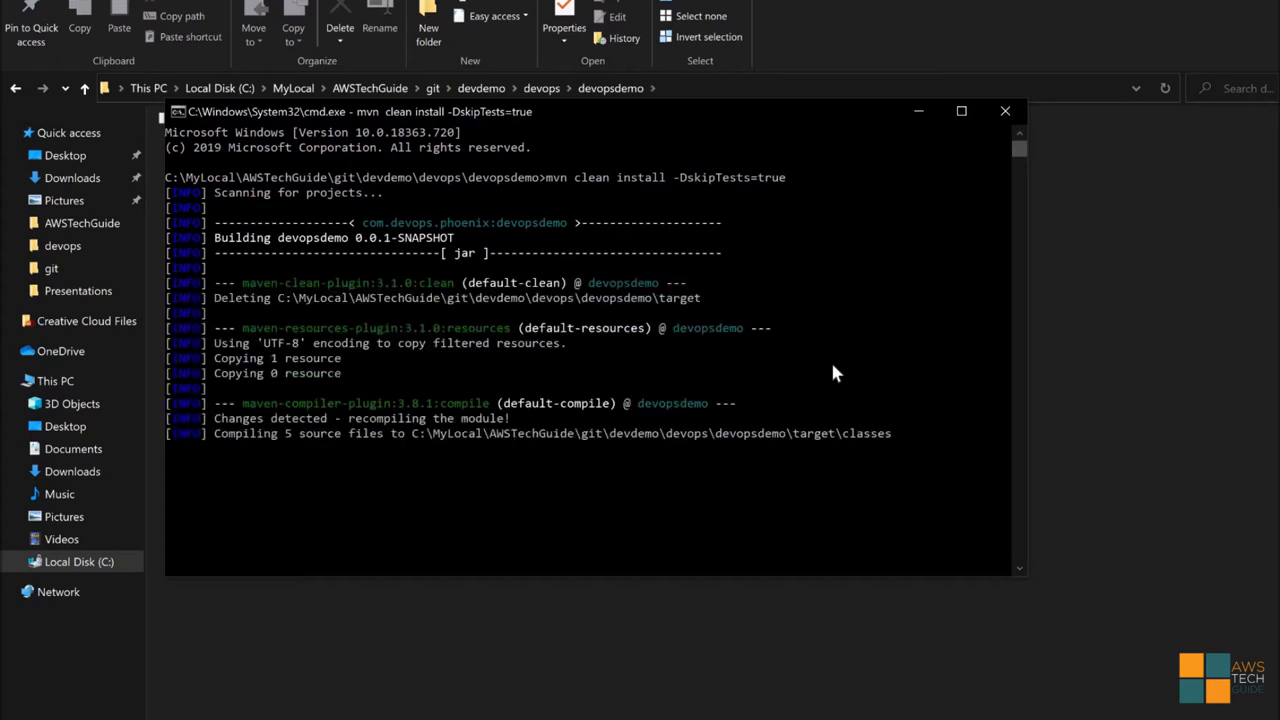
scroll(down, 3)
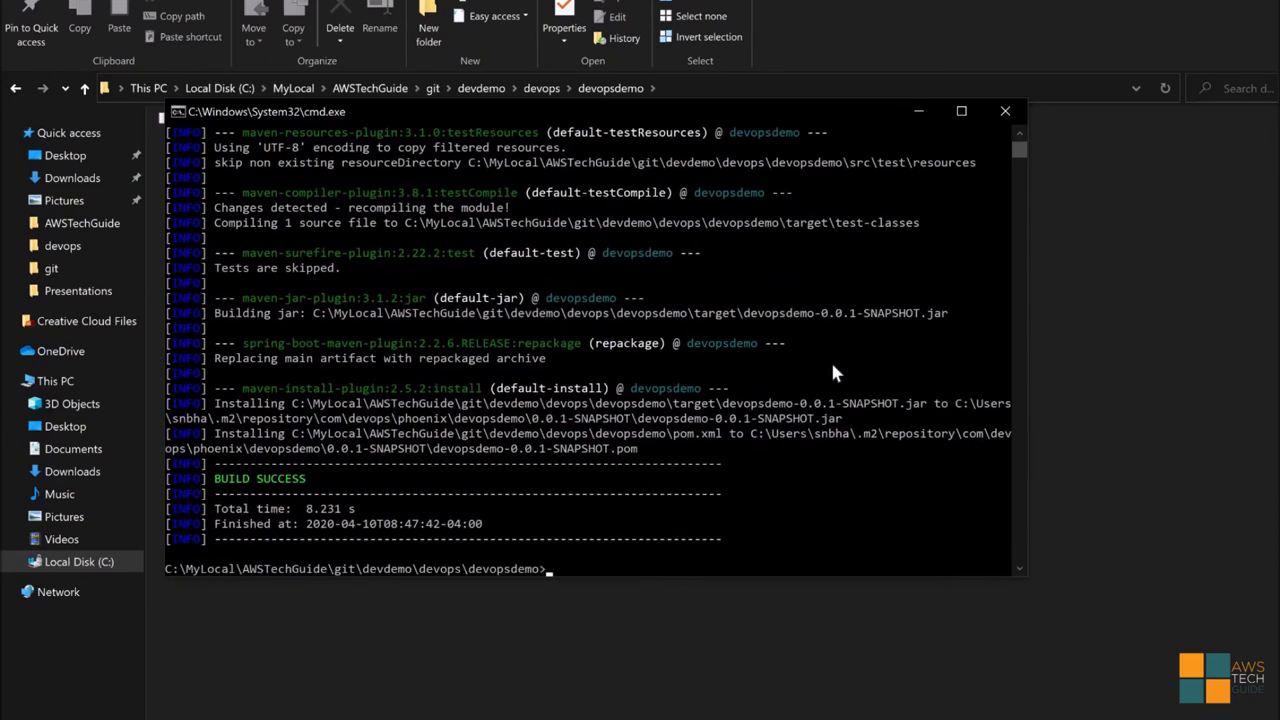
mouse_move(1096, 320)
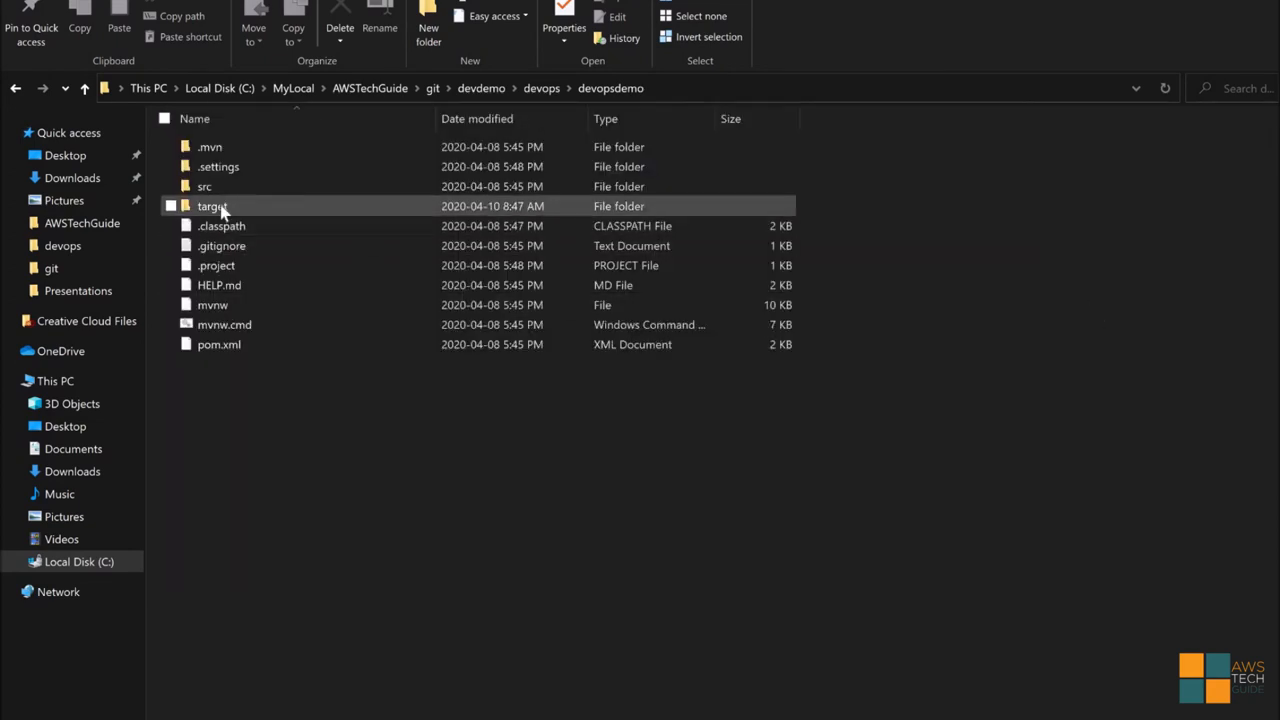
Step: Rename the SNAPSHOT jar in the target folder to app.jar
double_click(212, 206)
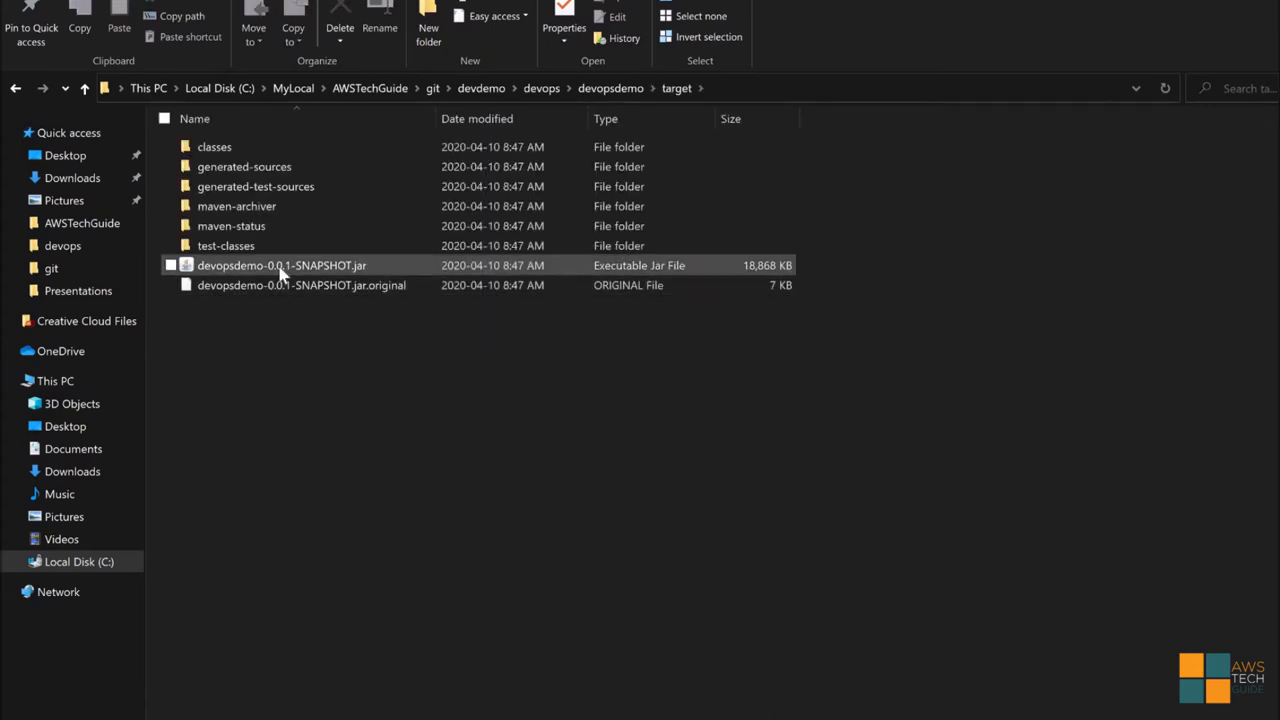
click(280, 264)
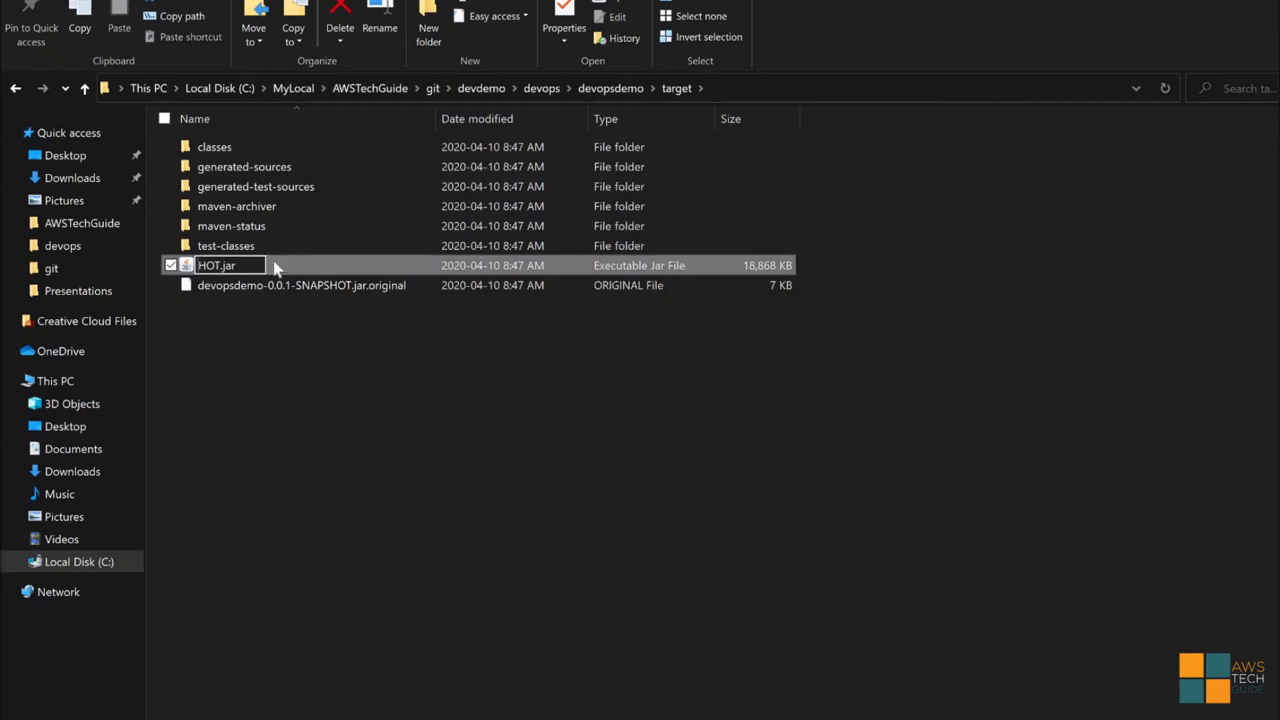
text(a.jar)
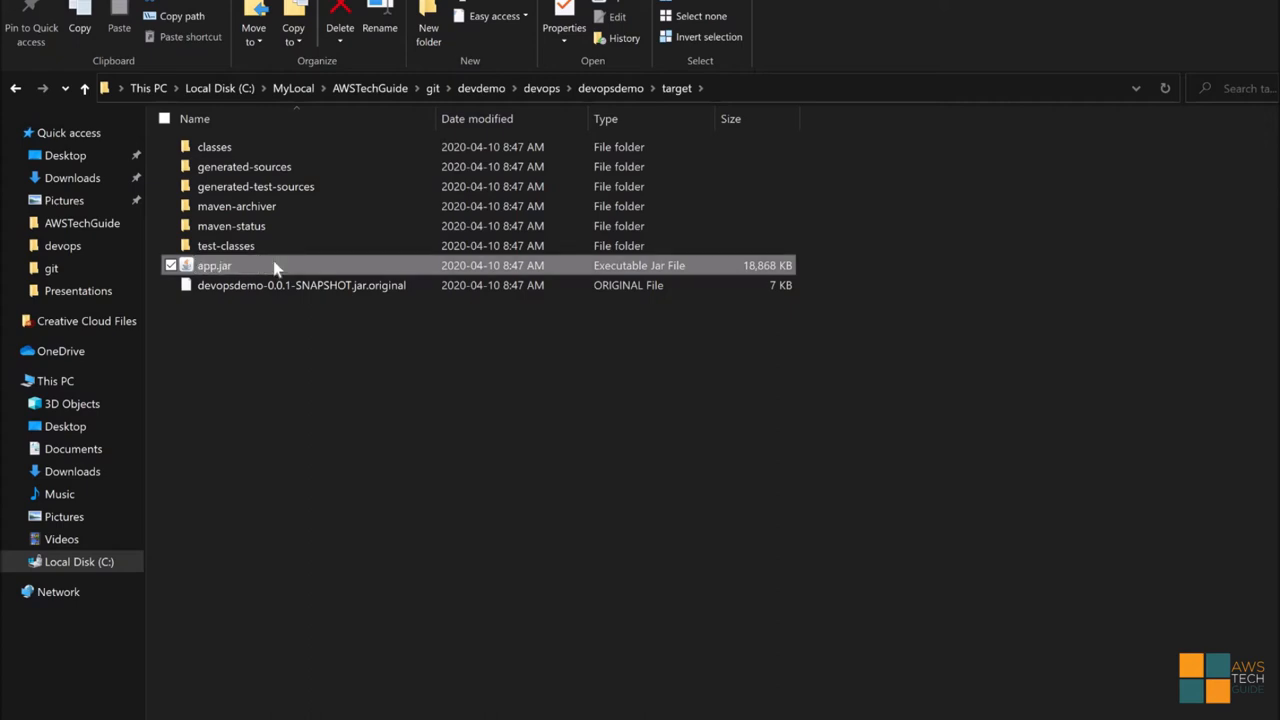
click(570, 428)
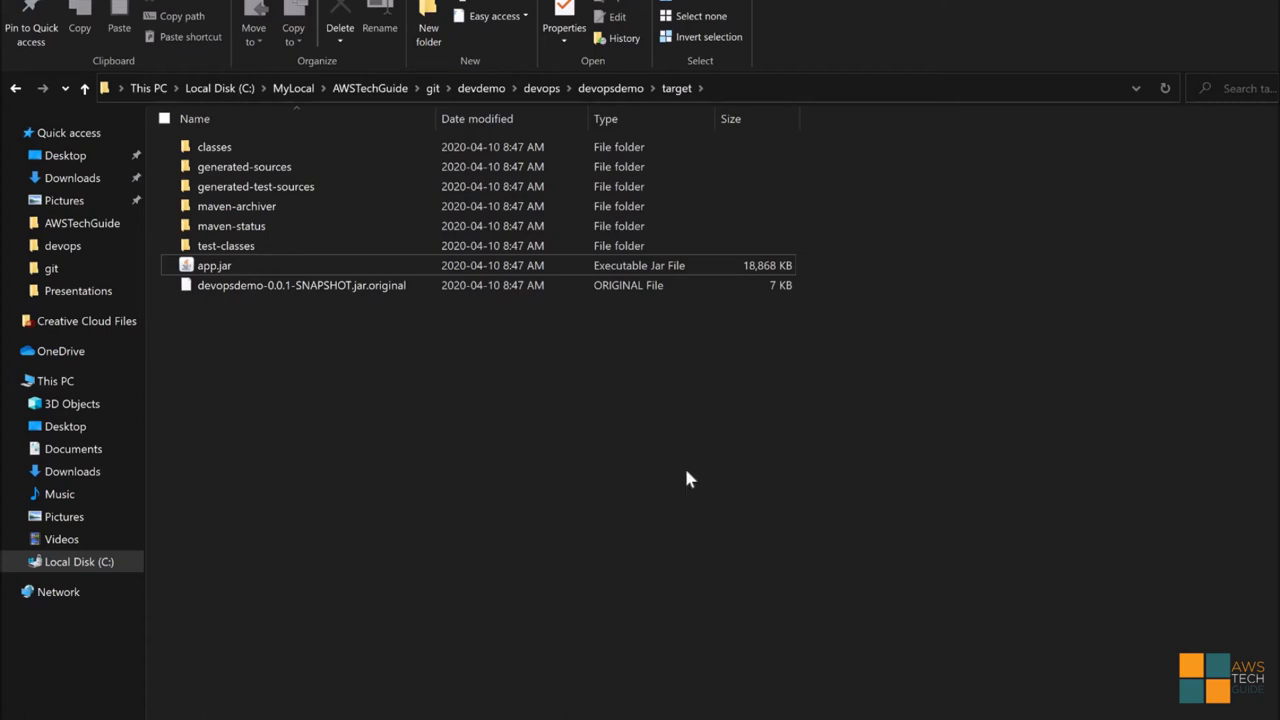
mouse_move(614, 674)
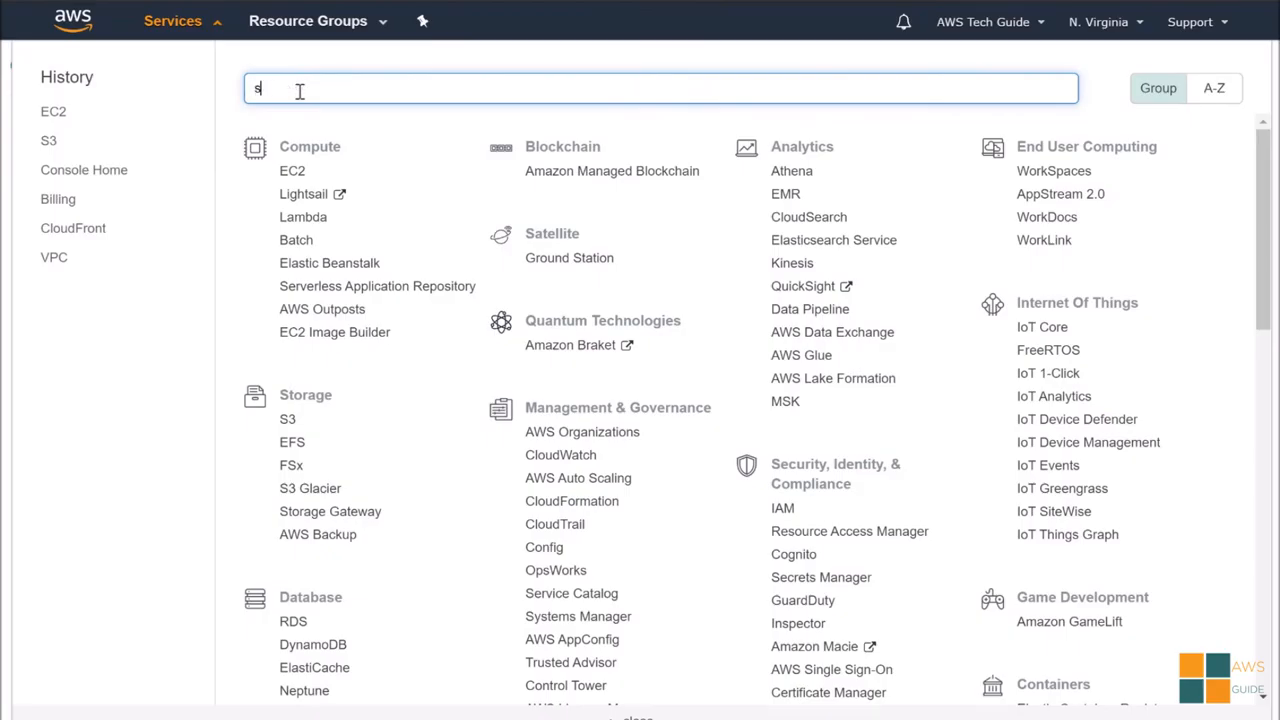
Step: Start creating an S3 bucket named test-aws
text(3)
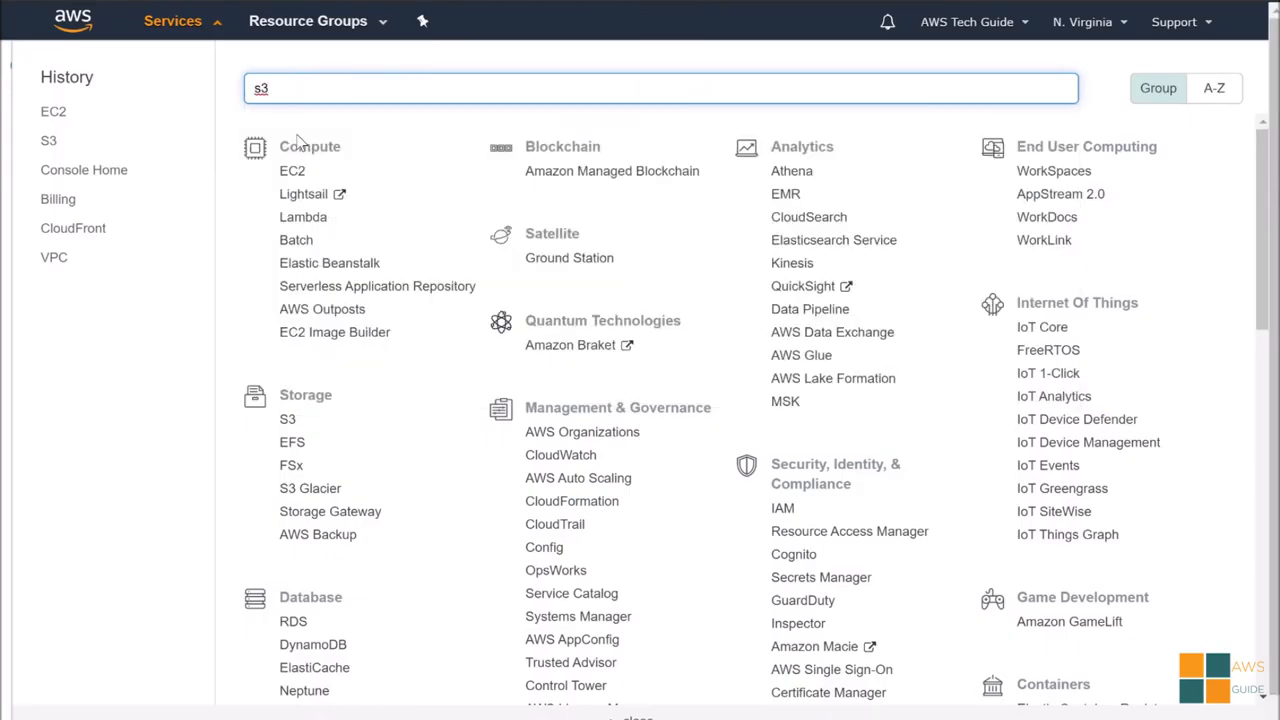
click(288, 418)
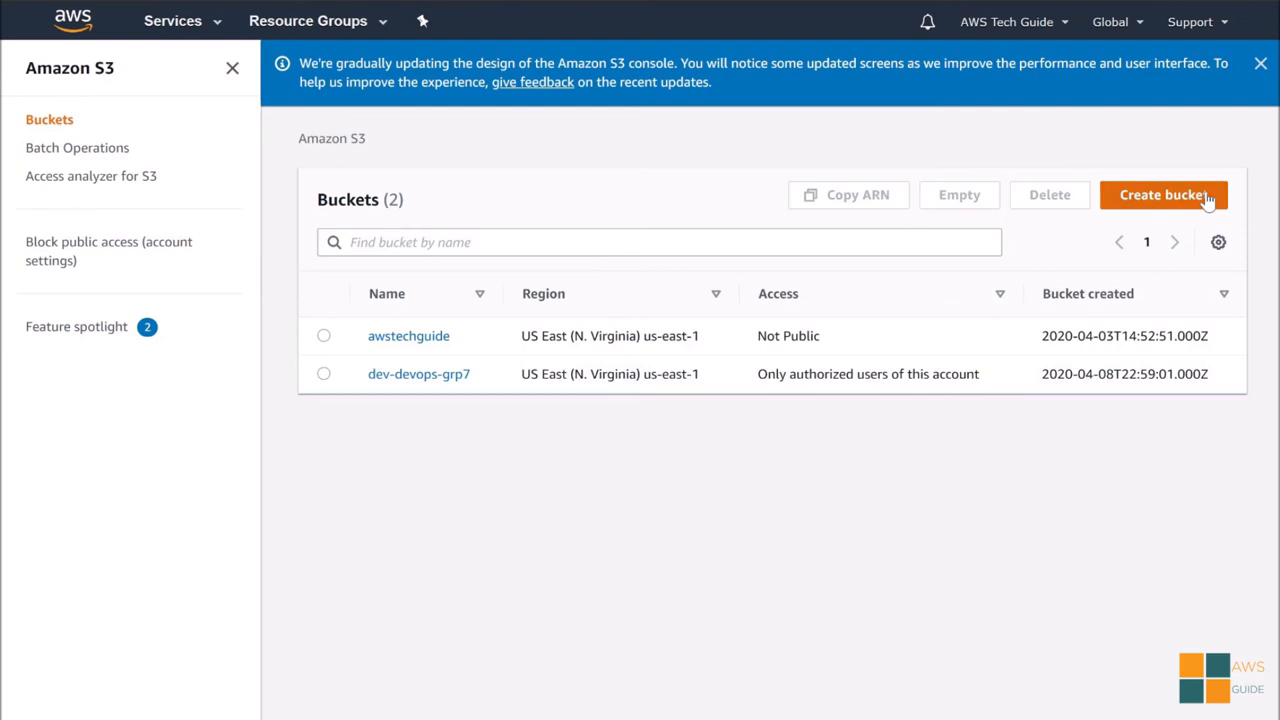
click(1164, 194)
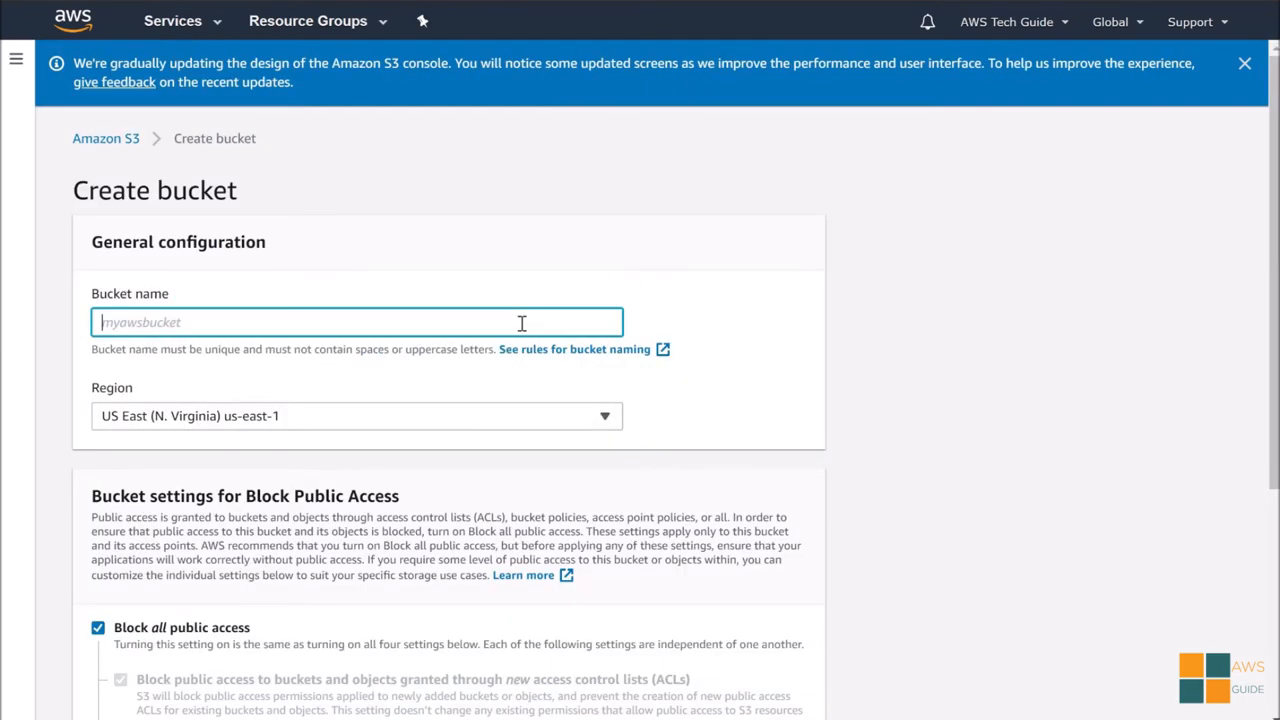
text(test-)
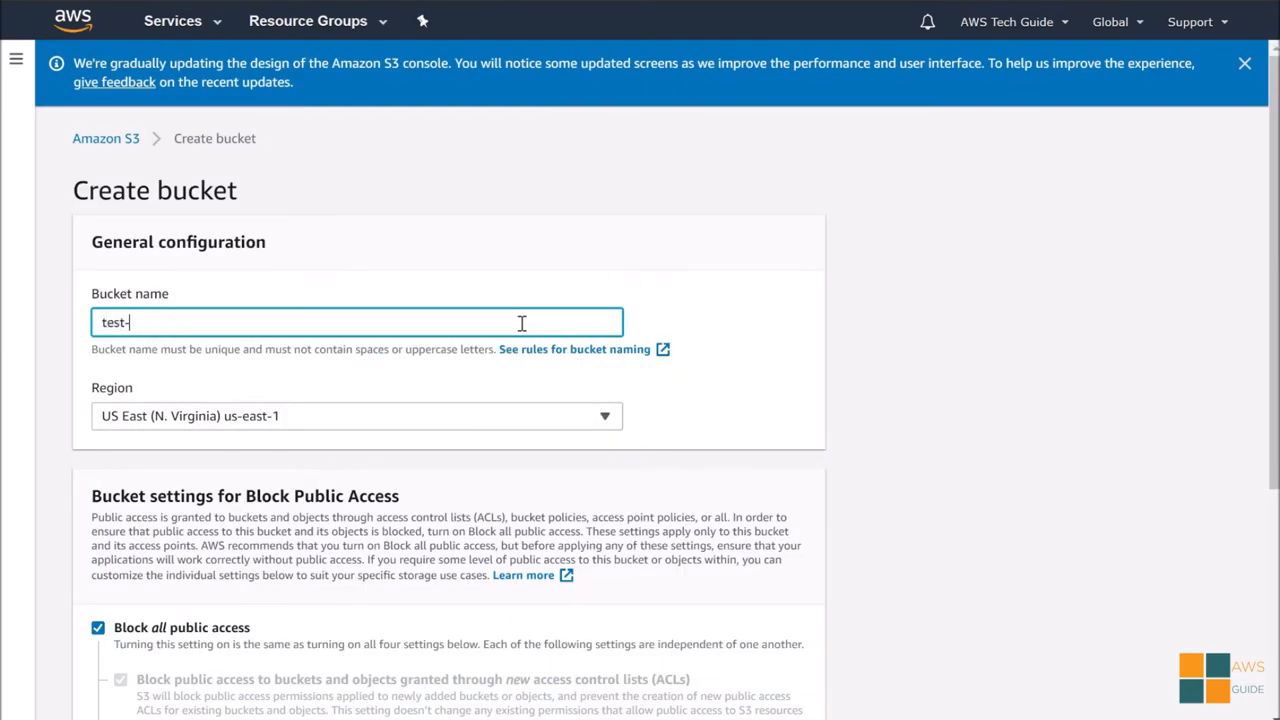
text(aws)
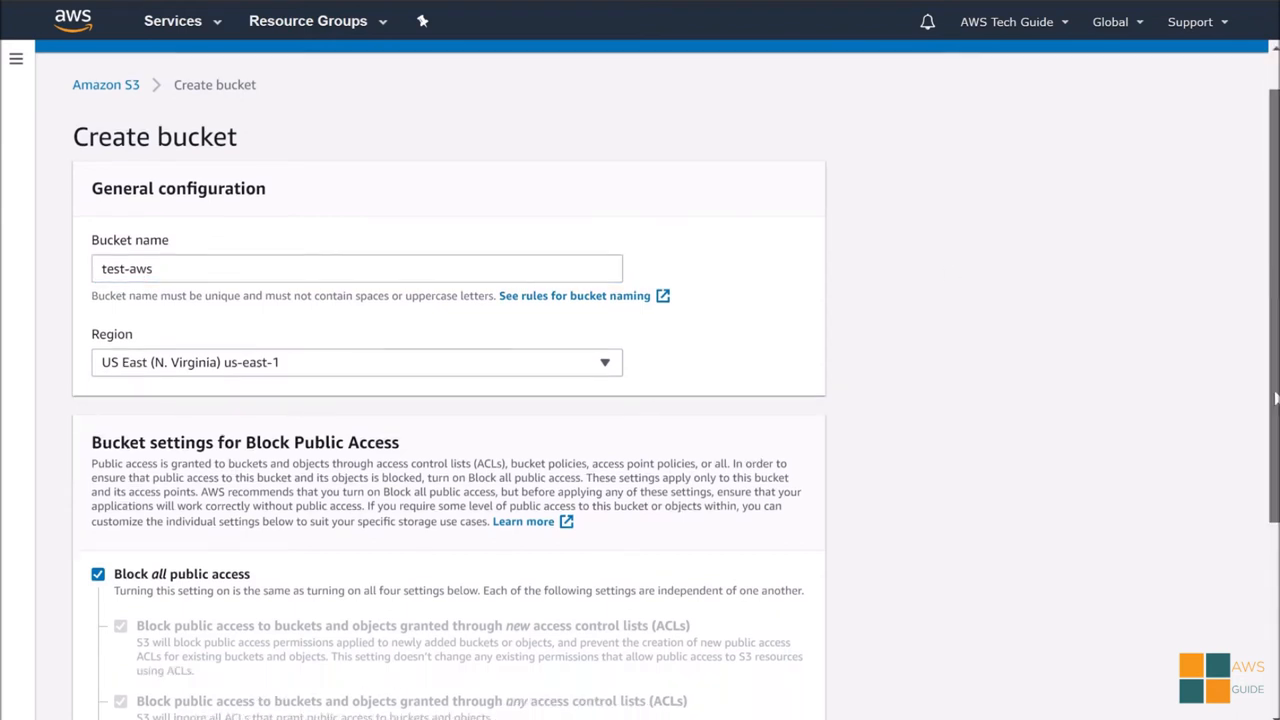
scroll(down, 3)
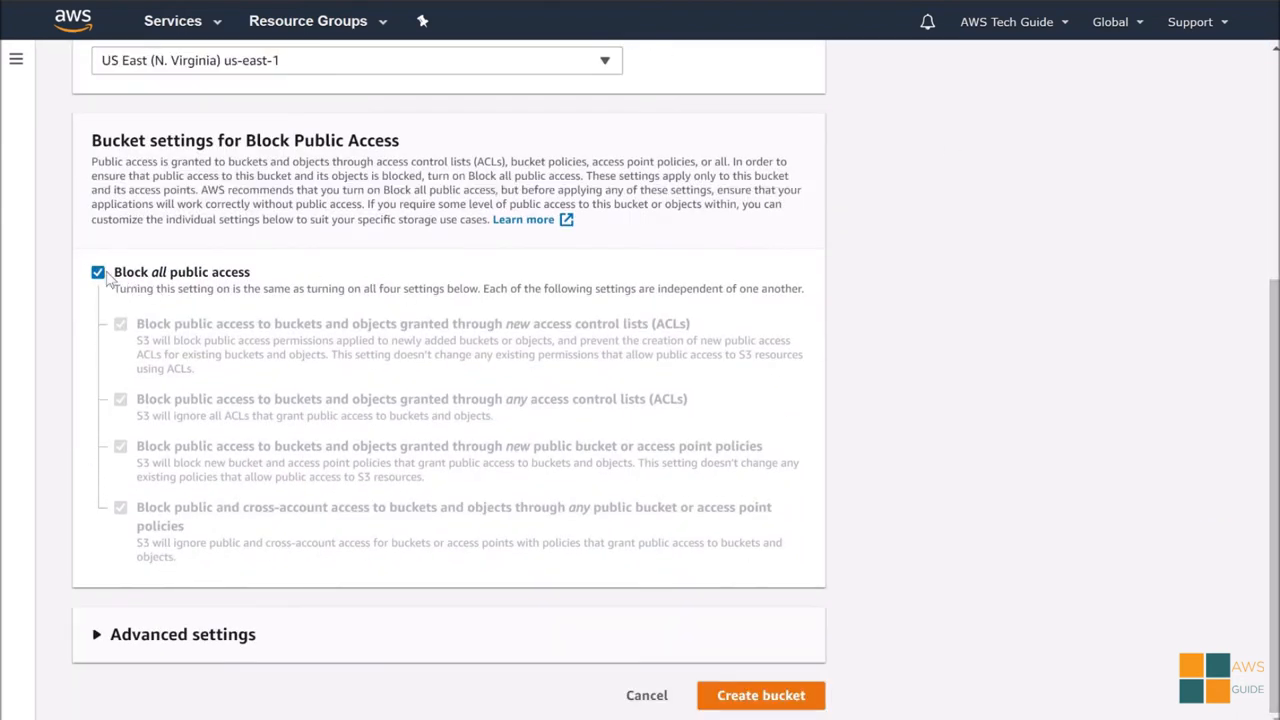
Step: Allow public access with acknowledgement and create the bucket as test-aws1212 after a name clash
click(98, 272)
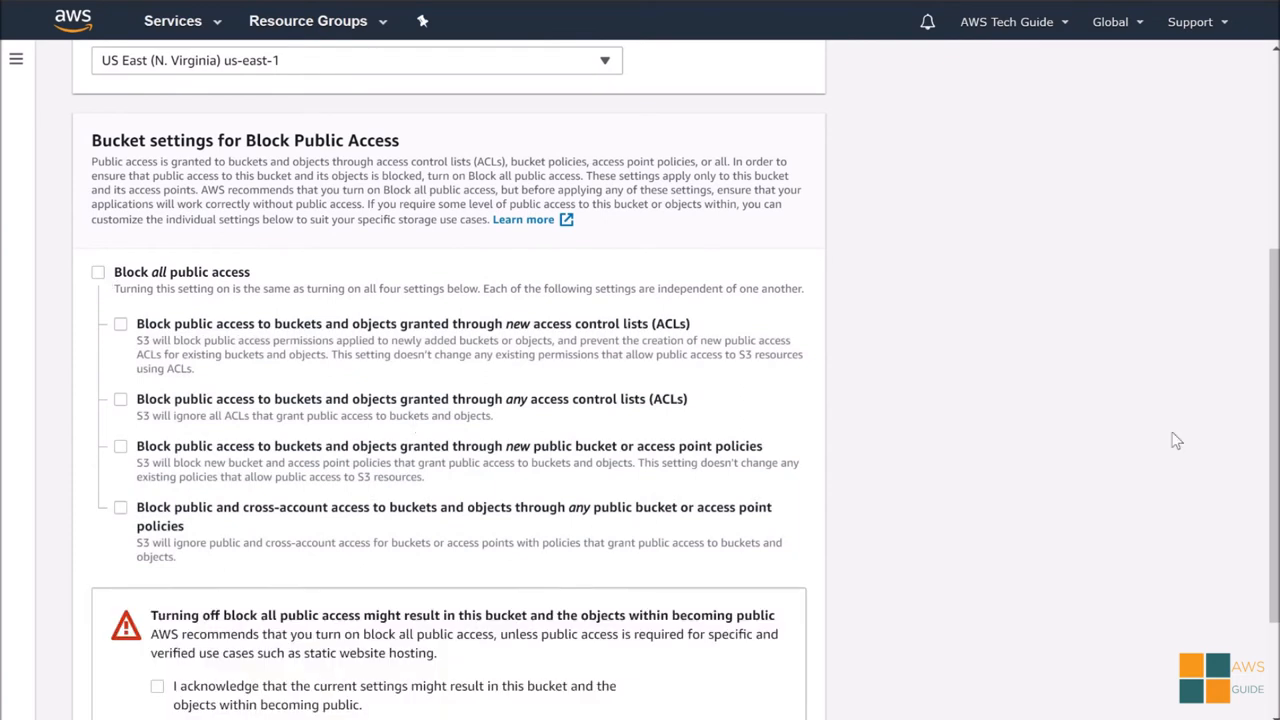
scroll(down, 3)
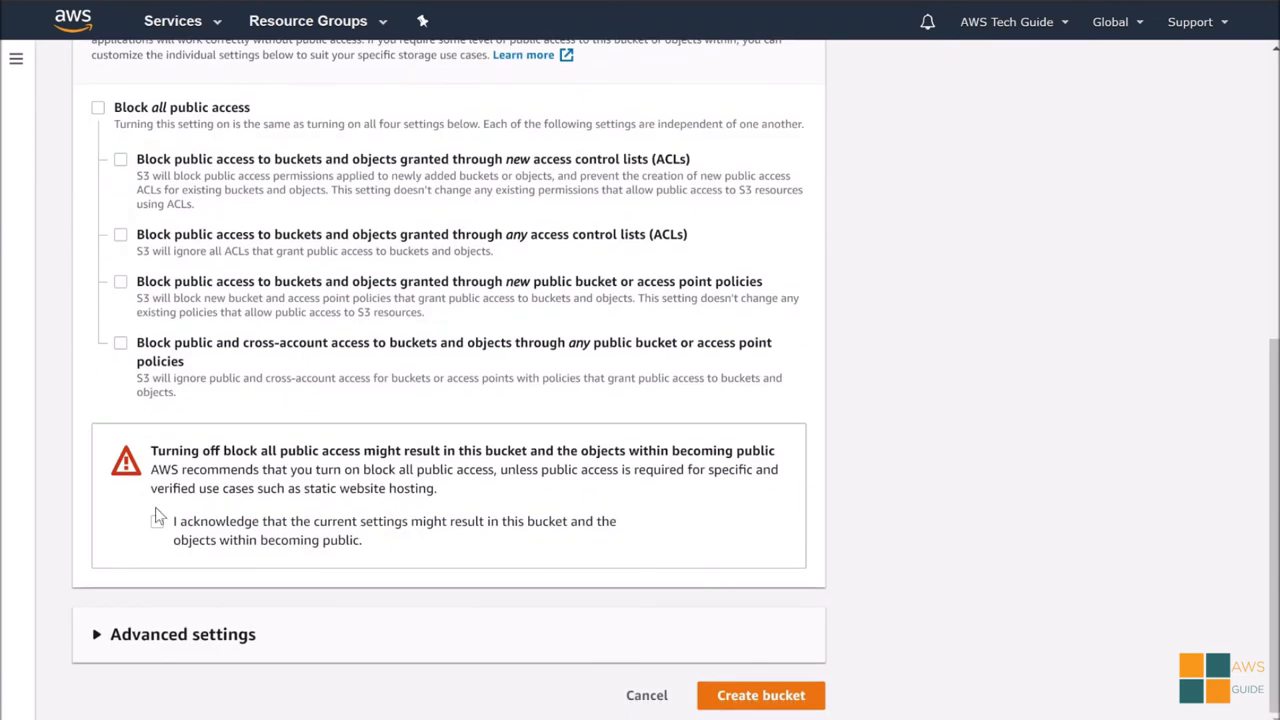
click(156, 520)
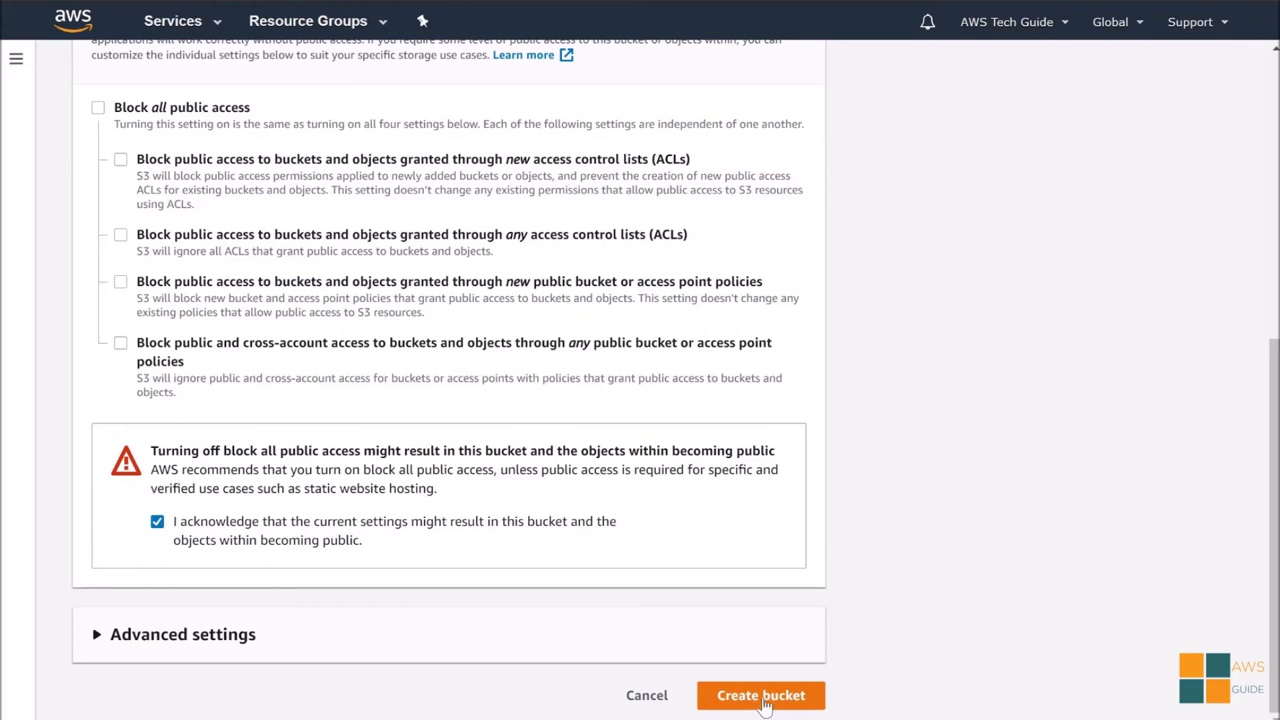
click(760, 696)
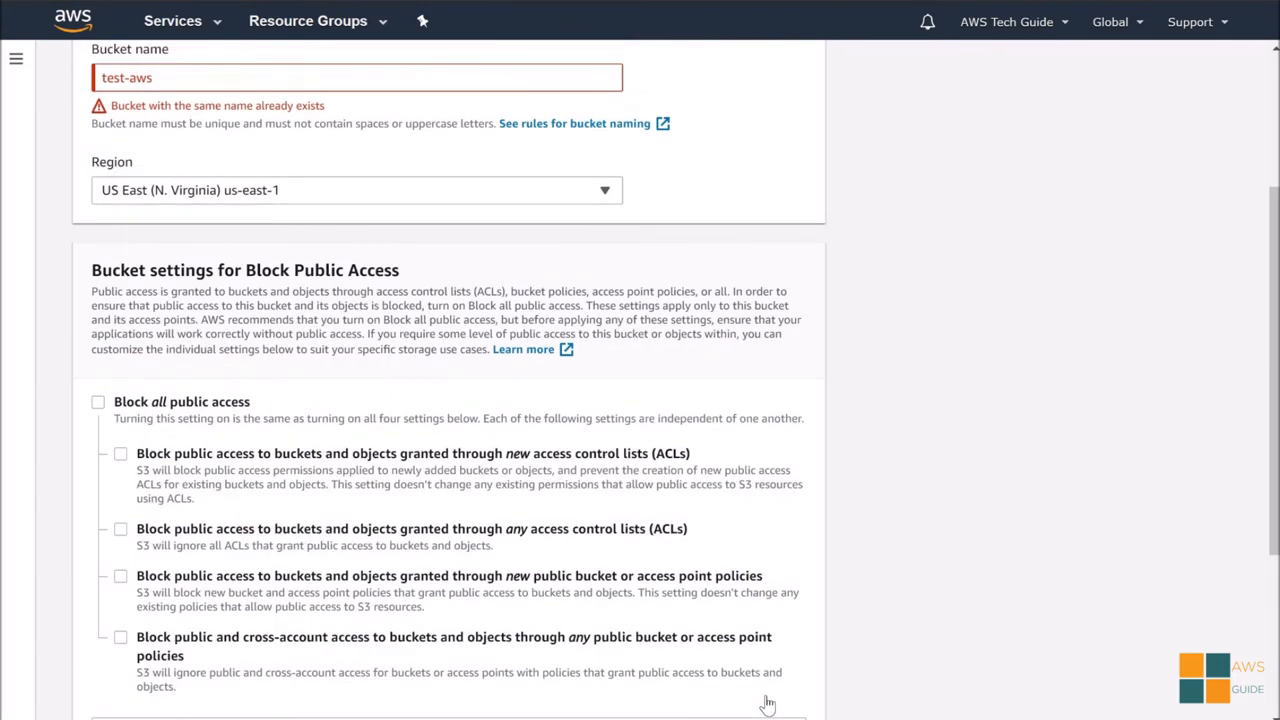
click(244, 76)
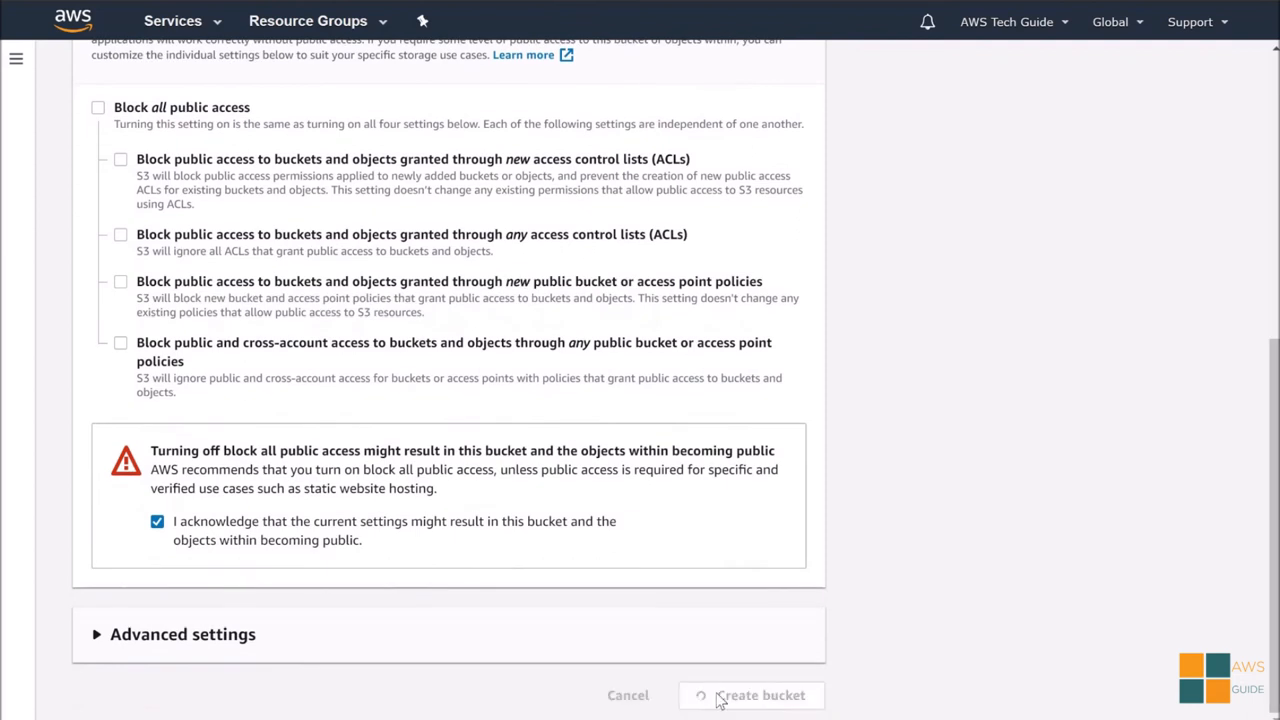
click(752, 696)
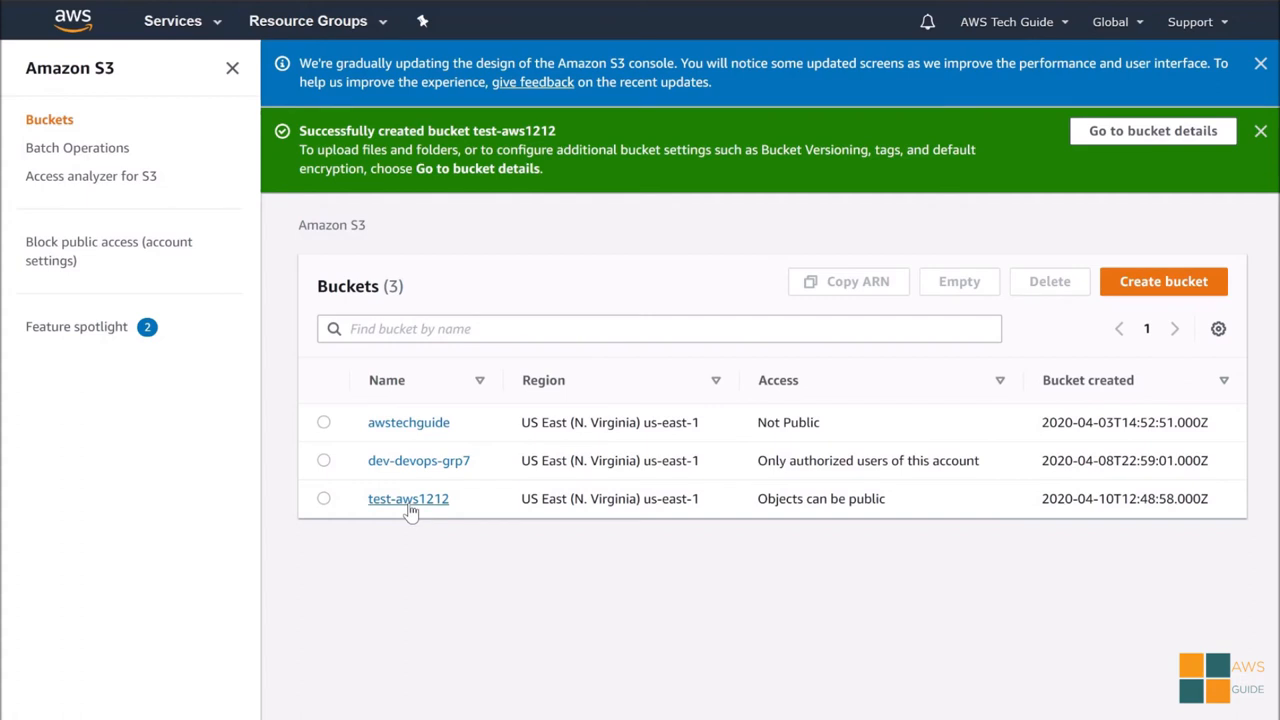
Step: Upload app.jar from File Explorer into the test-aws1212 bucket with default permissions and settings
click(408, 498)
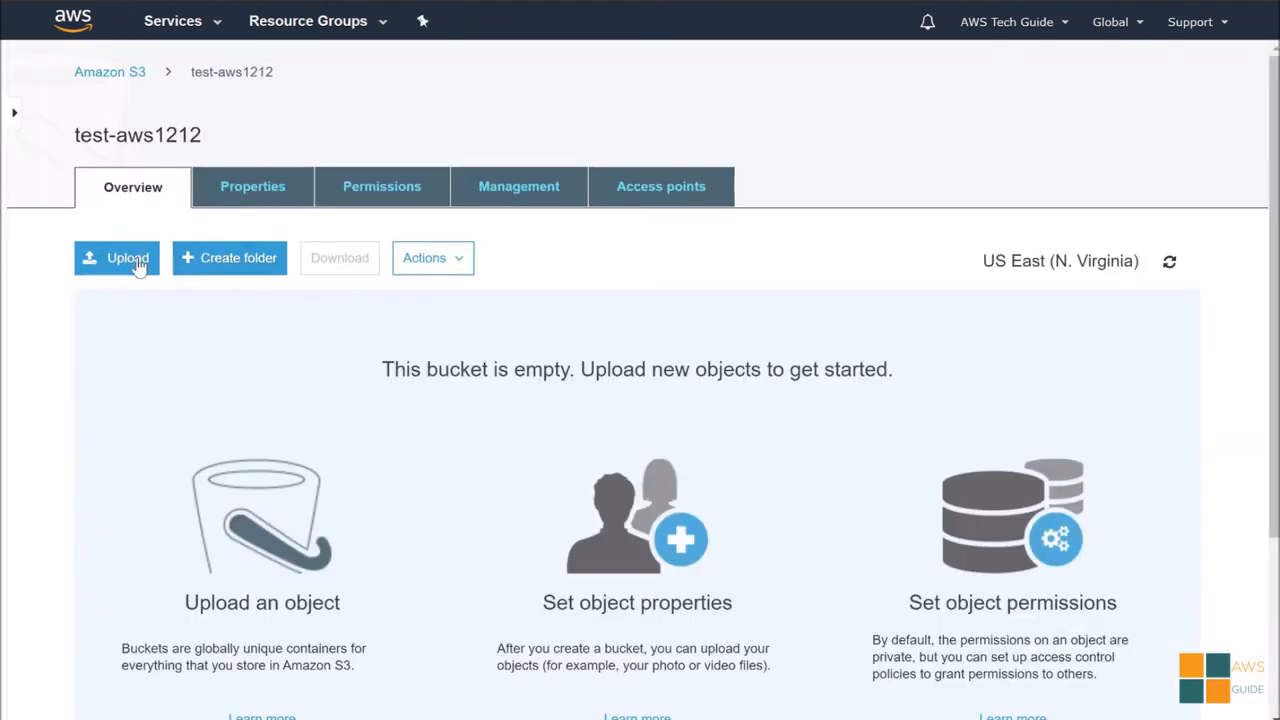
click(116, 258)
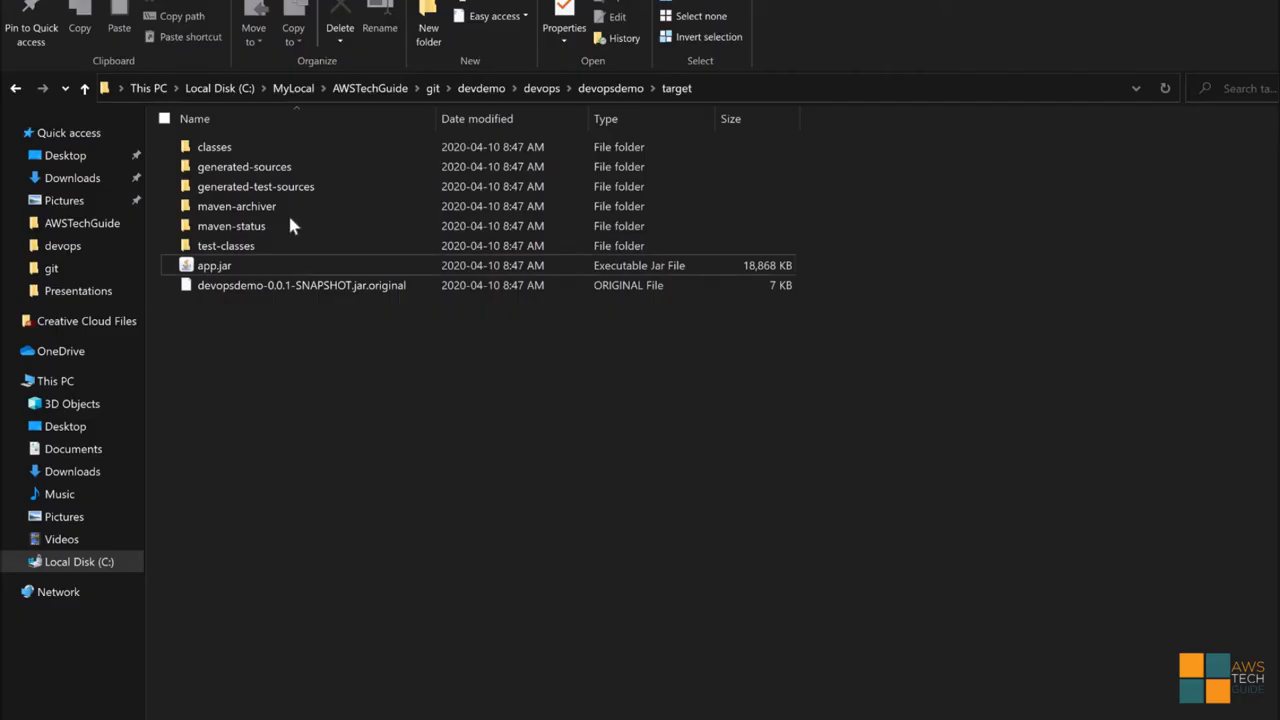
mouse_move(212, 270)
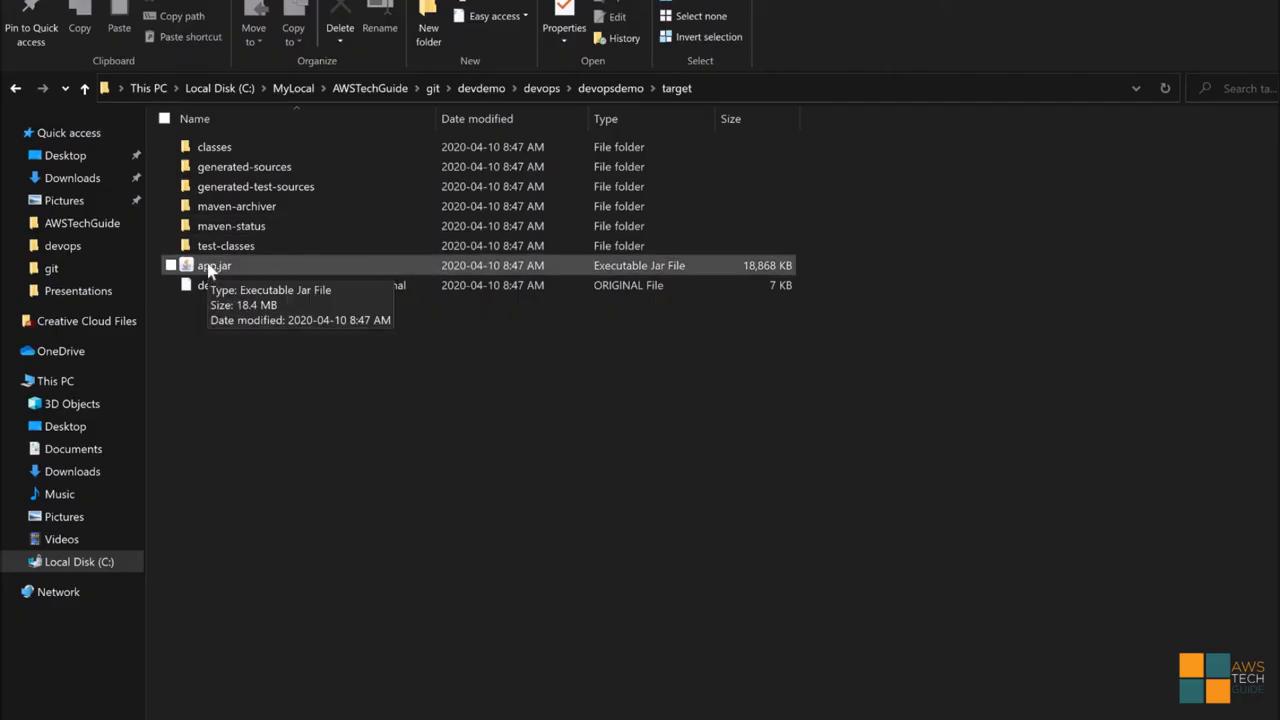
click(214, 264)
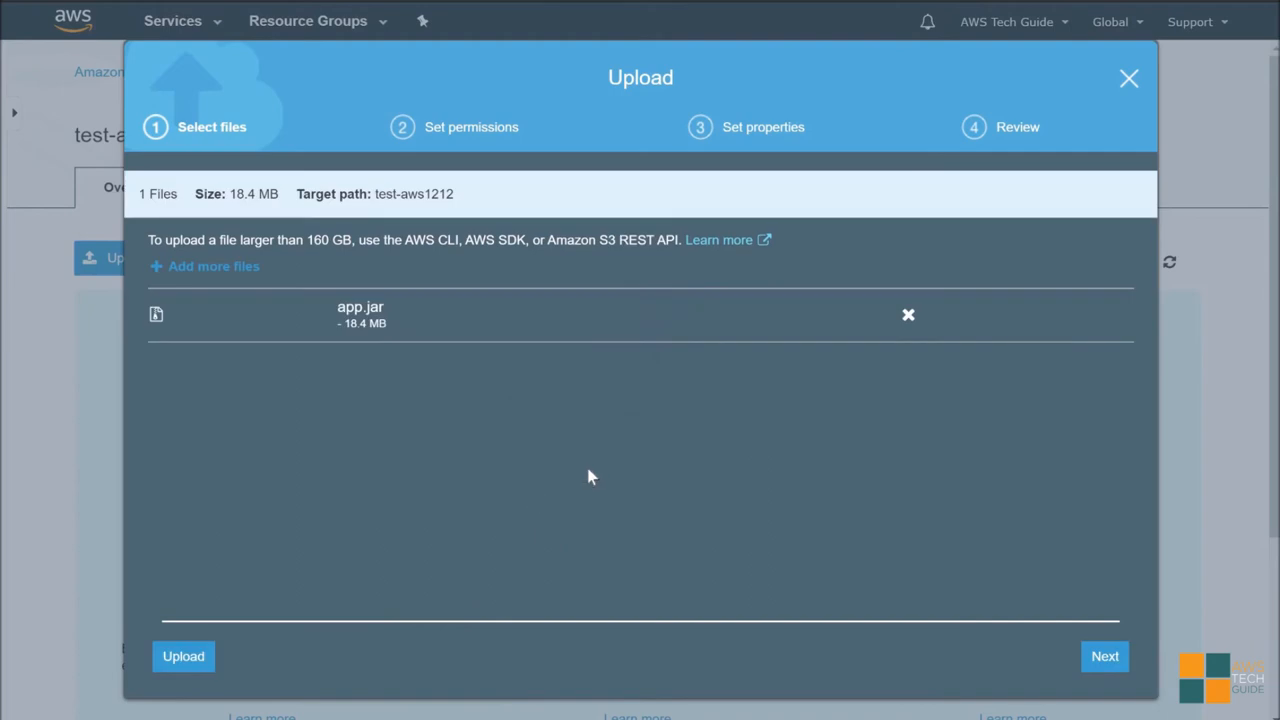
click(1104, 656)
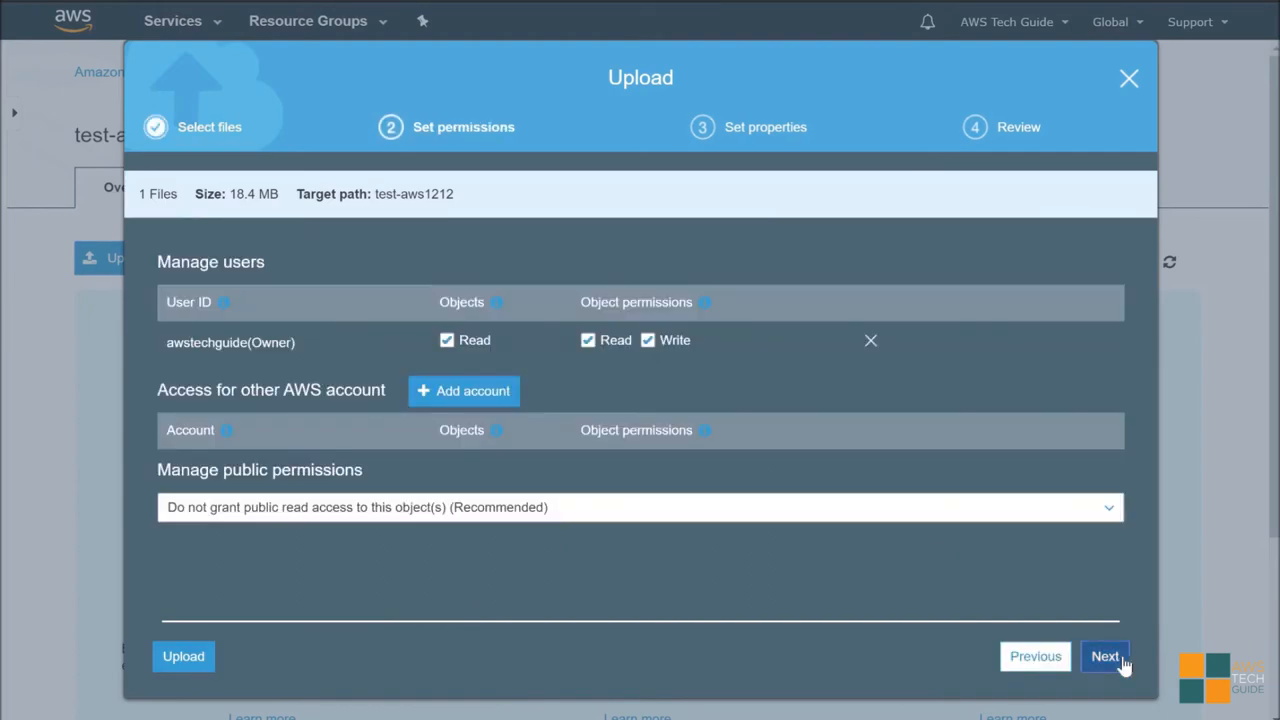
click(1104, 656)
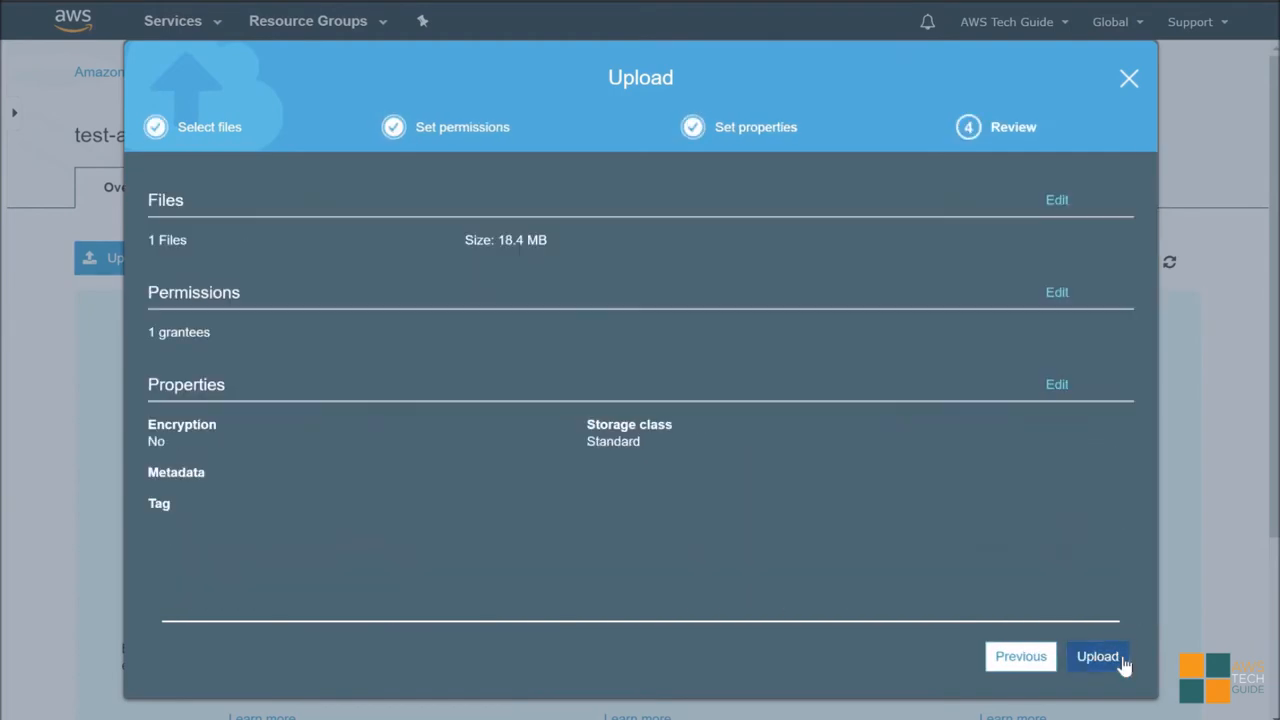
click(1096, 656)
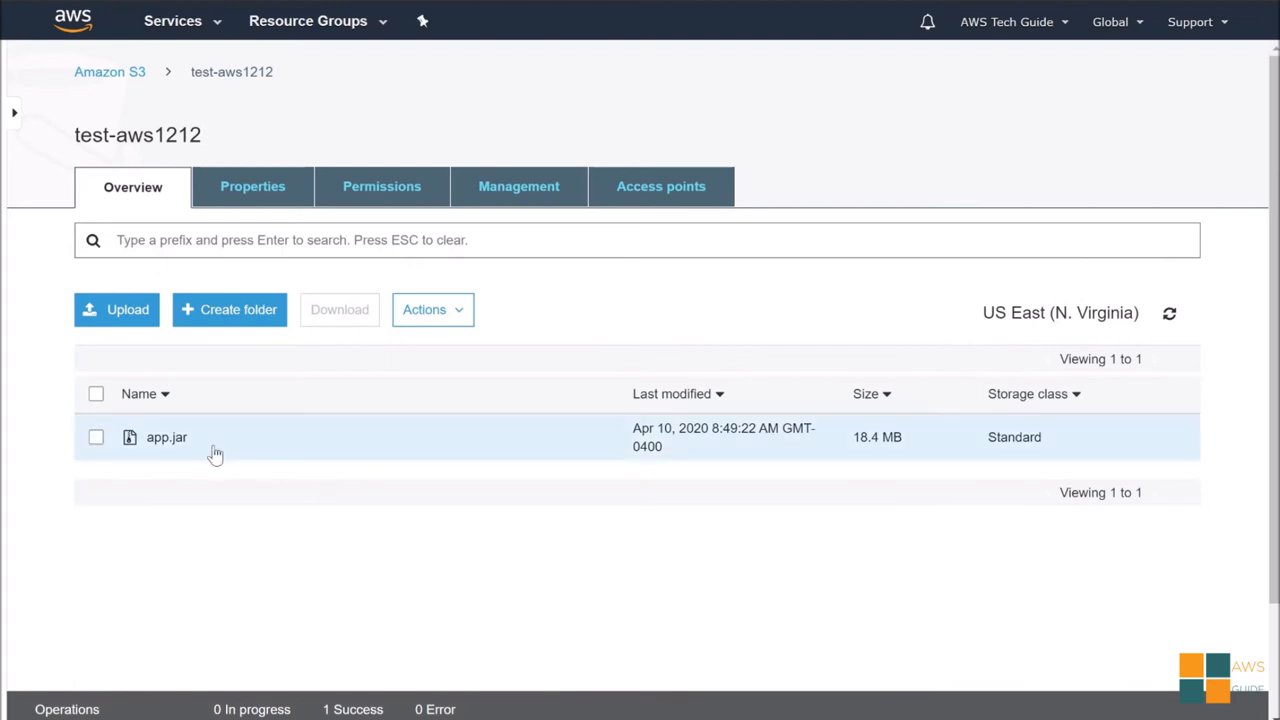
mouse_move(170, 440)
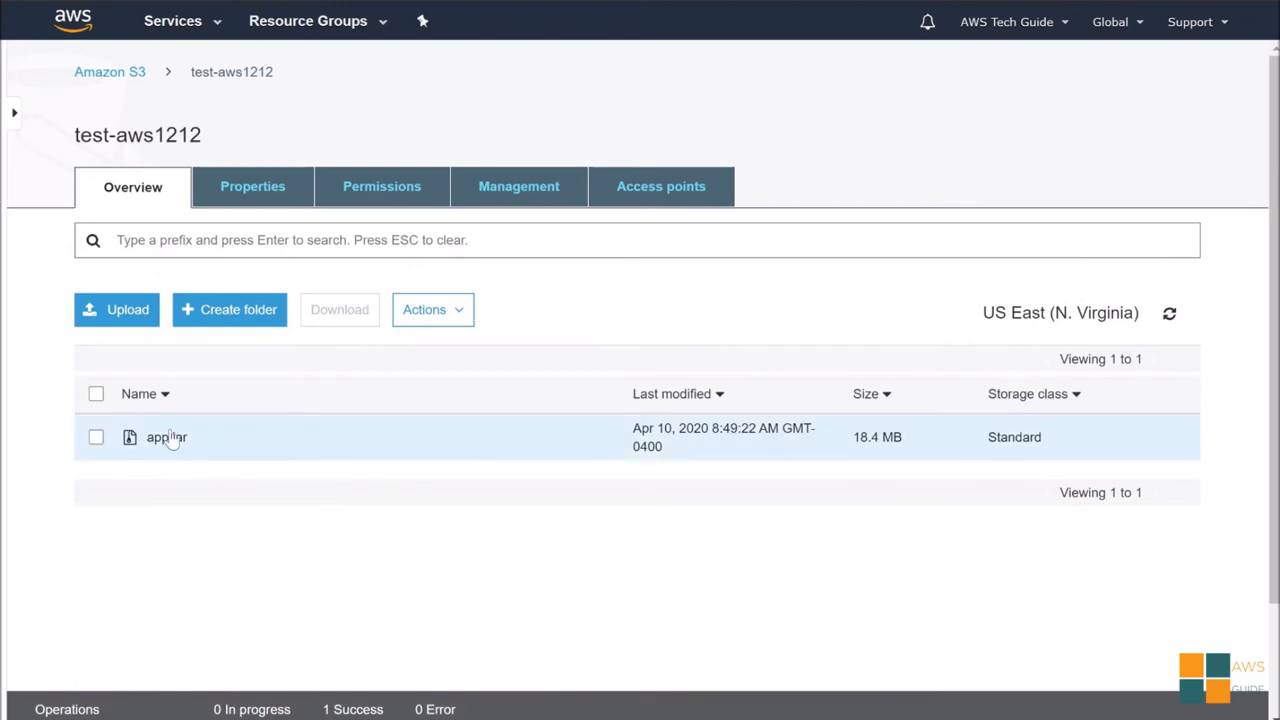
Step: Make the uploaded app.jar object publicly accessible via its Actions menu
click(168, 436)
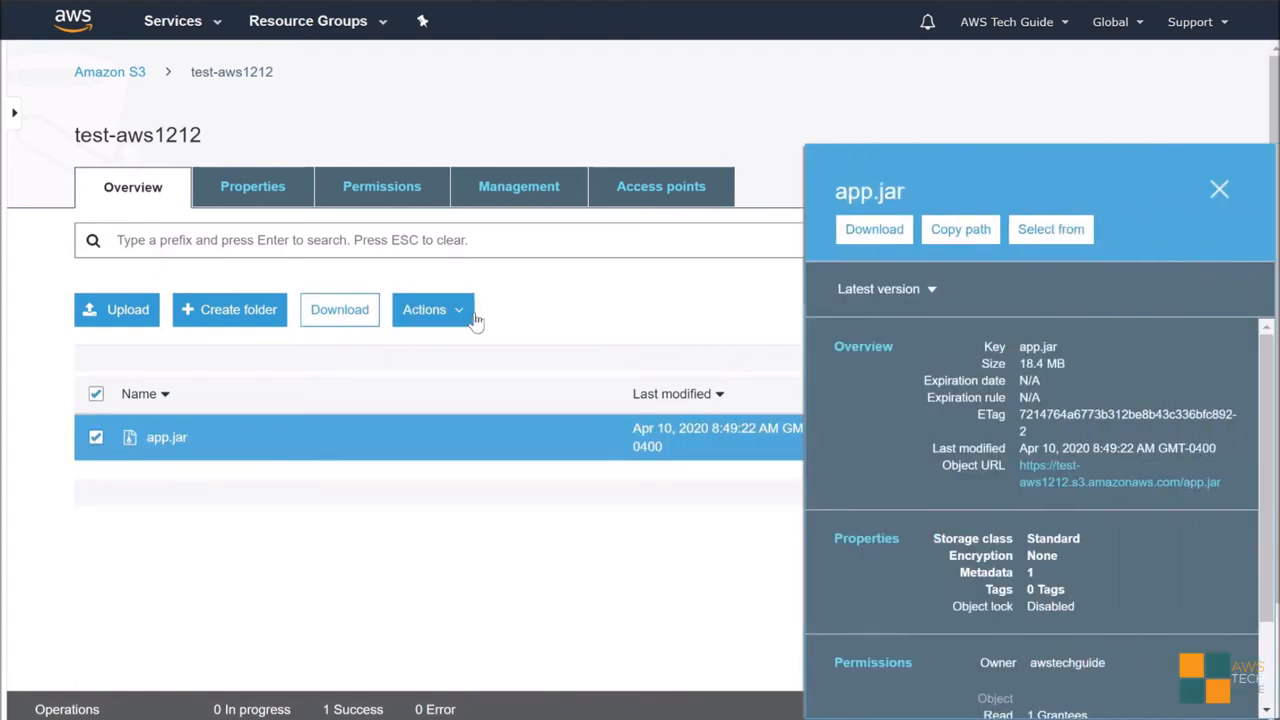
click(432, 308)
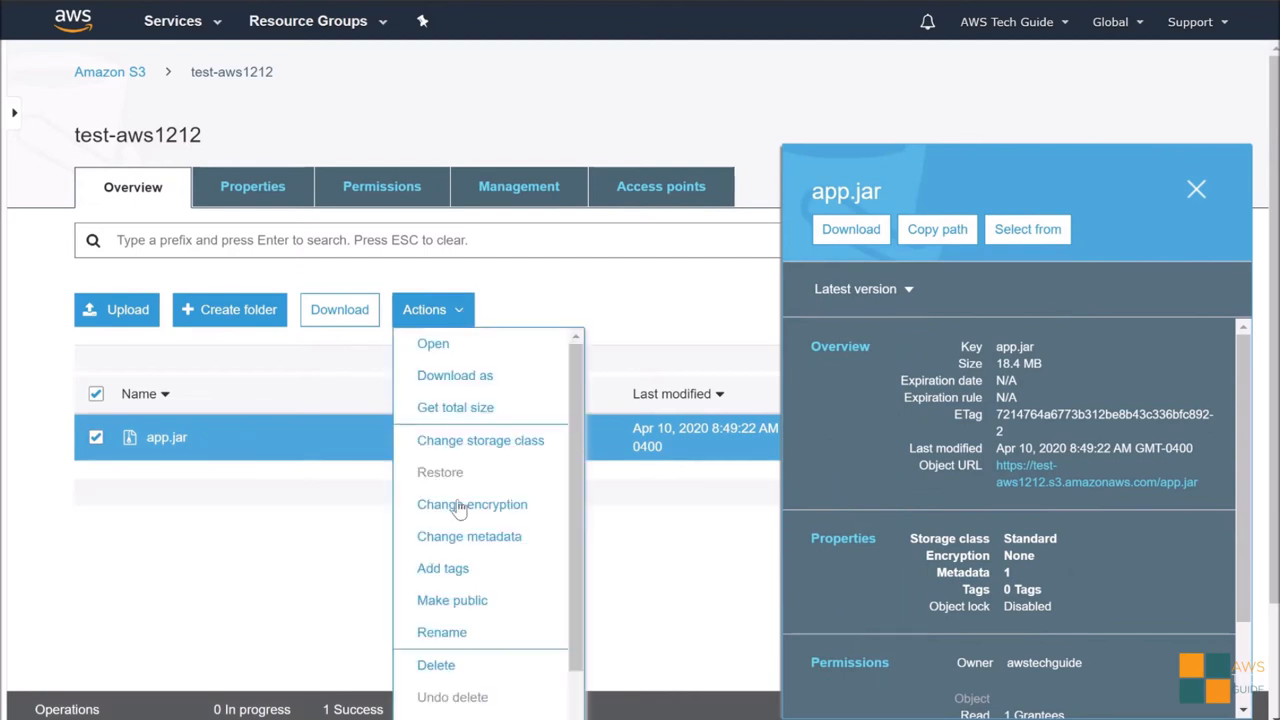
mouse_move(452, 600)
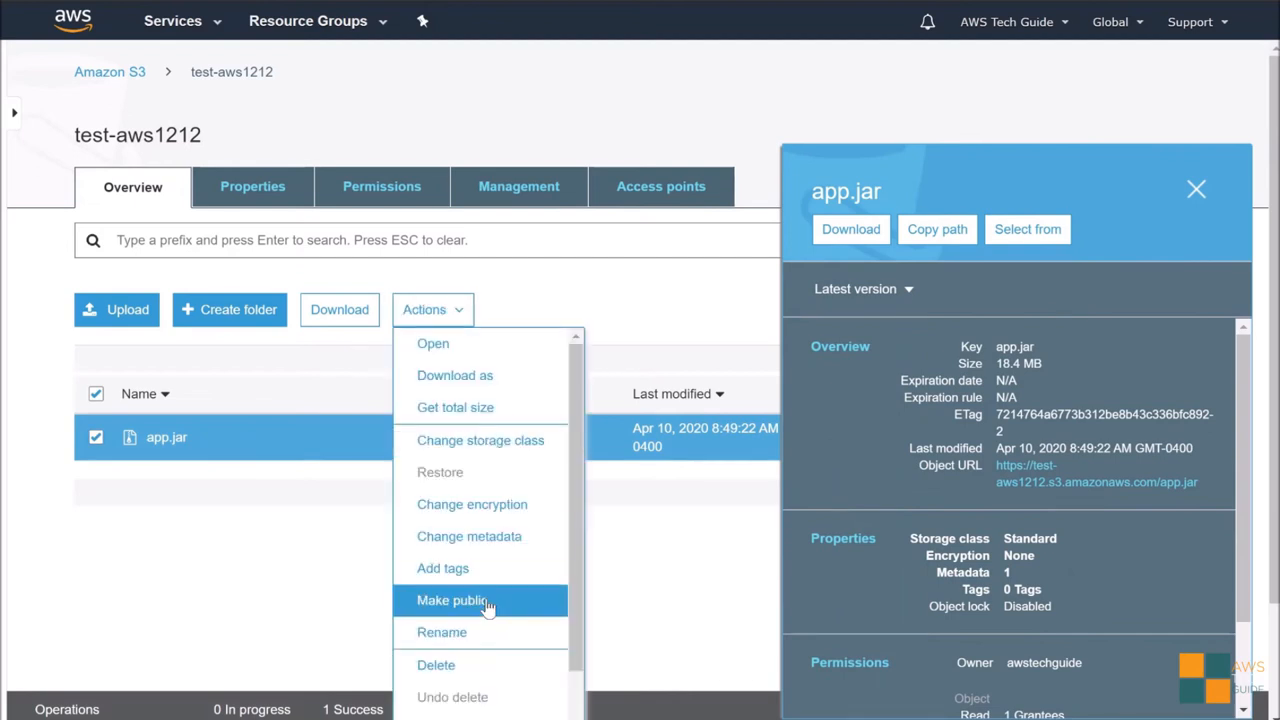
click(454, 600)
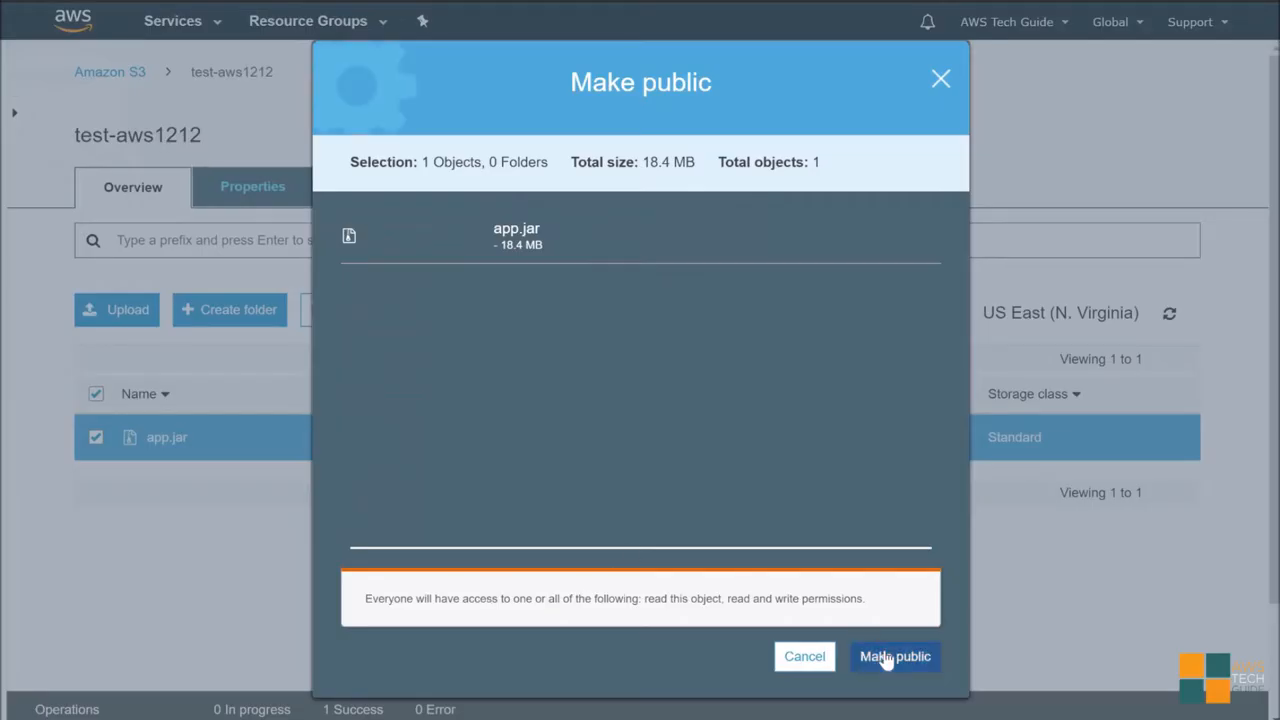
click(894, 656)
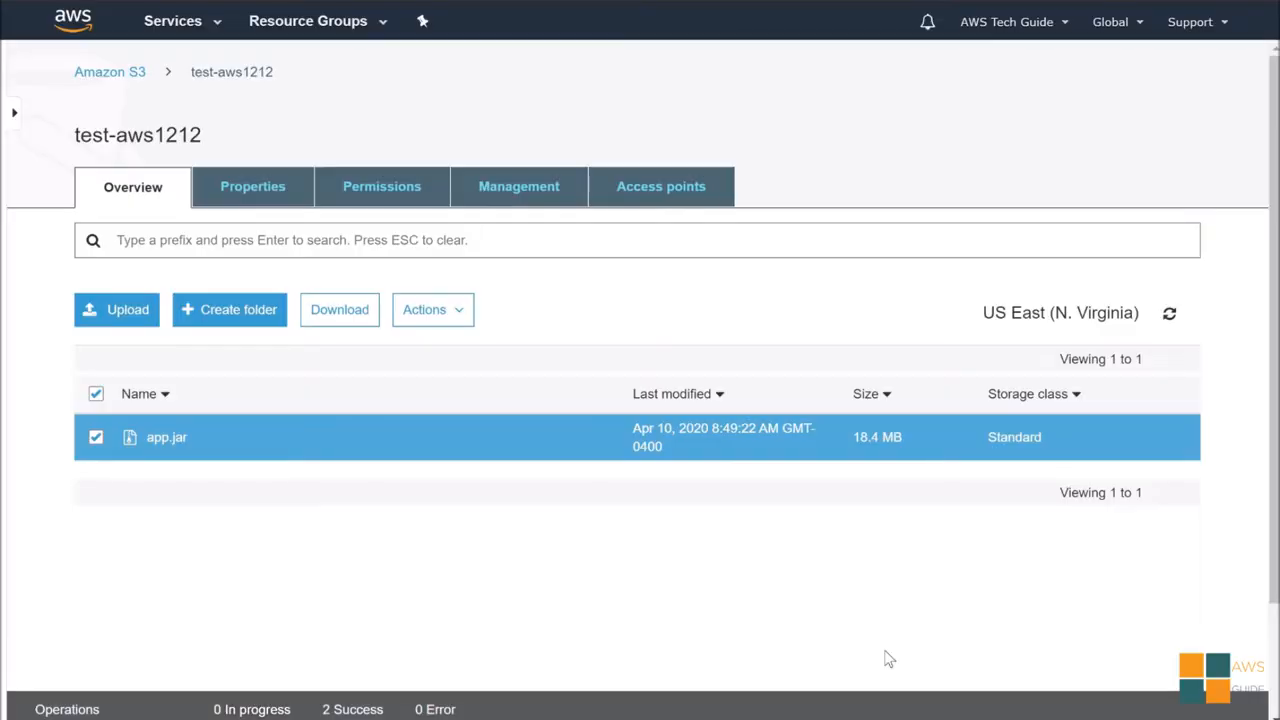
mouse_move(240, 48)
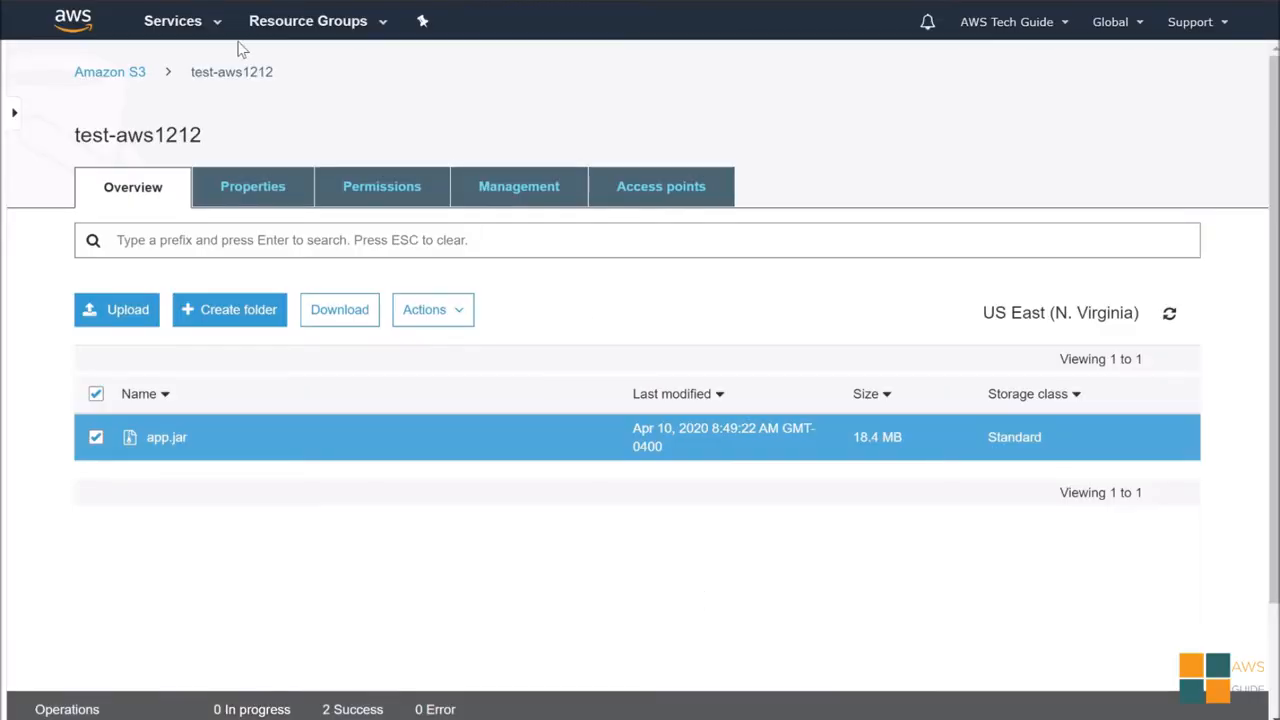
Step: Navigate from the Services menu to the EC2 service to see the running instance
click(172, 20)
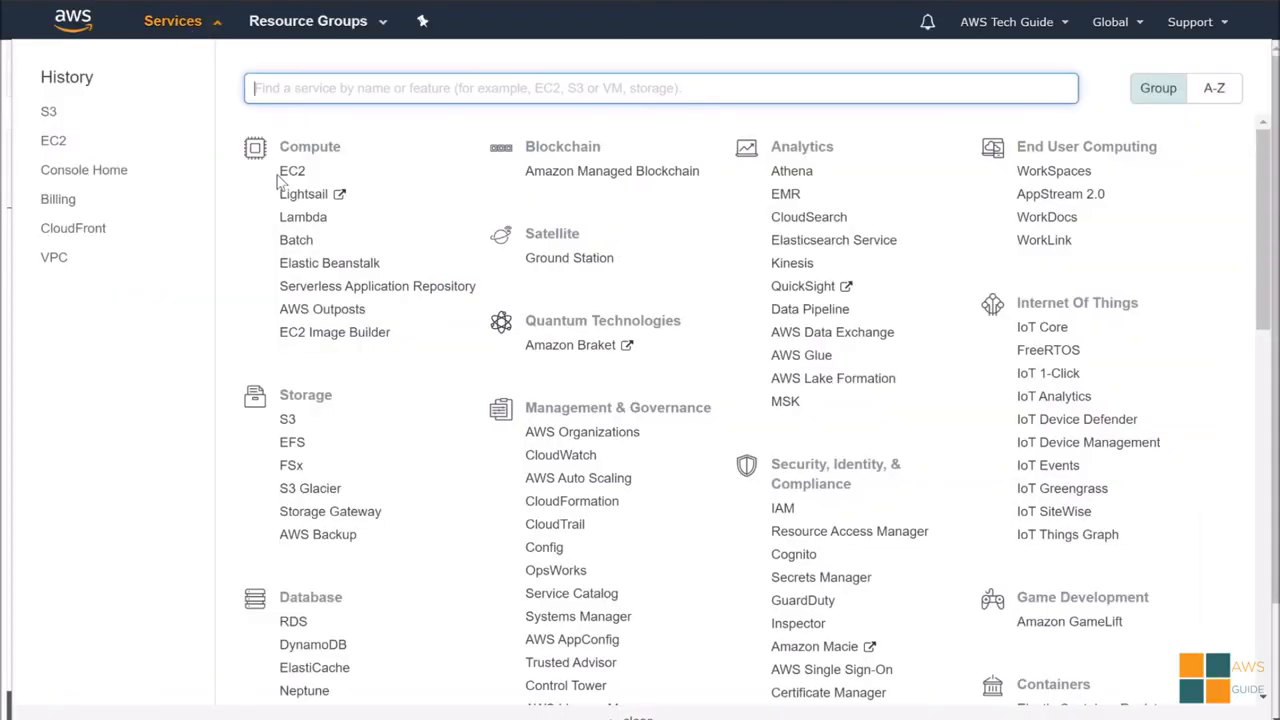
click(292, 172)
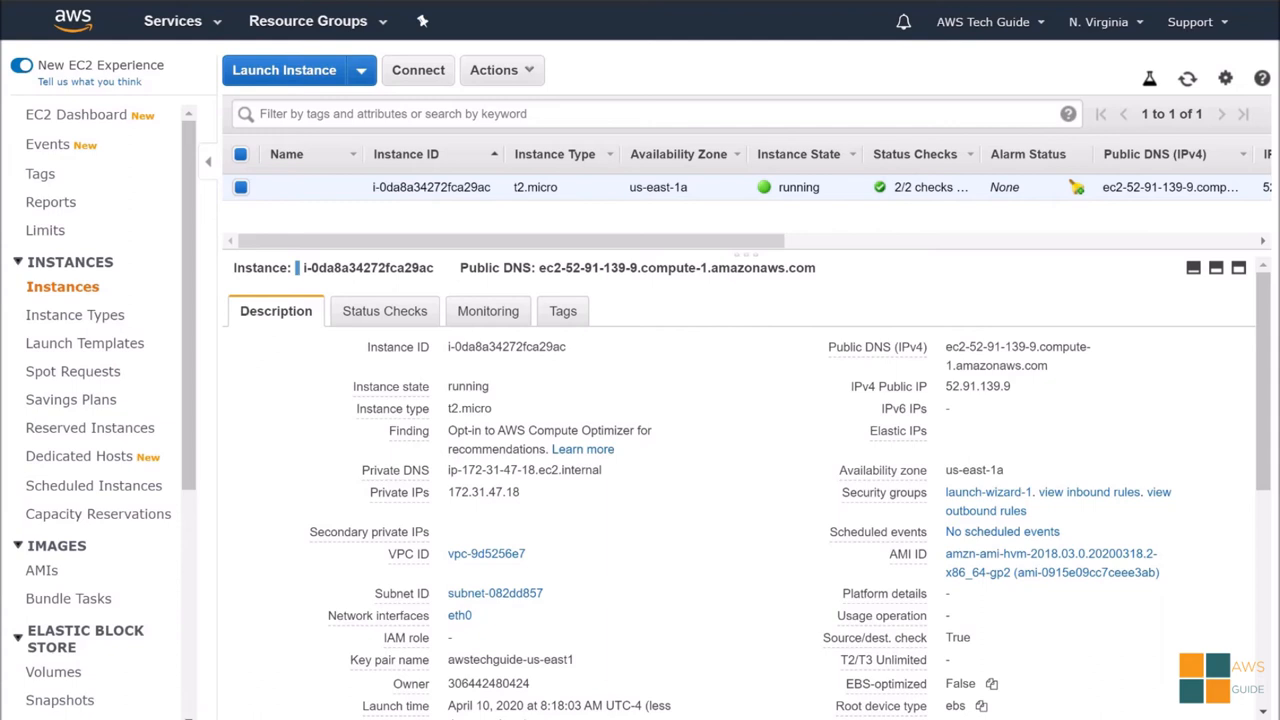
mouse_move(1052, 340)
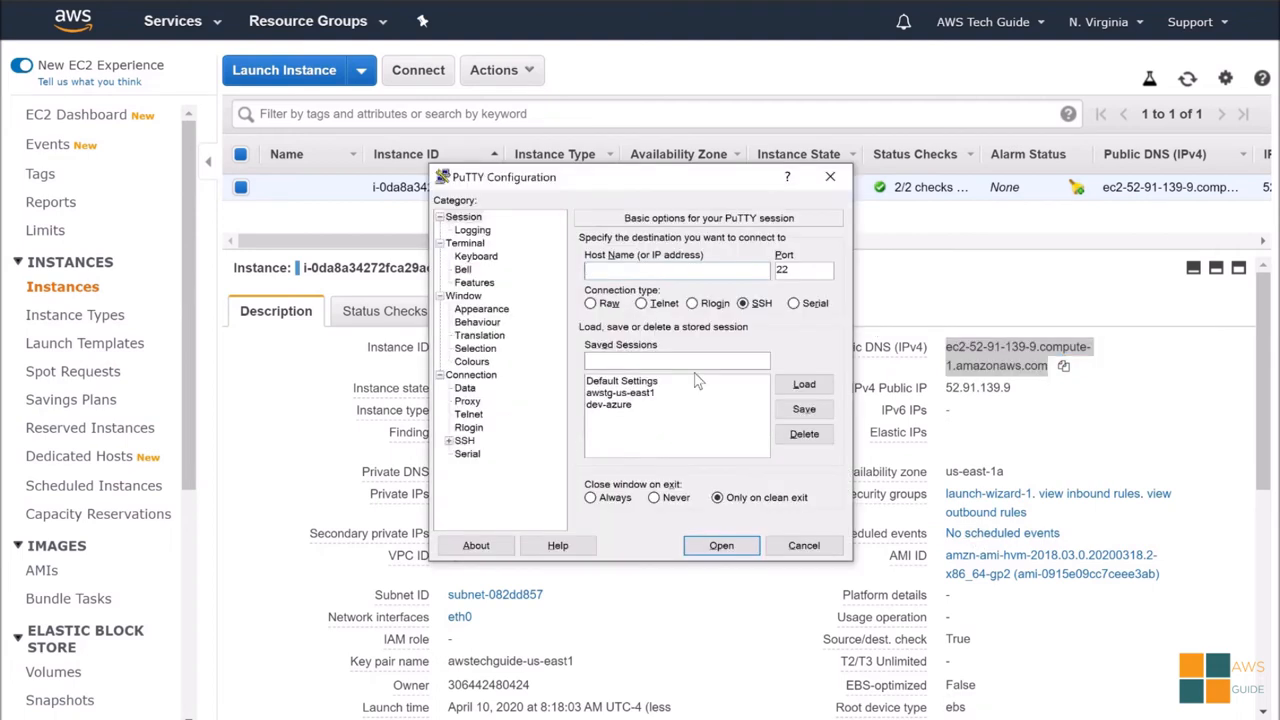
Step: Load session awstg-us-east1, set host 52-91-139-9.compute-1.amazonaws.com, and connect over SSH as ec2-user
click(620, 392)
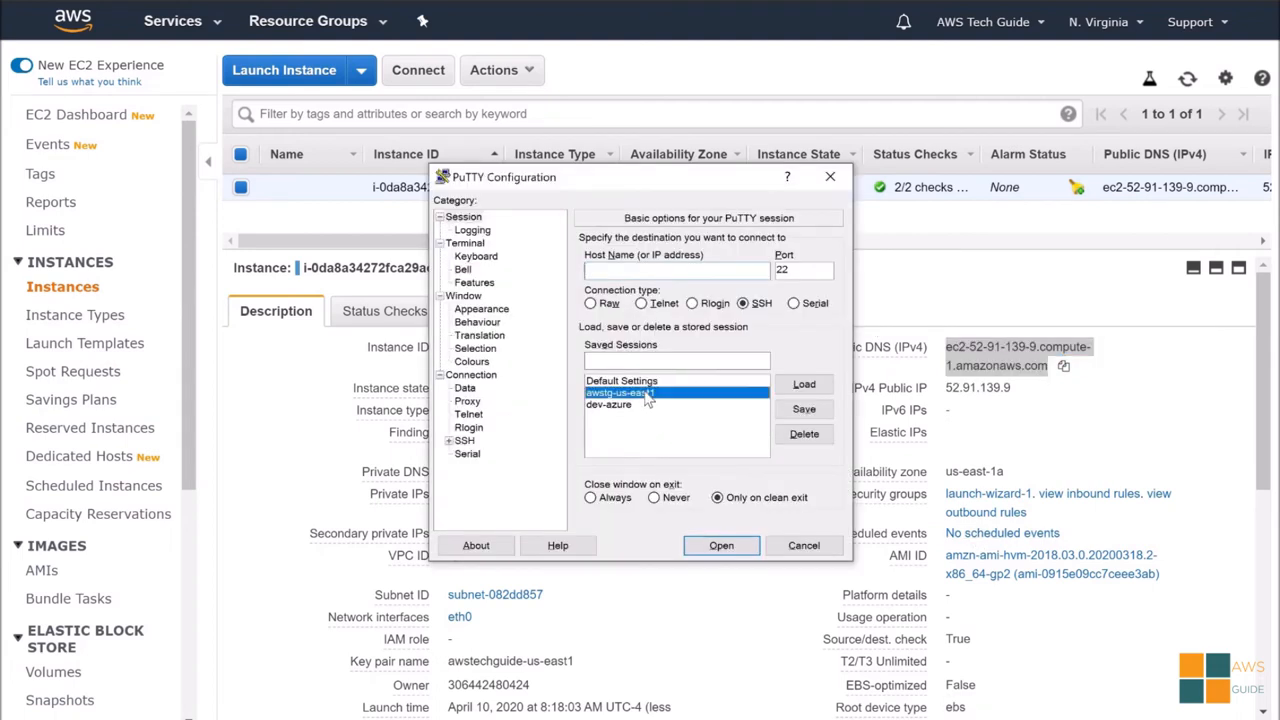
click(804, 384)
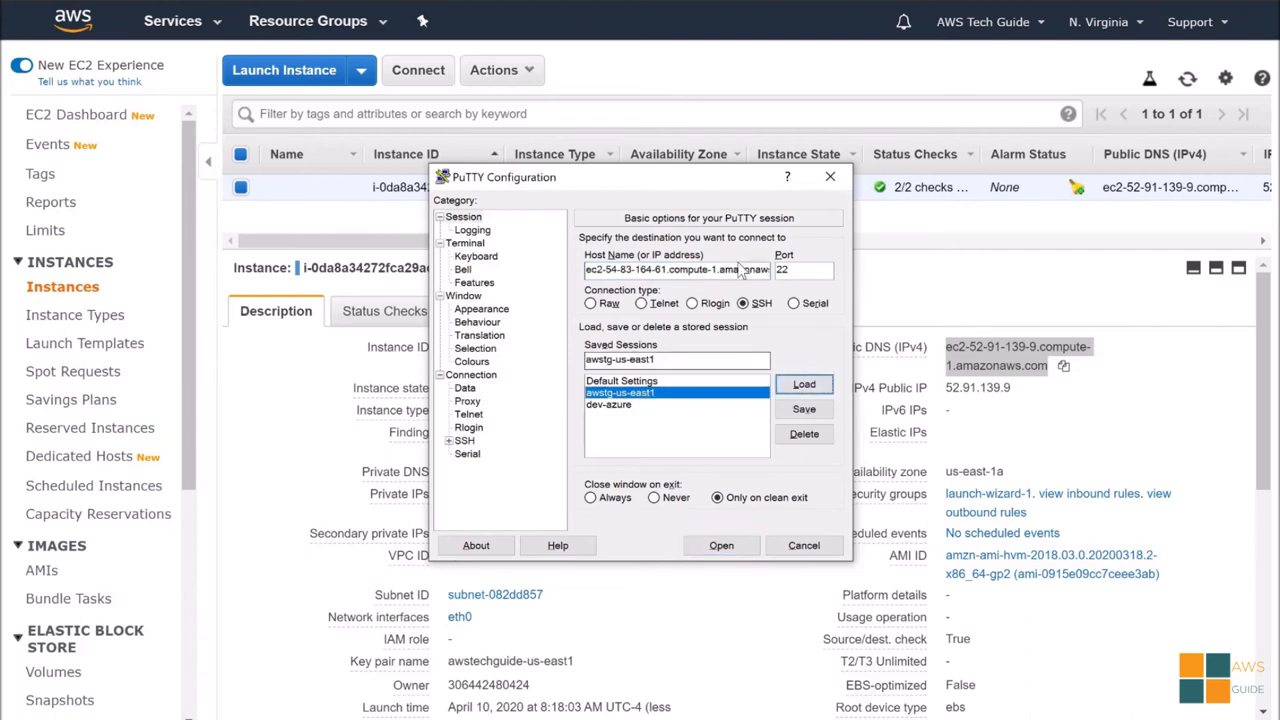
triple_click(676, 270)
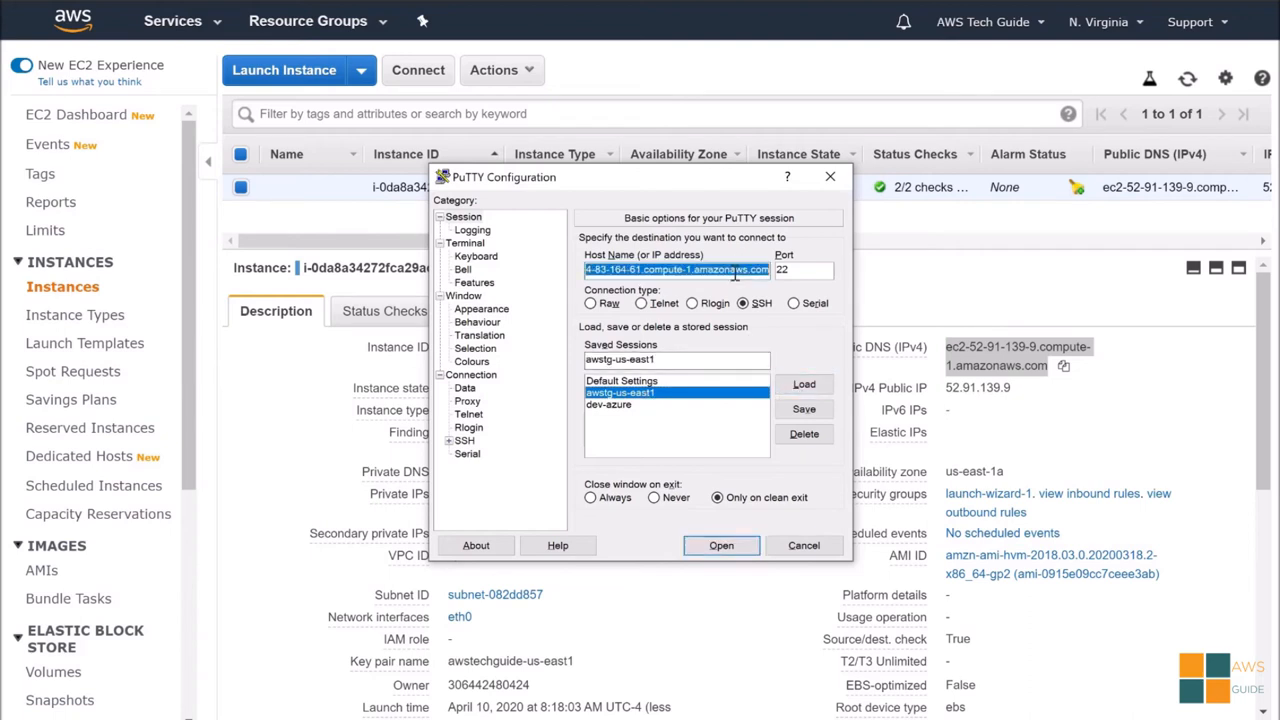
text(52-91-139-9.compute-1.amazonaws.com)
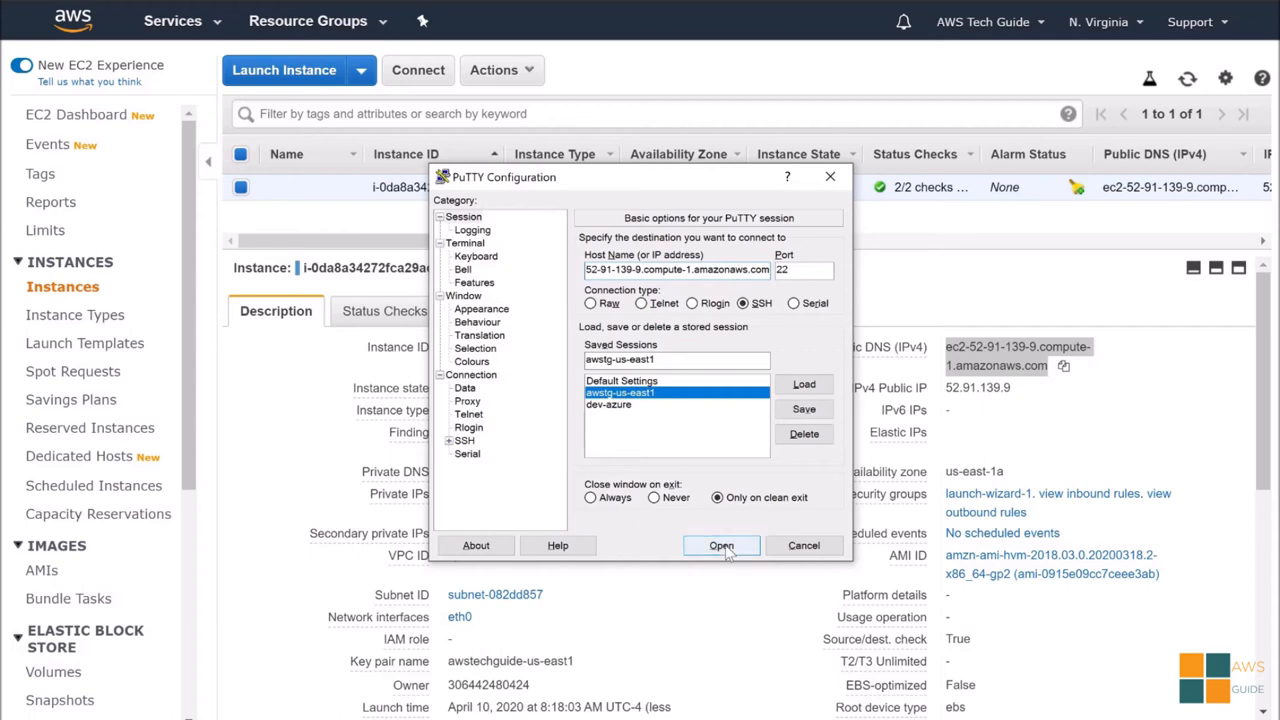
click(720, 544)
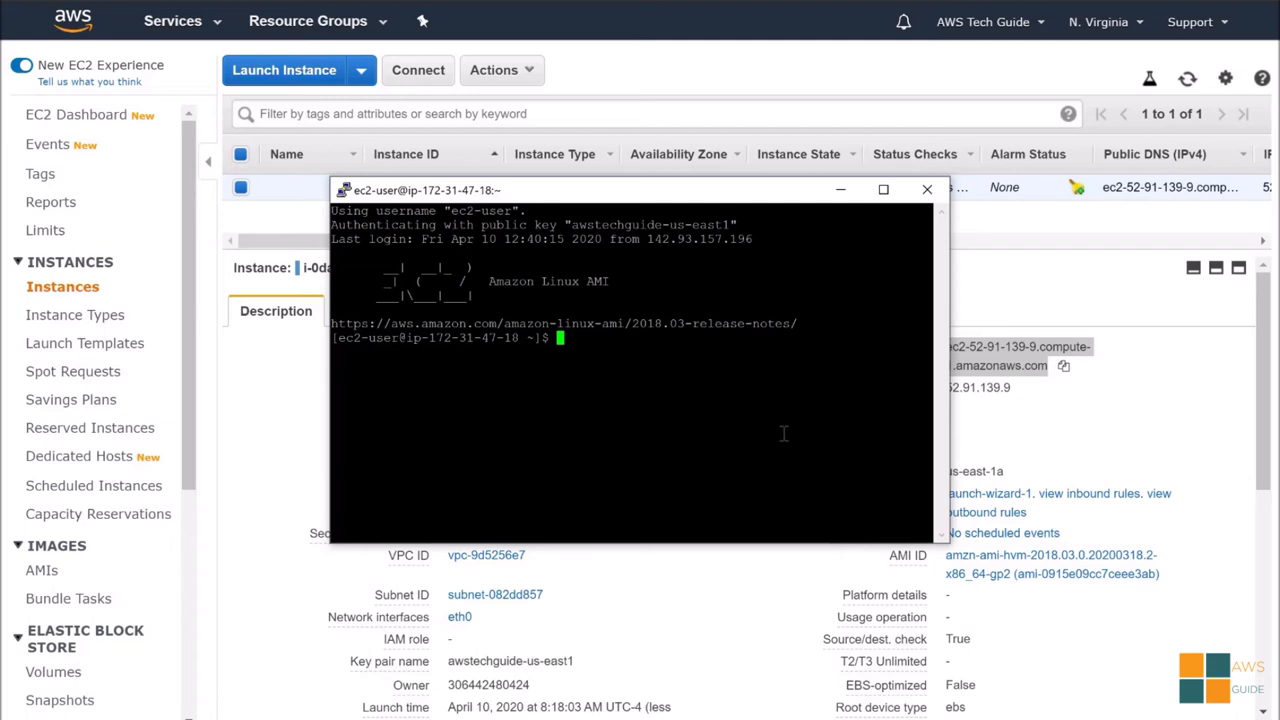
mouse_move(292, 88)
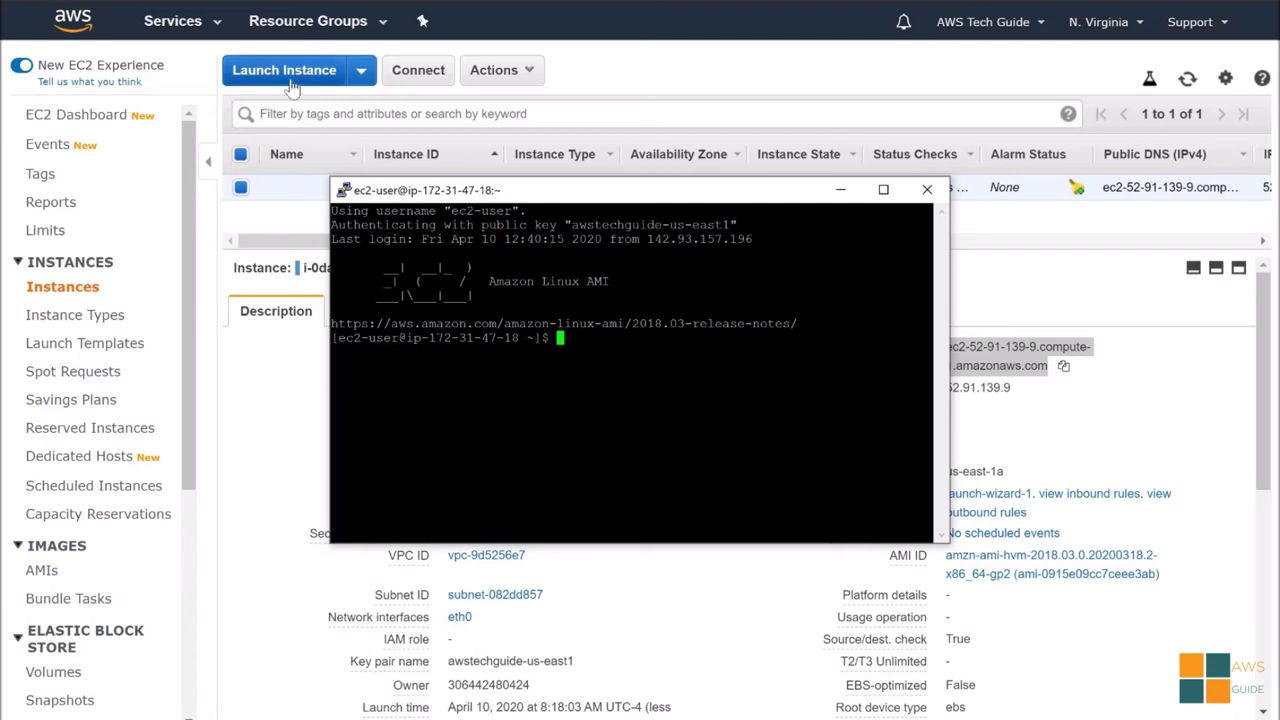
click(172, 20)
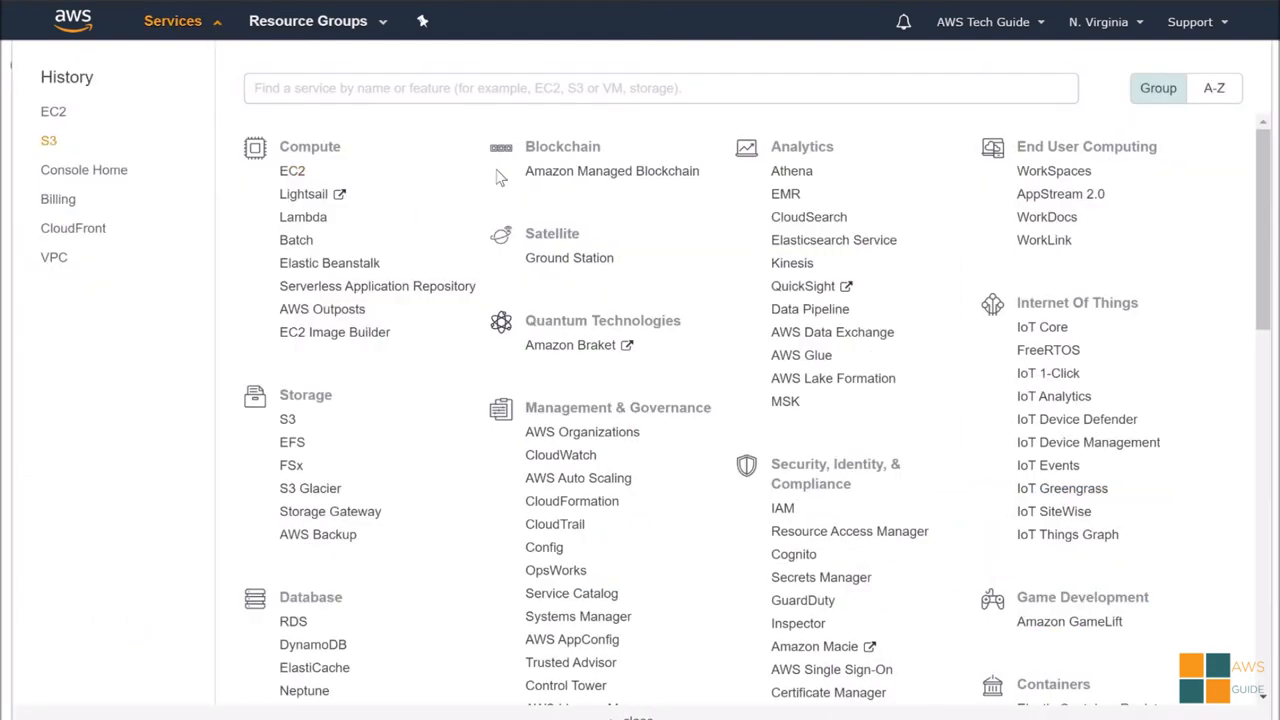
Step: Copy the object URL of app.jar from the test-aws1212 bucket in S3
click(48, 140)
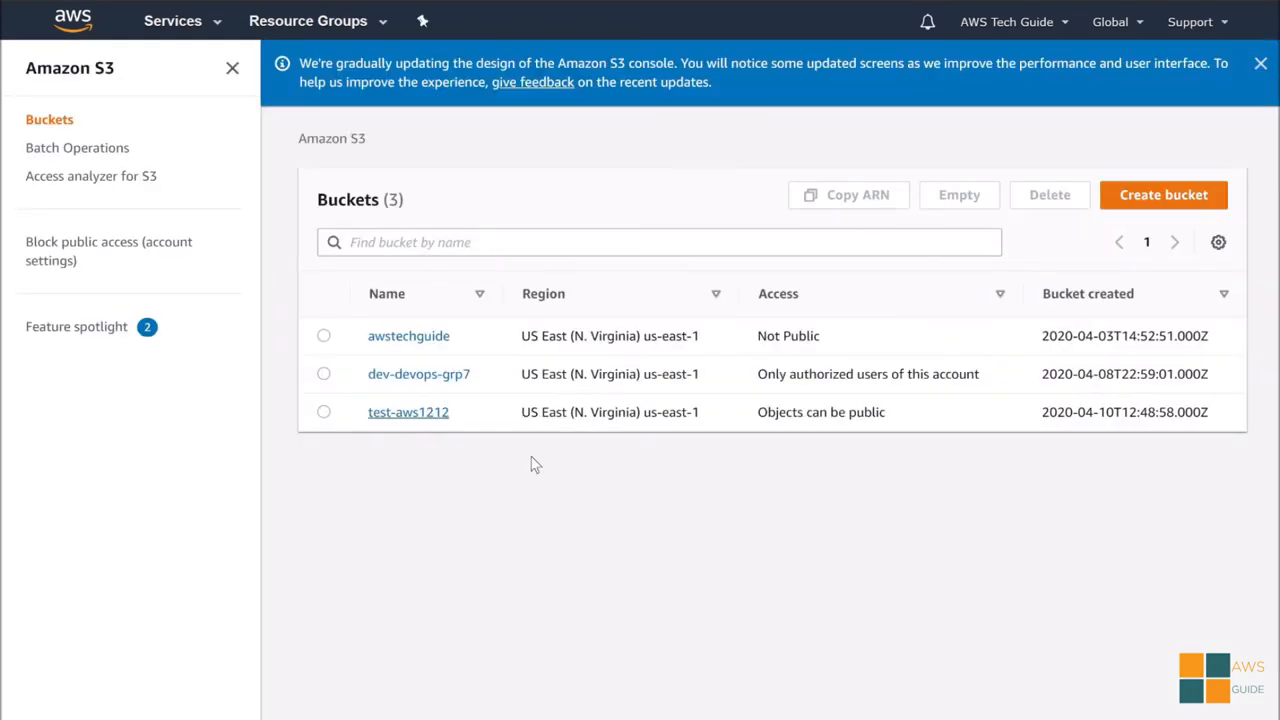
click(408, 412)
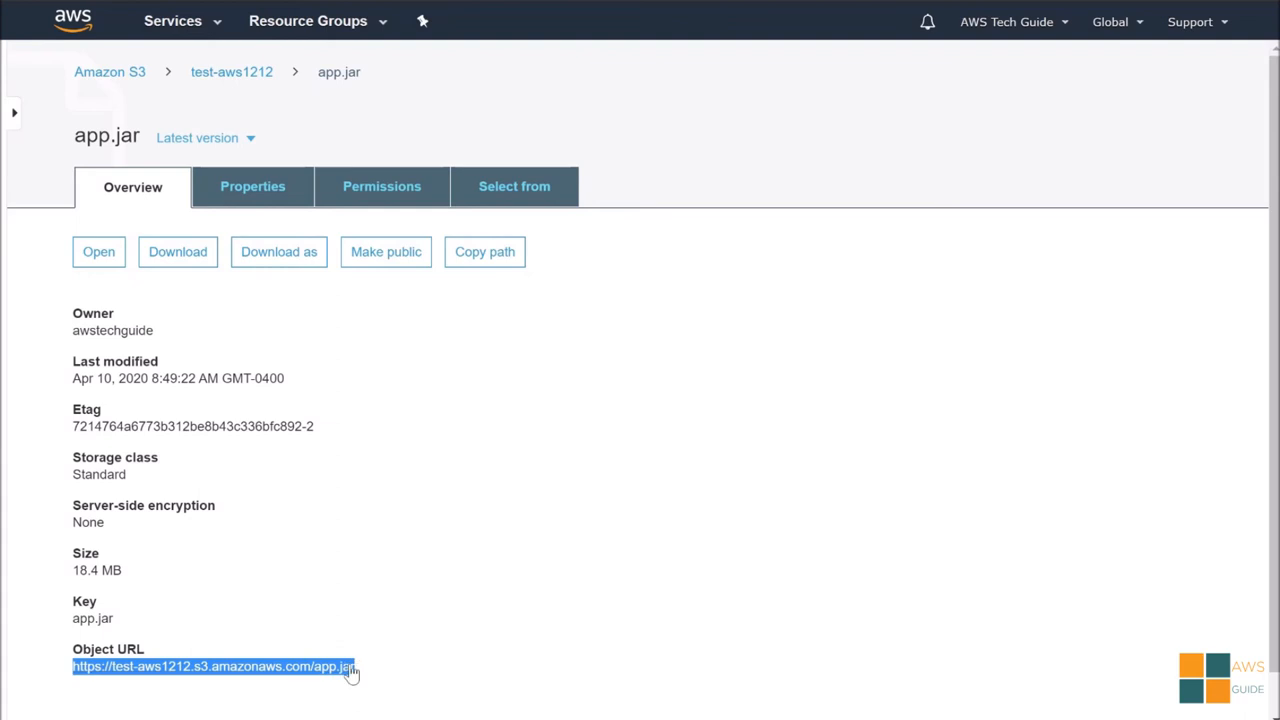
right_click(212, 666)
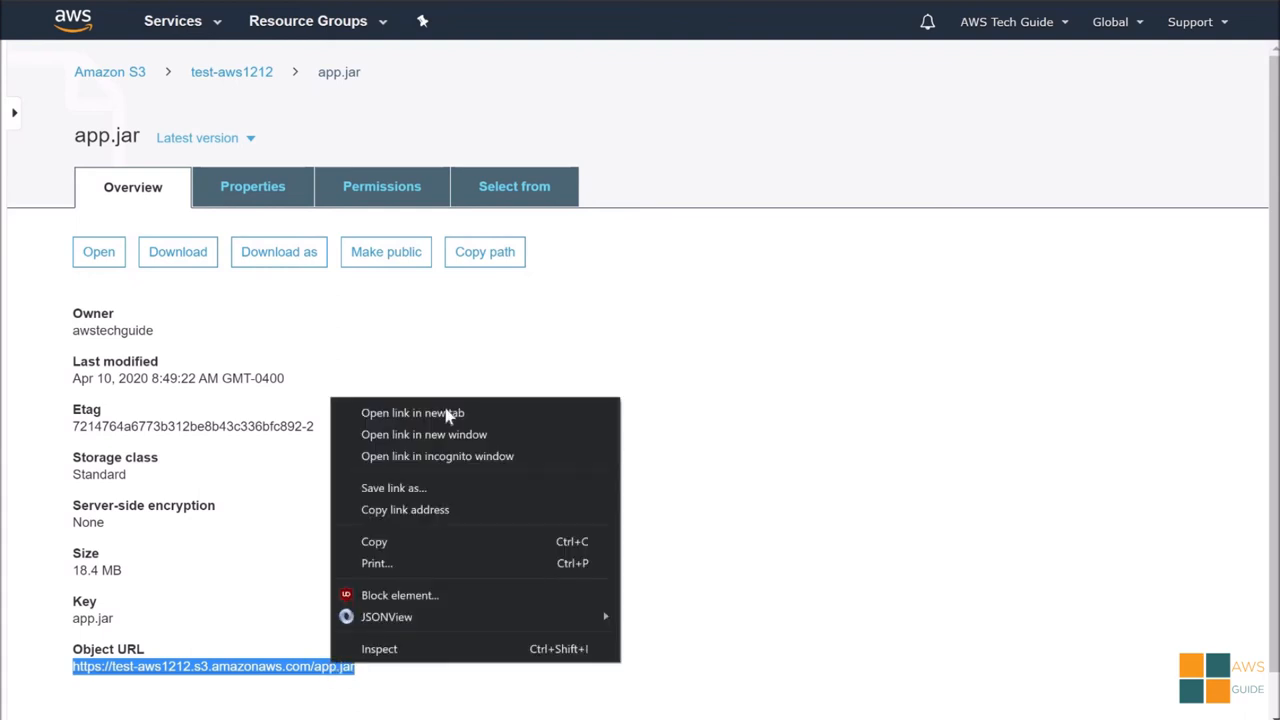
click(812, 704)
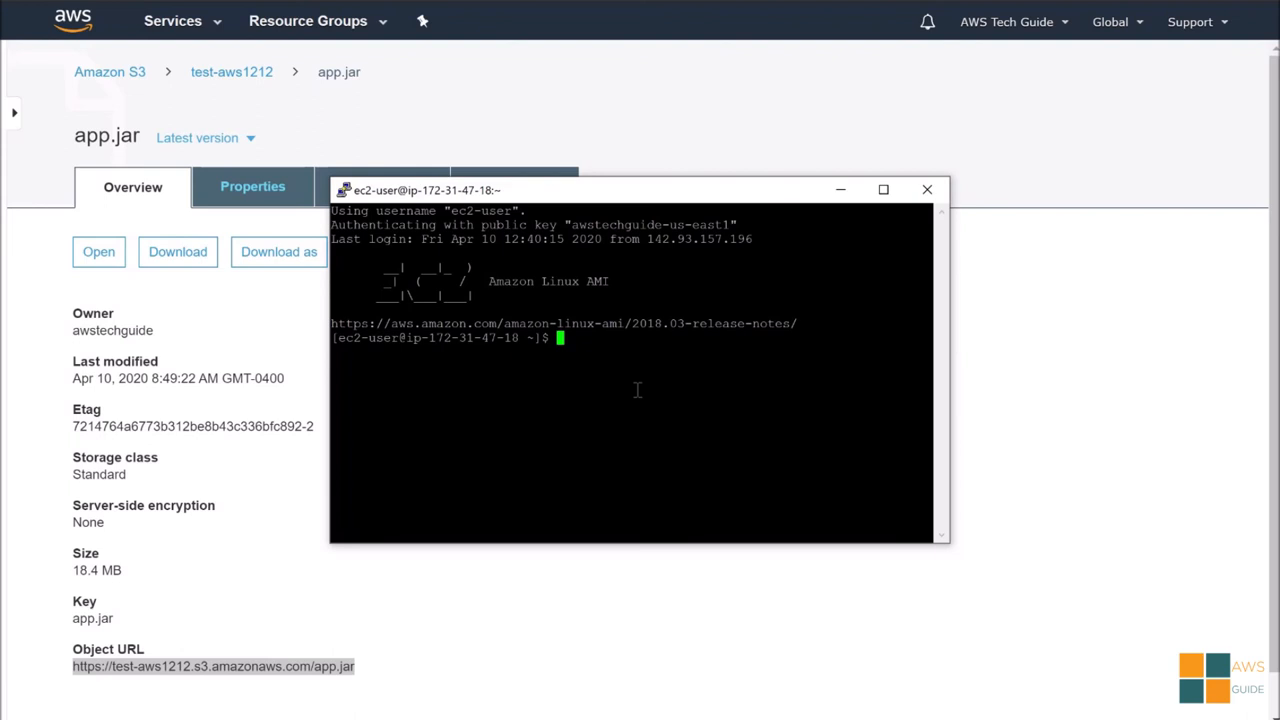
Step: Download app.jar onto the instance with wget and list it with ll
text(wge)
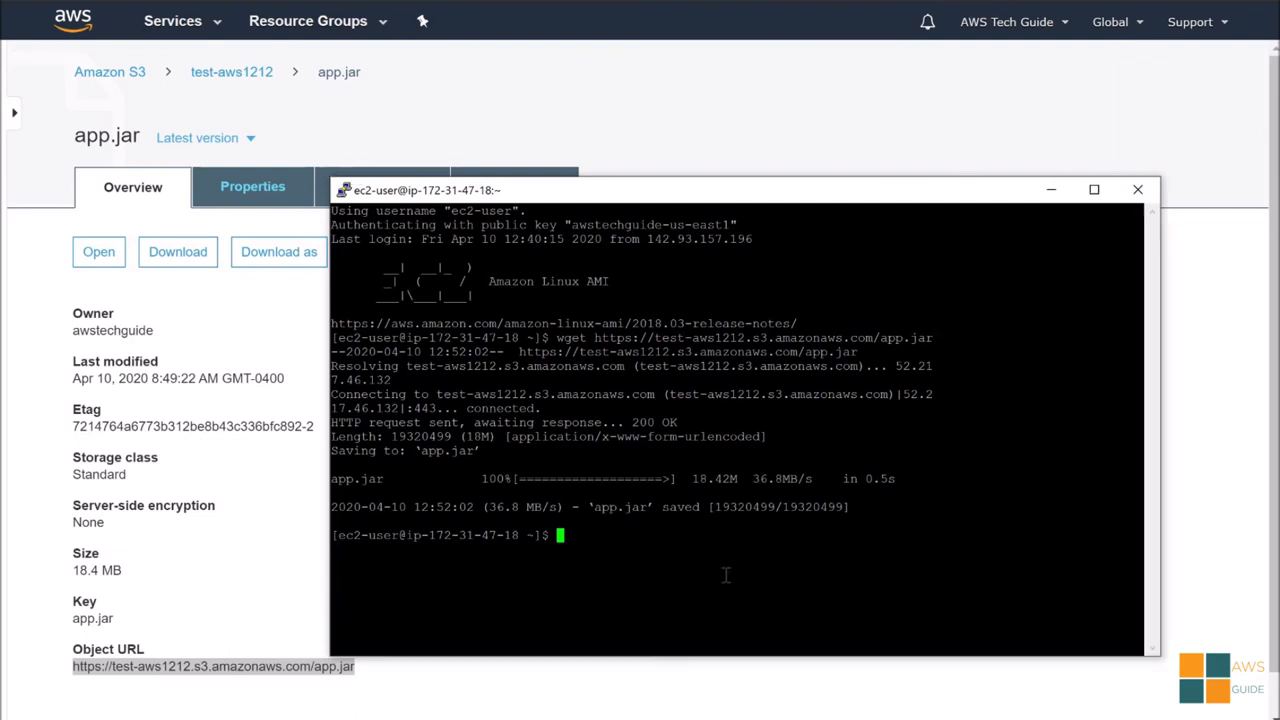
text(ll)
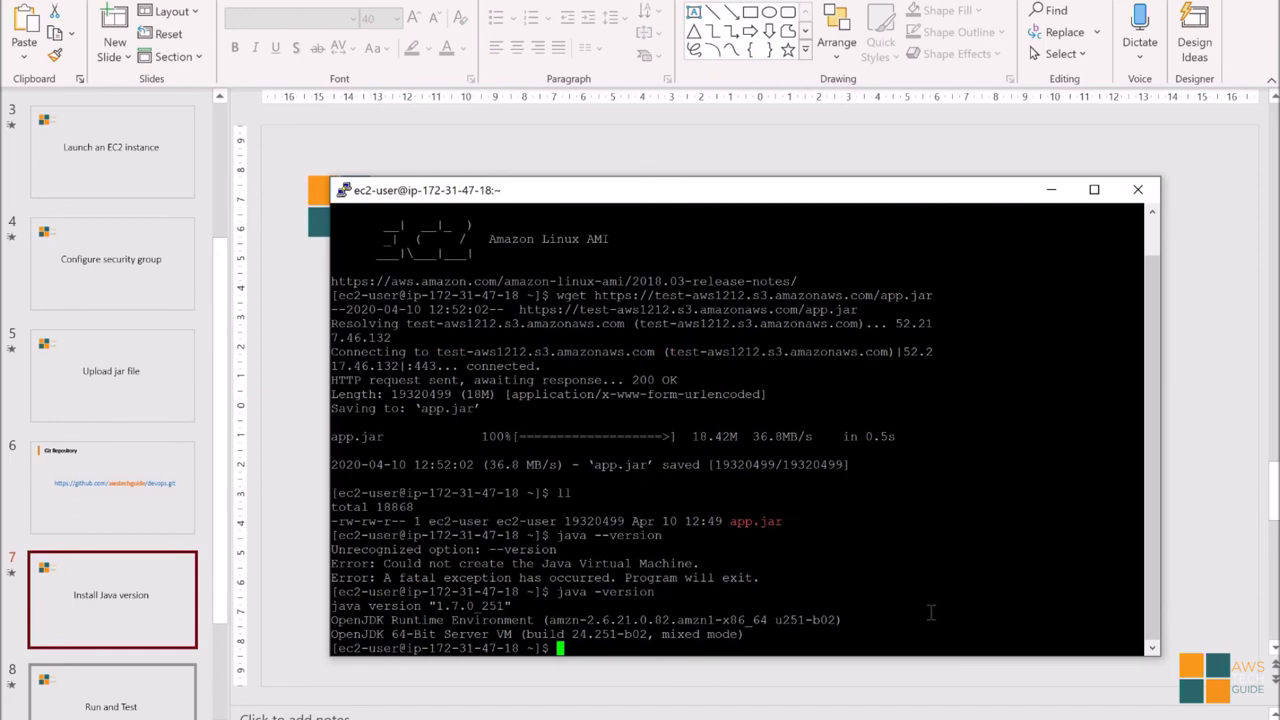
Step: Check java -version, then run sudo yum install java-1.8.0 and confirm with y
text(java -version)
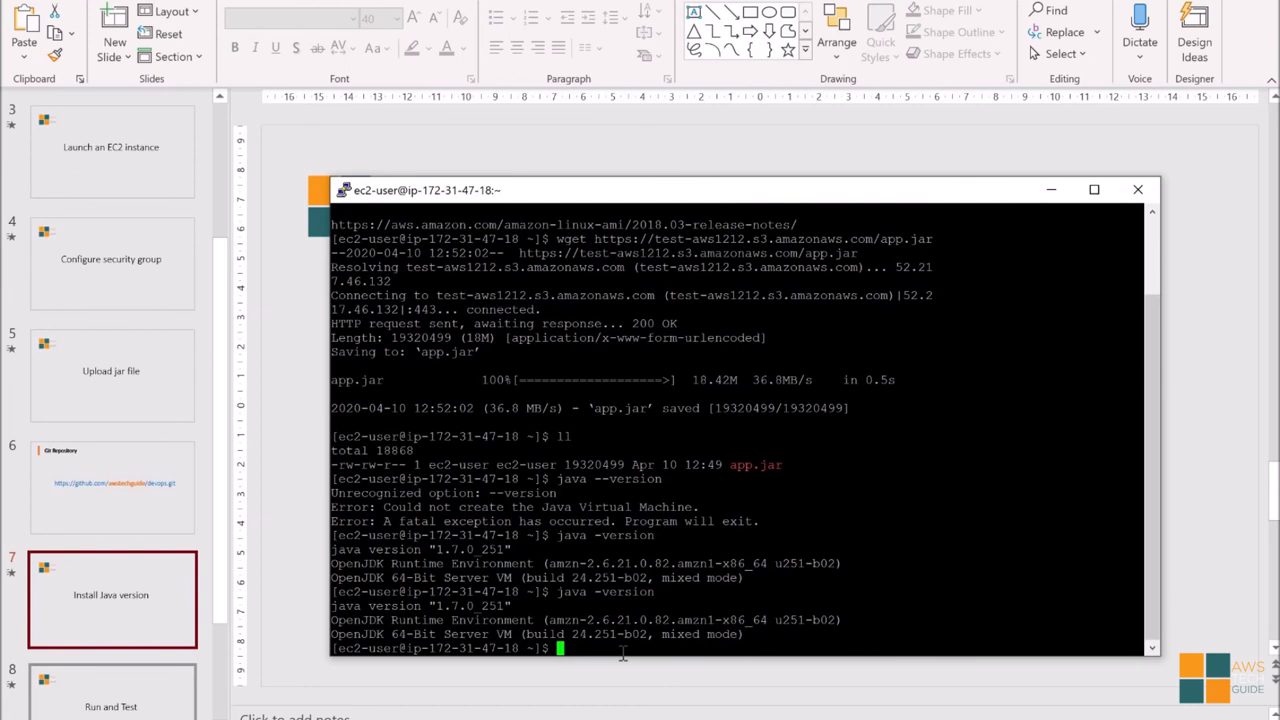
text(a)
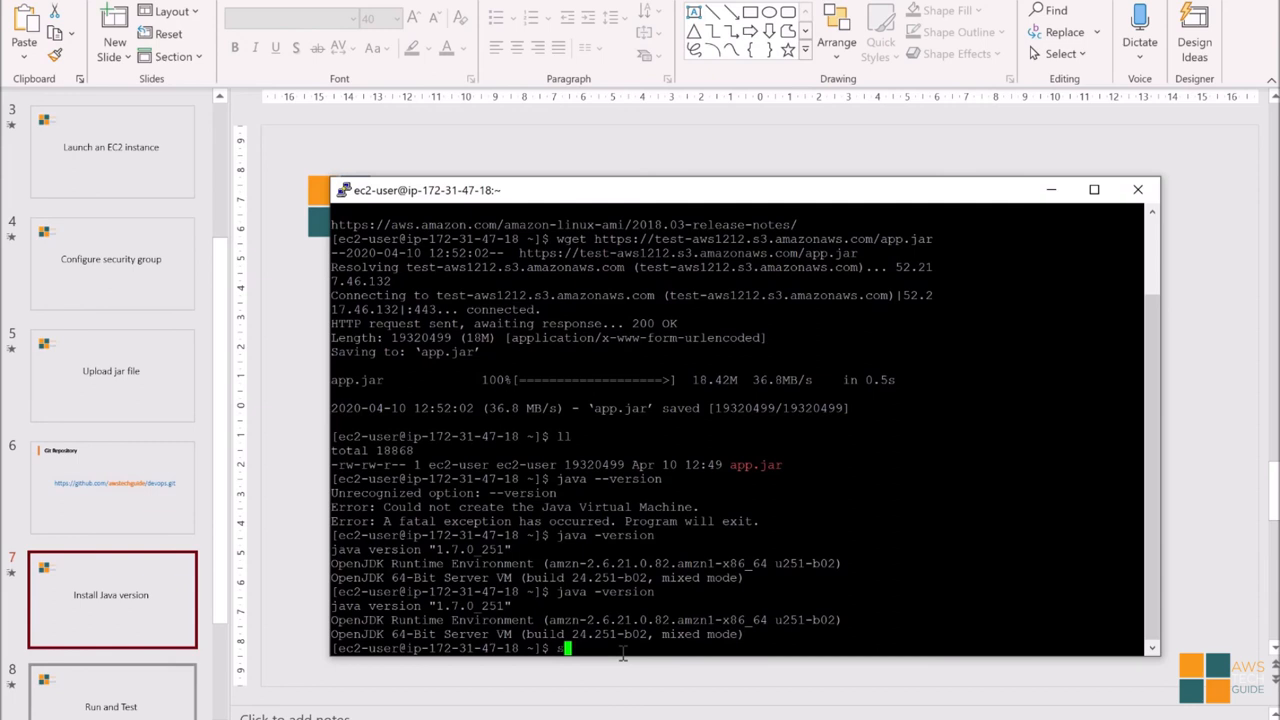
text(sudo)
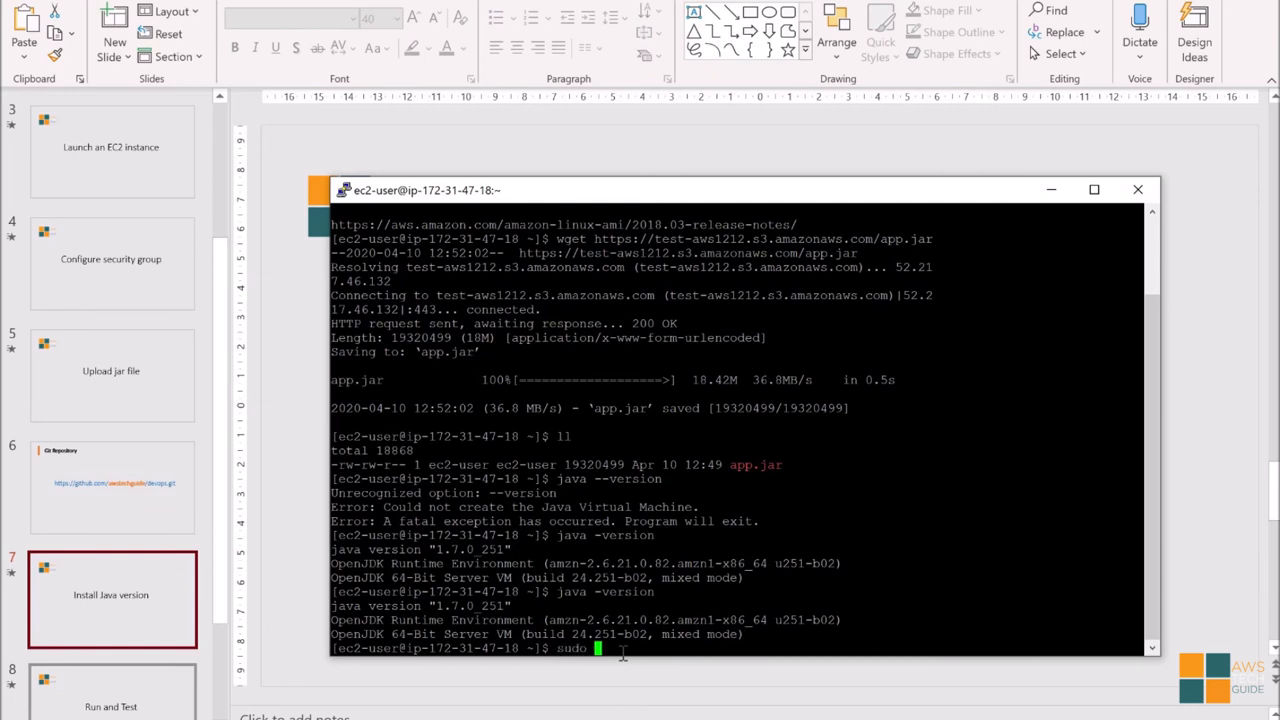
text(yum)
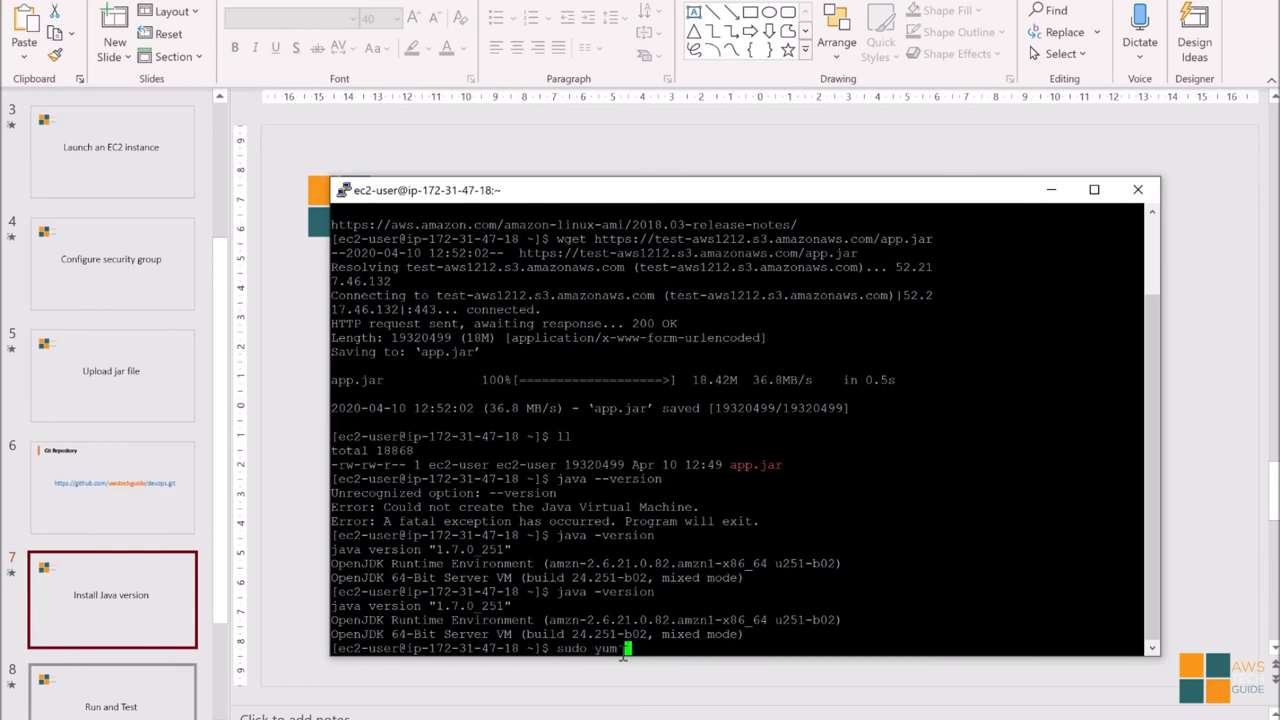
text(install)
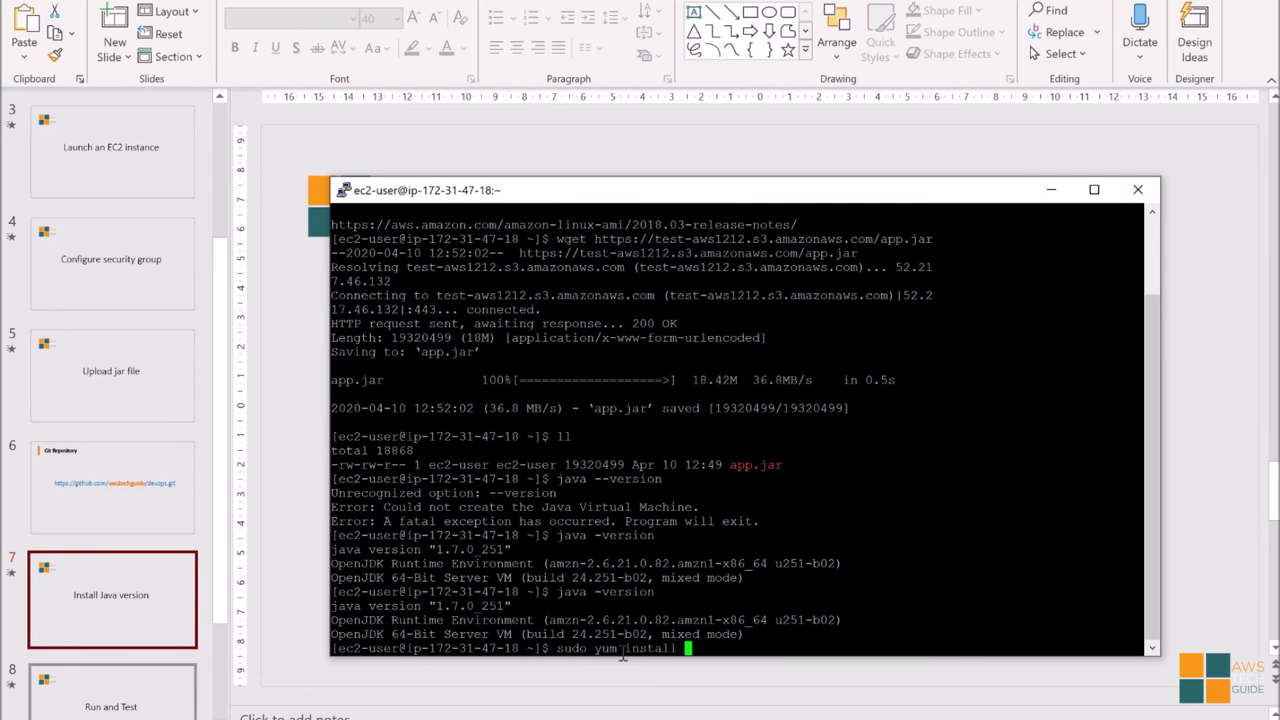
text(java)
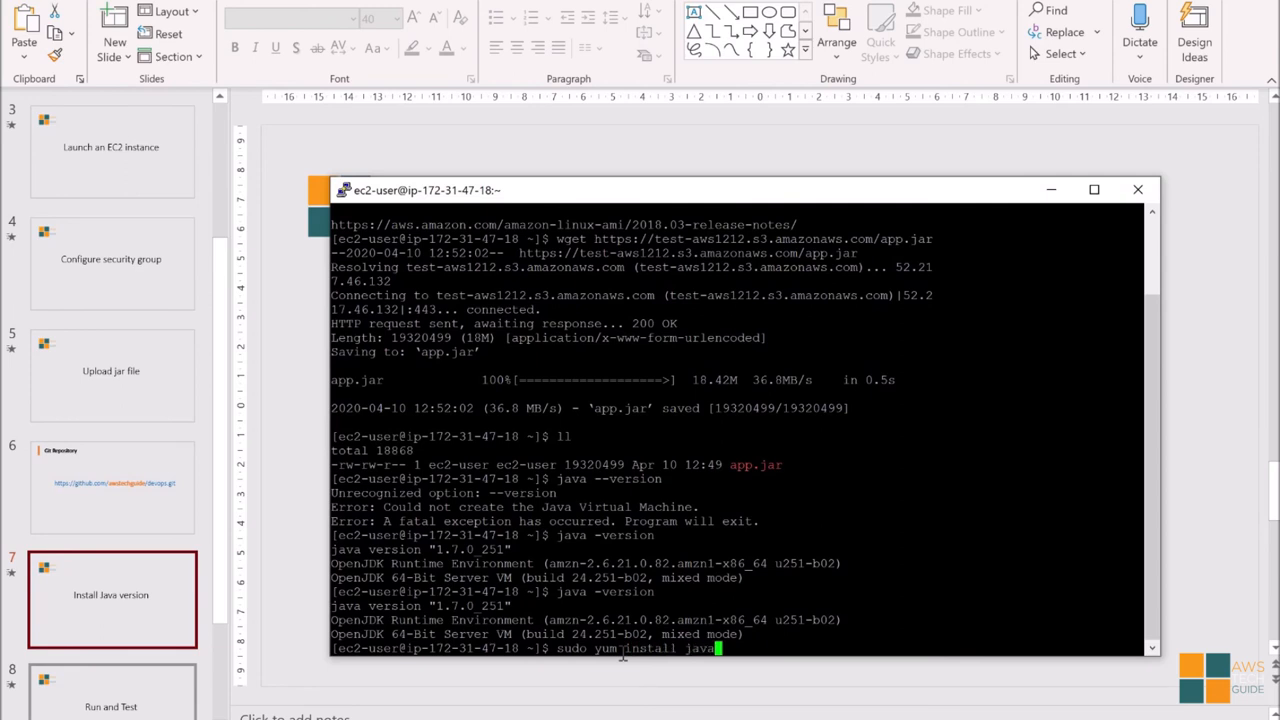
text(-1)
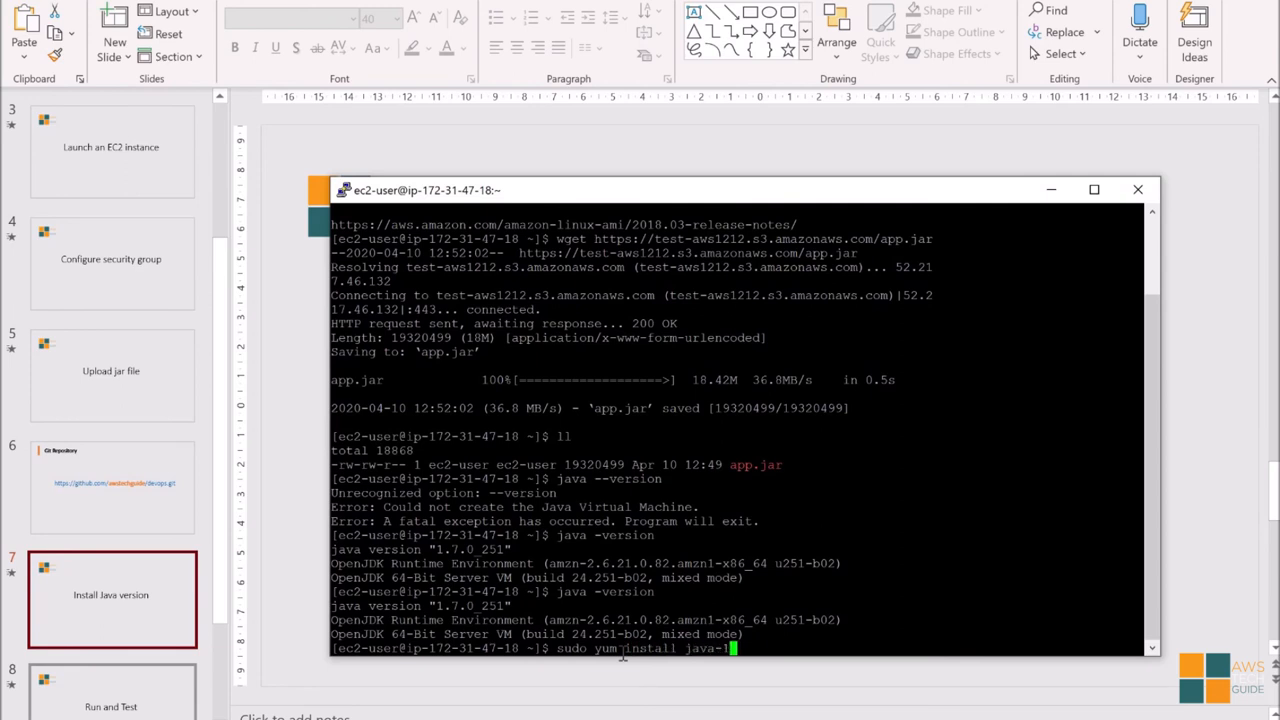
text(8.)
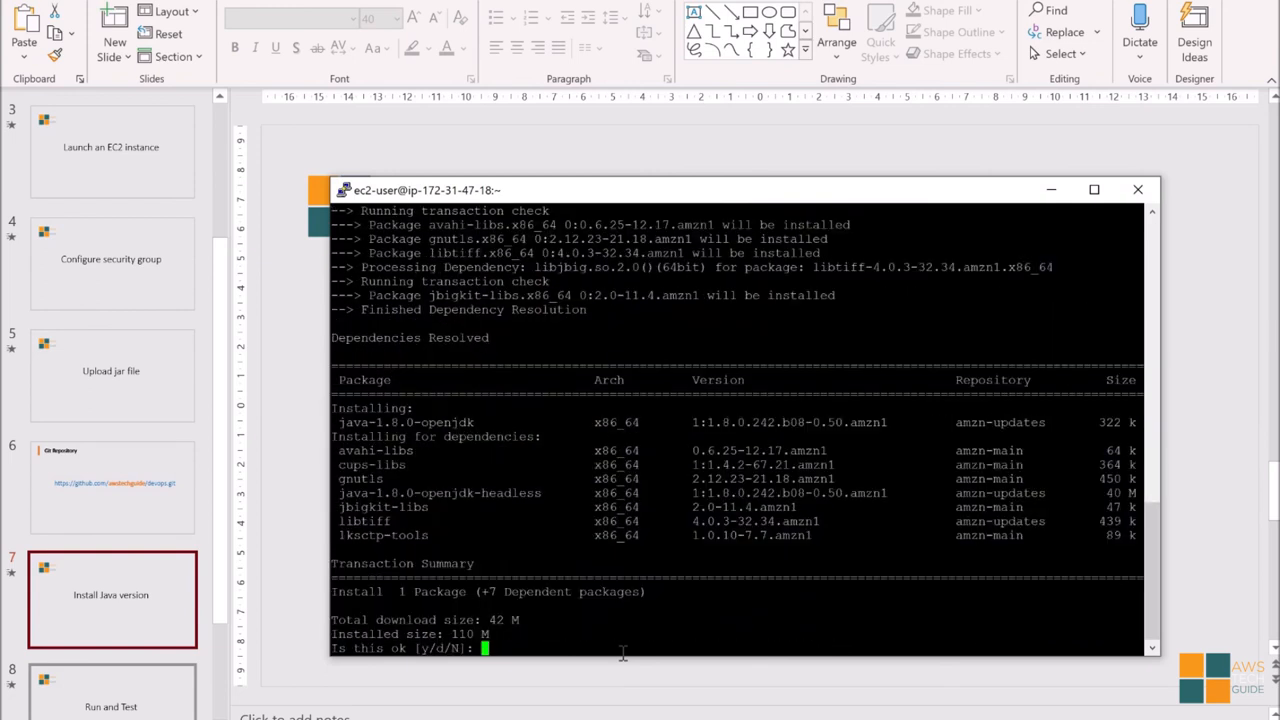
text(y)
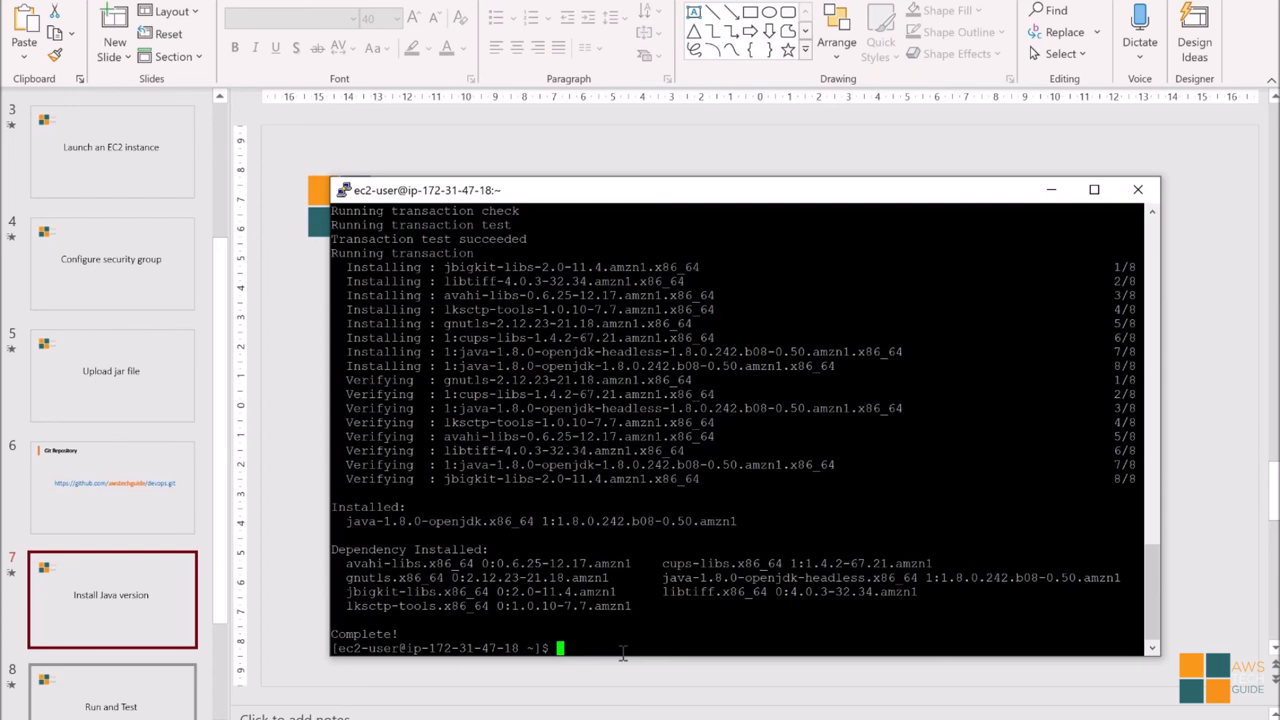
Step: Run sudo yum remove java-1.7.0, confirm with y, and verify java -version reports OpenJDK 1.8.0_242
text(sudo)
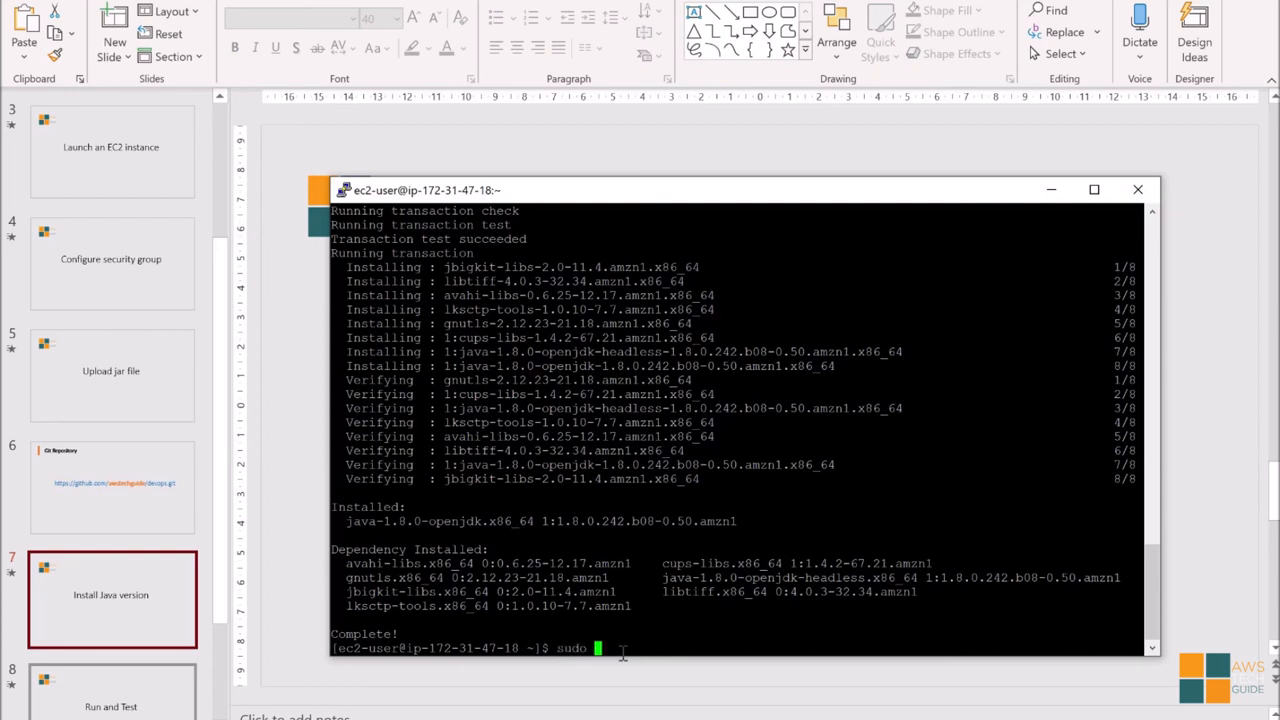
text(y)
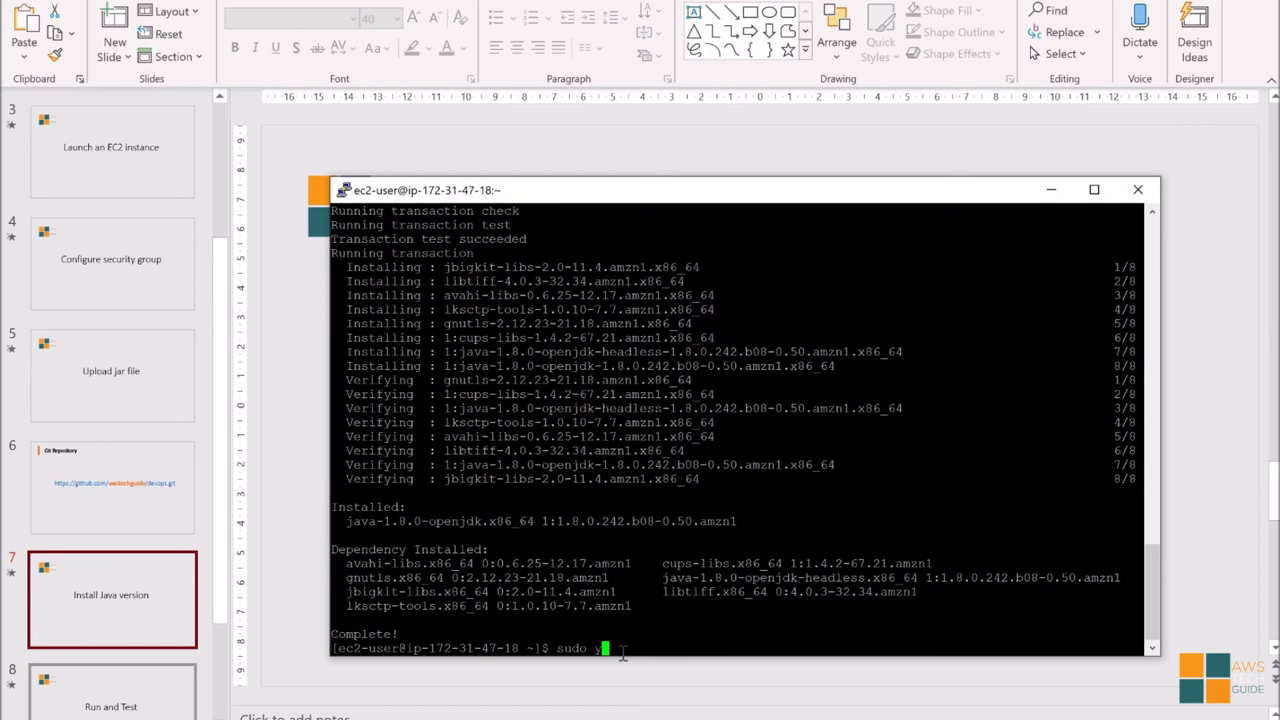
text(um remove)
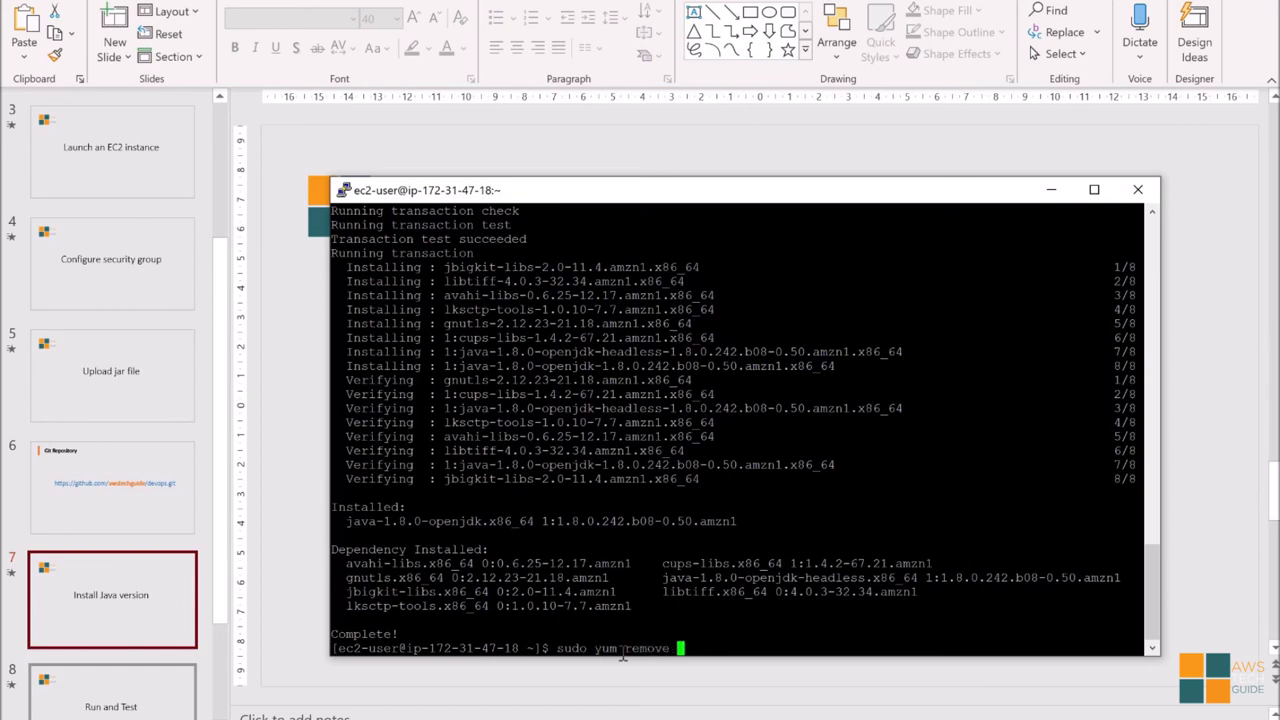
text(java)
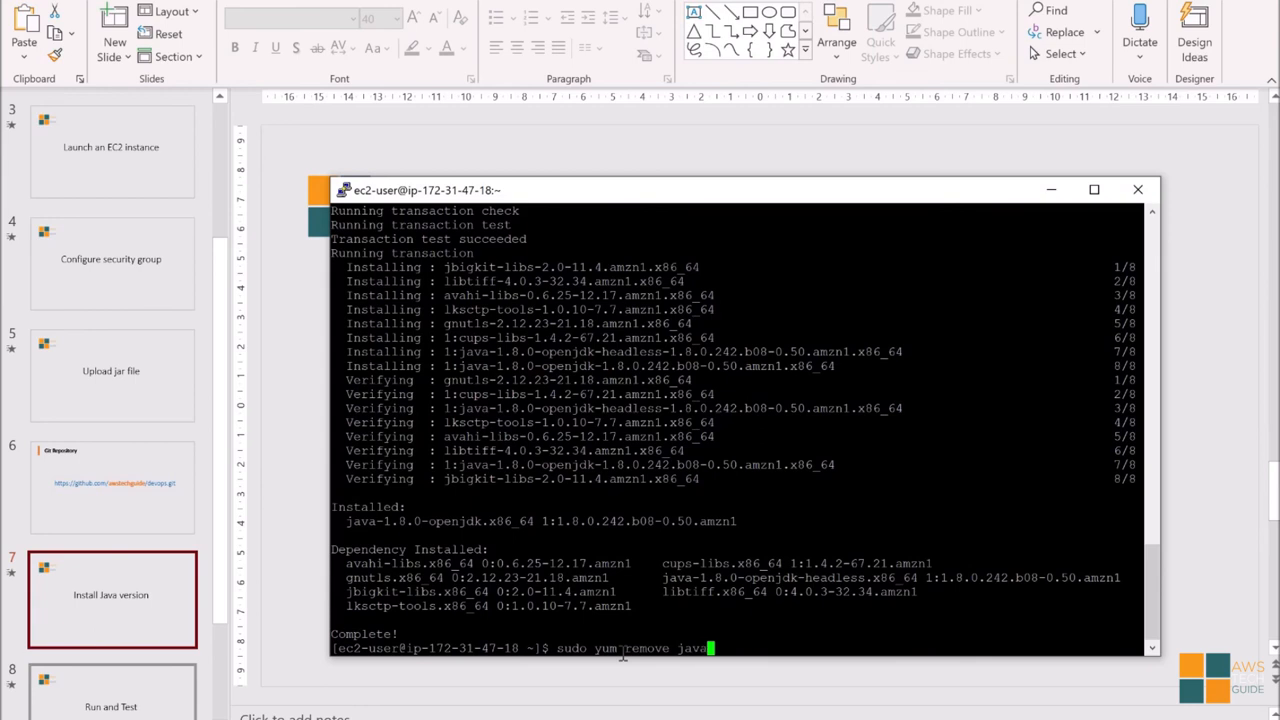
text(-)
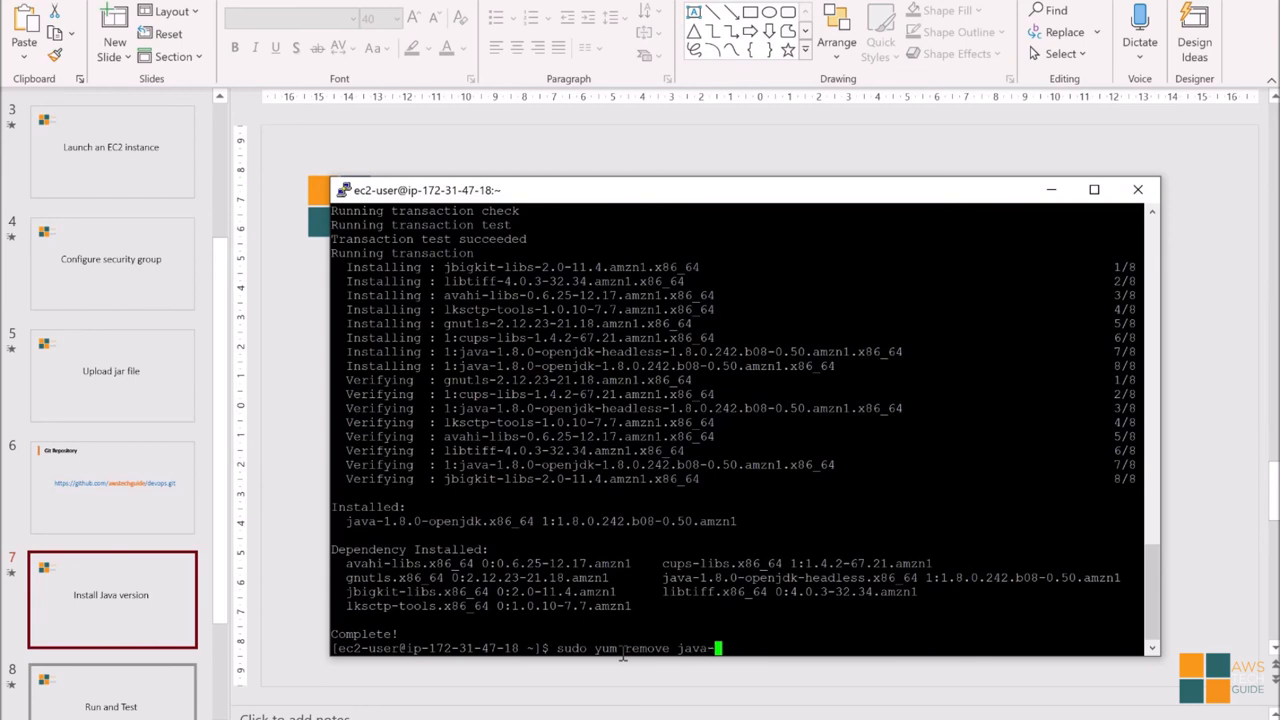
text(1.7.0)
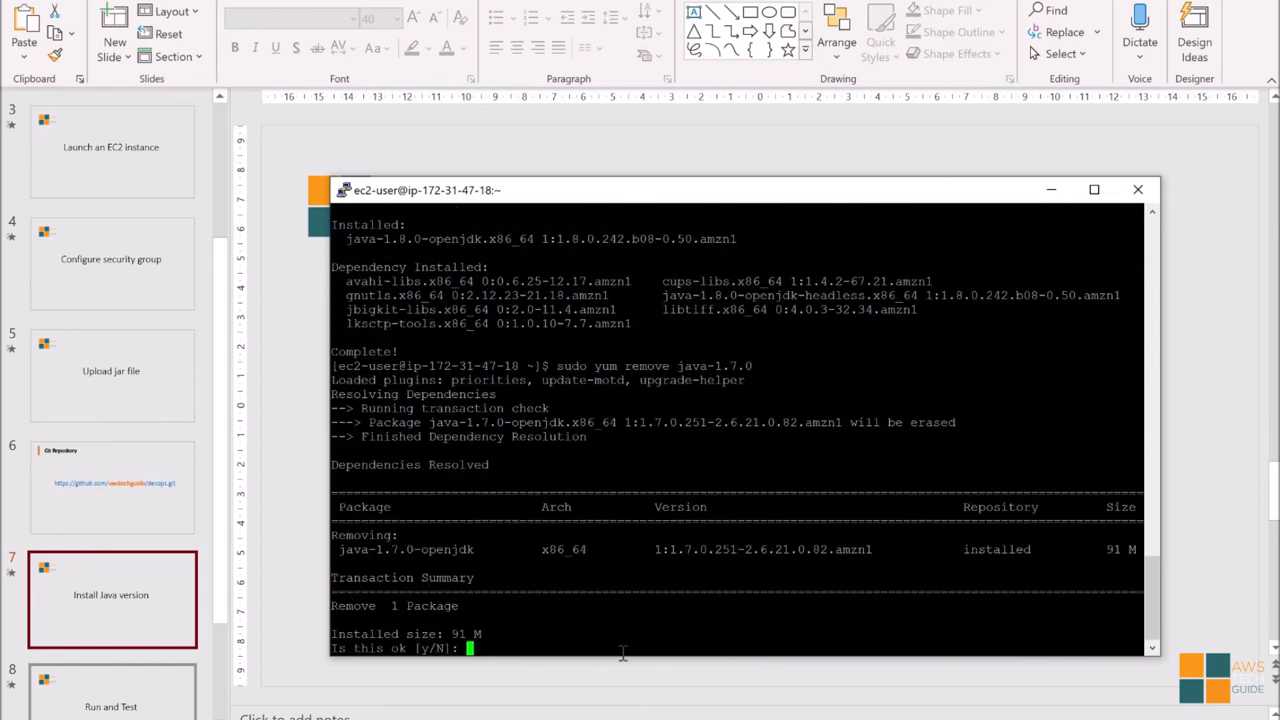
text(y)
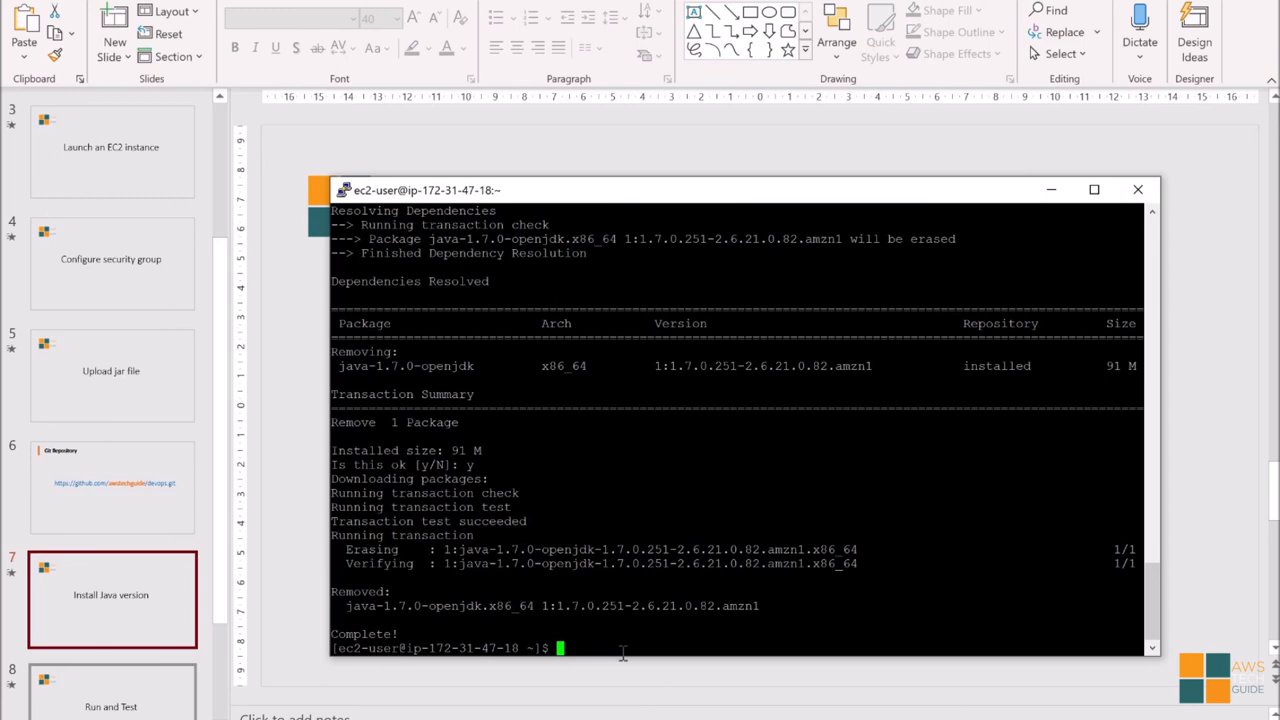
text(java)
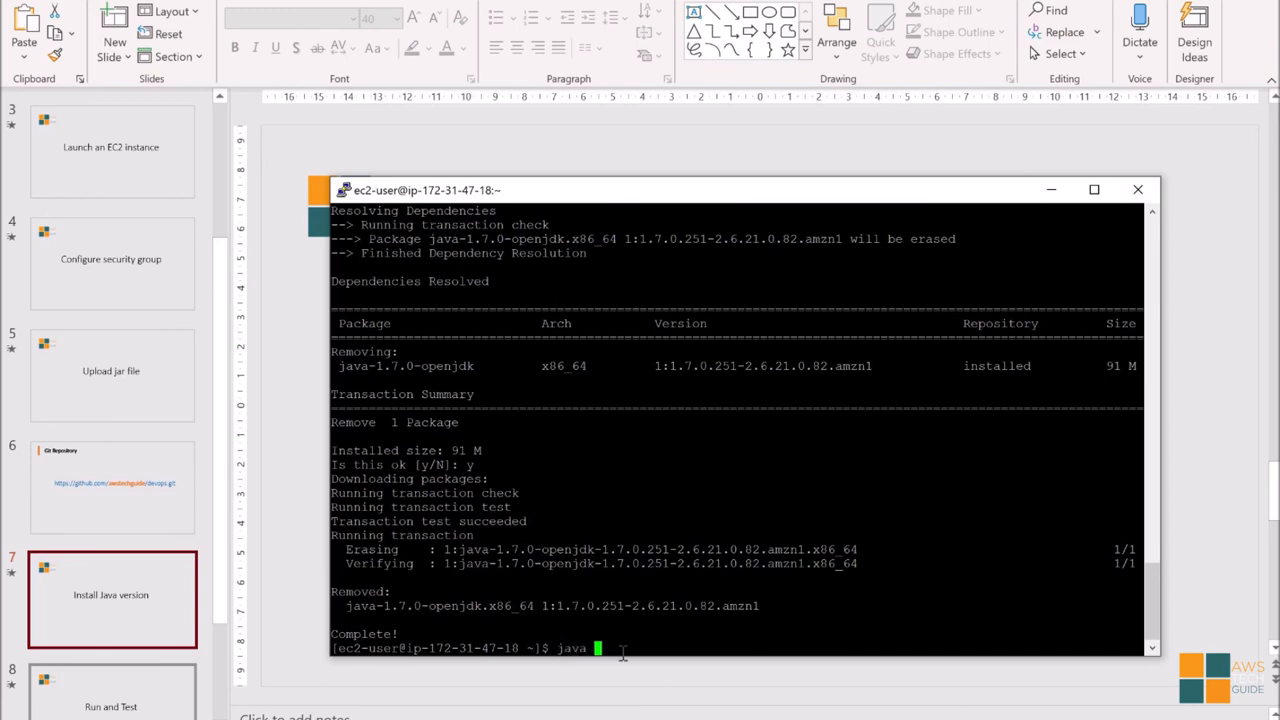
text(-version)
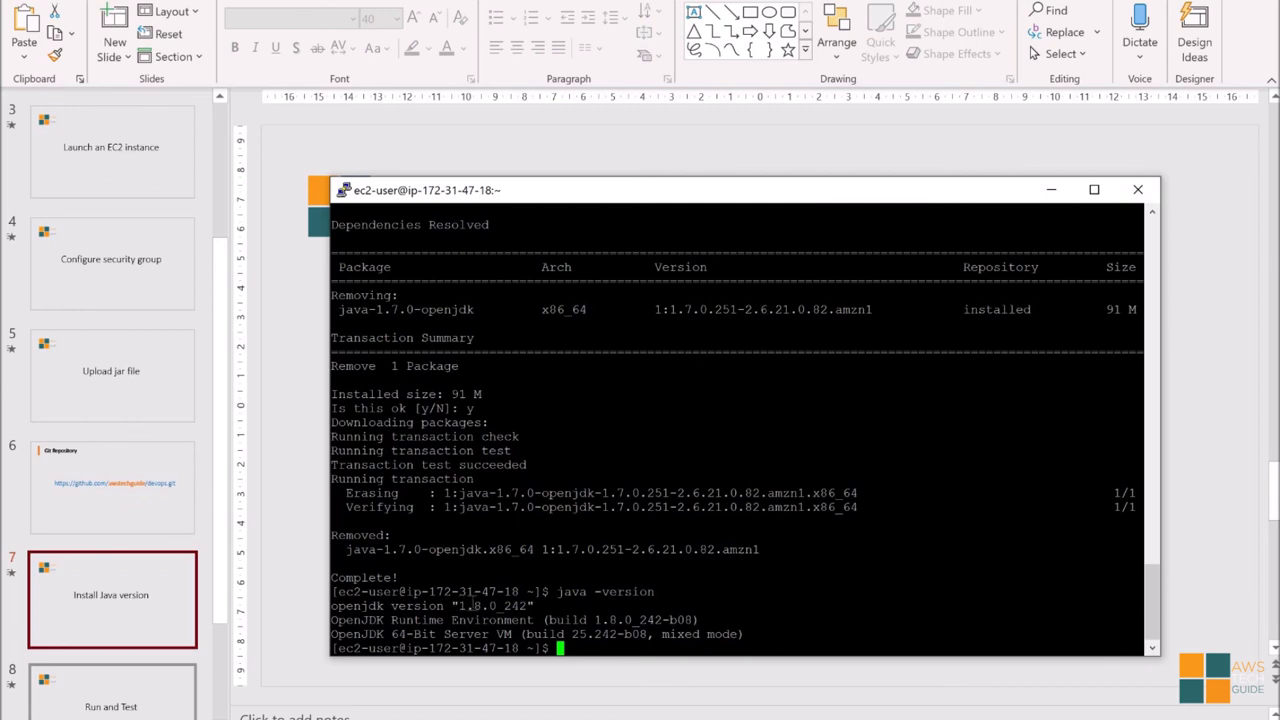
mouse_move(624, 616)
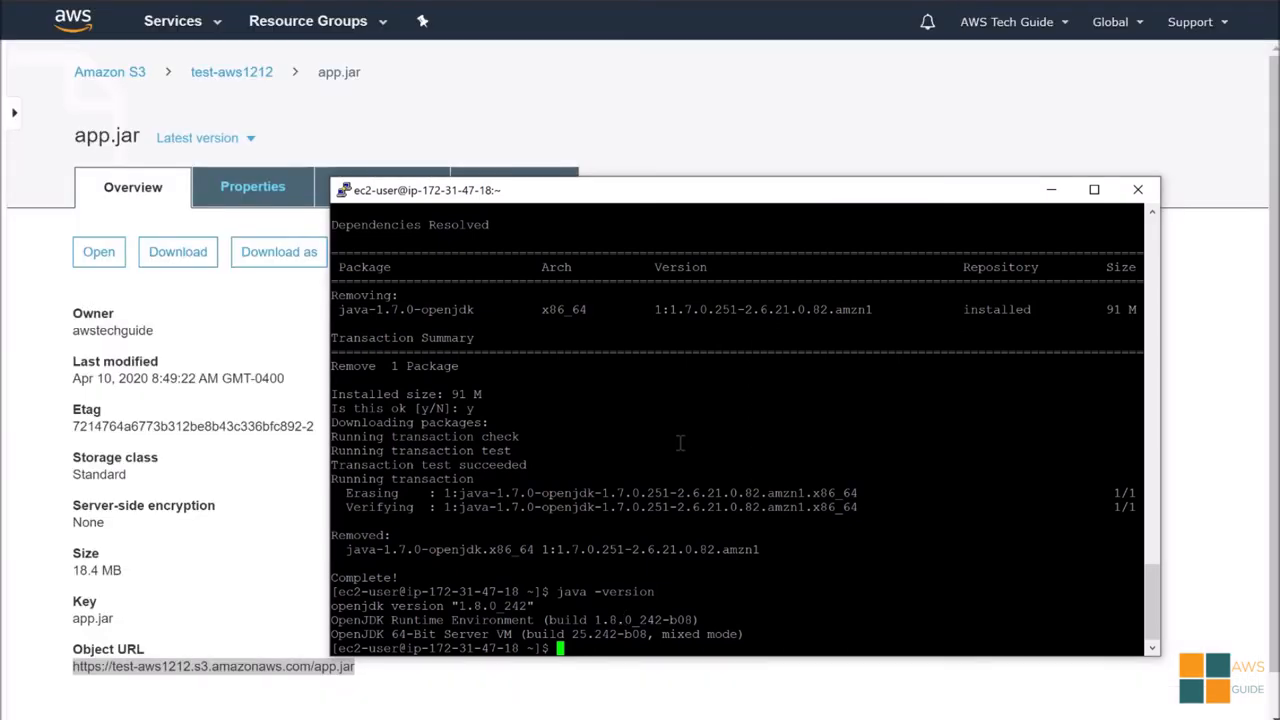
Step: Run java -jar app.jar and confirm Tomcat started on port 8080 in the log
text(jav)
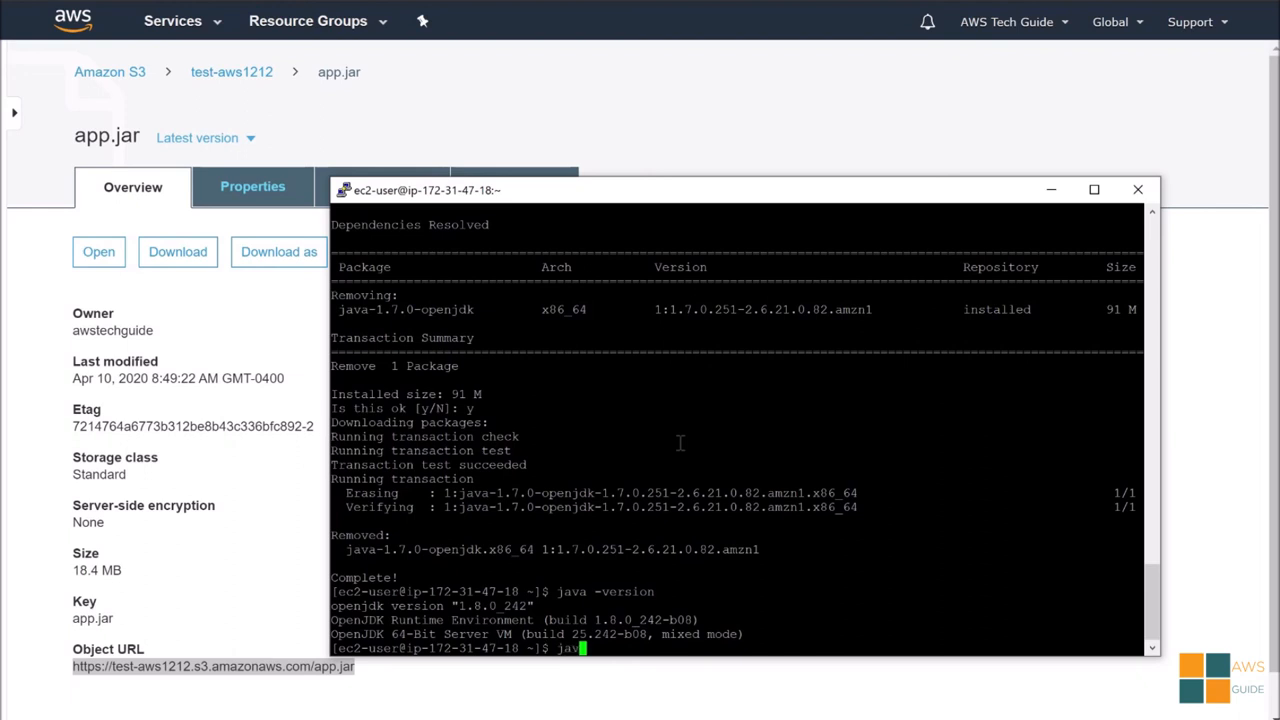
text(-)
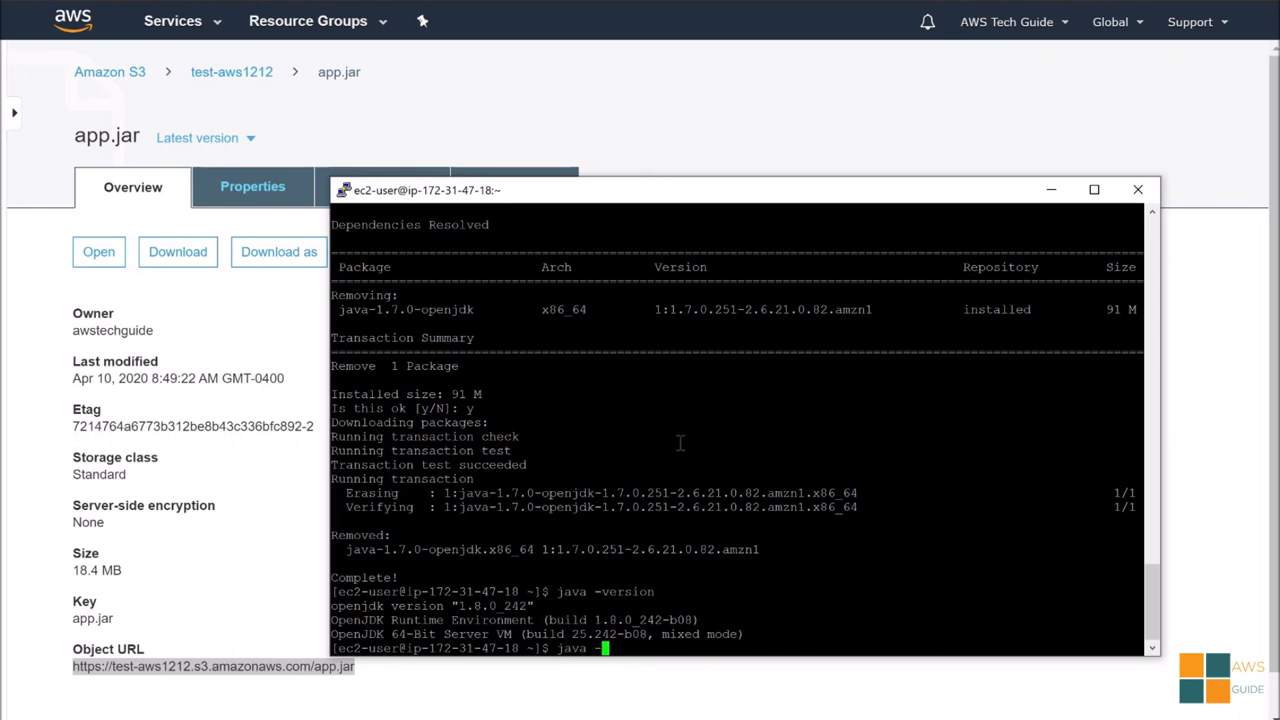
text(jar)
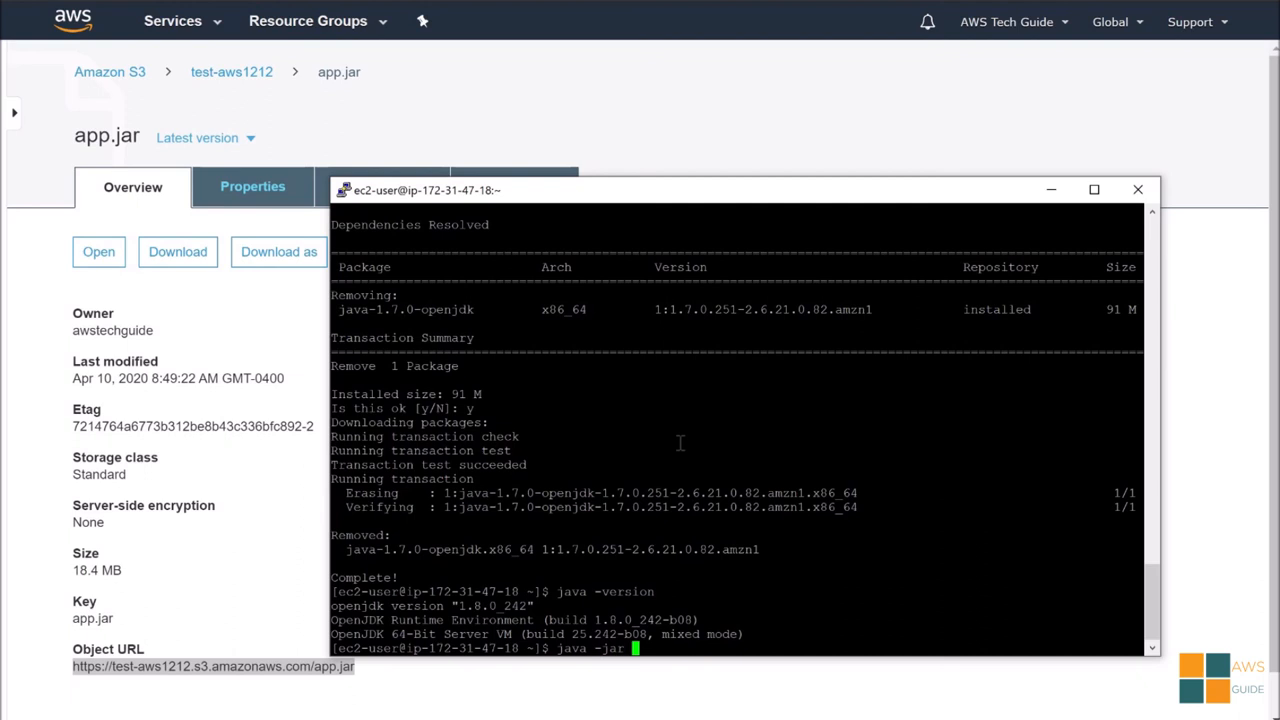
text(a)
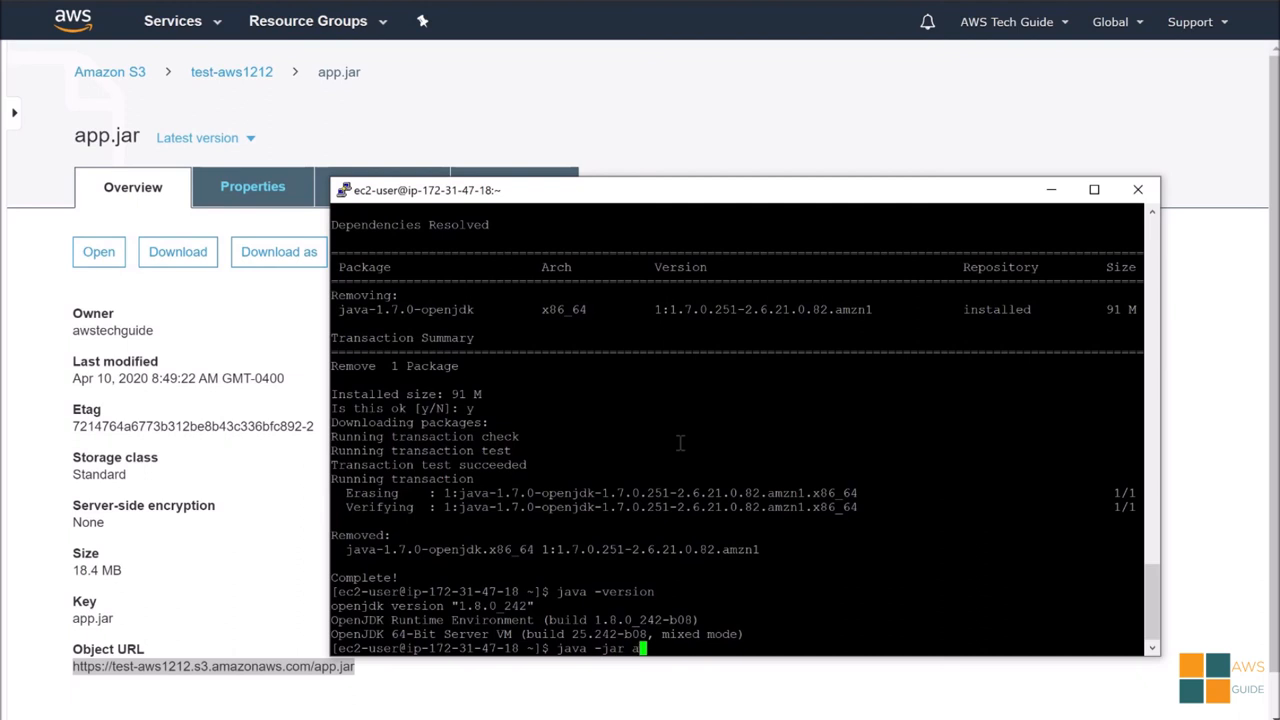
text(pp.)
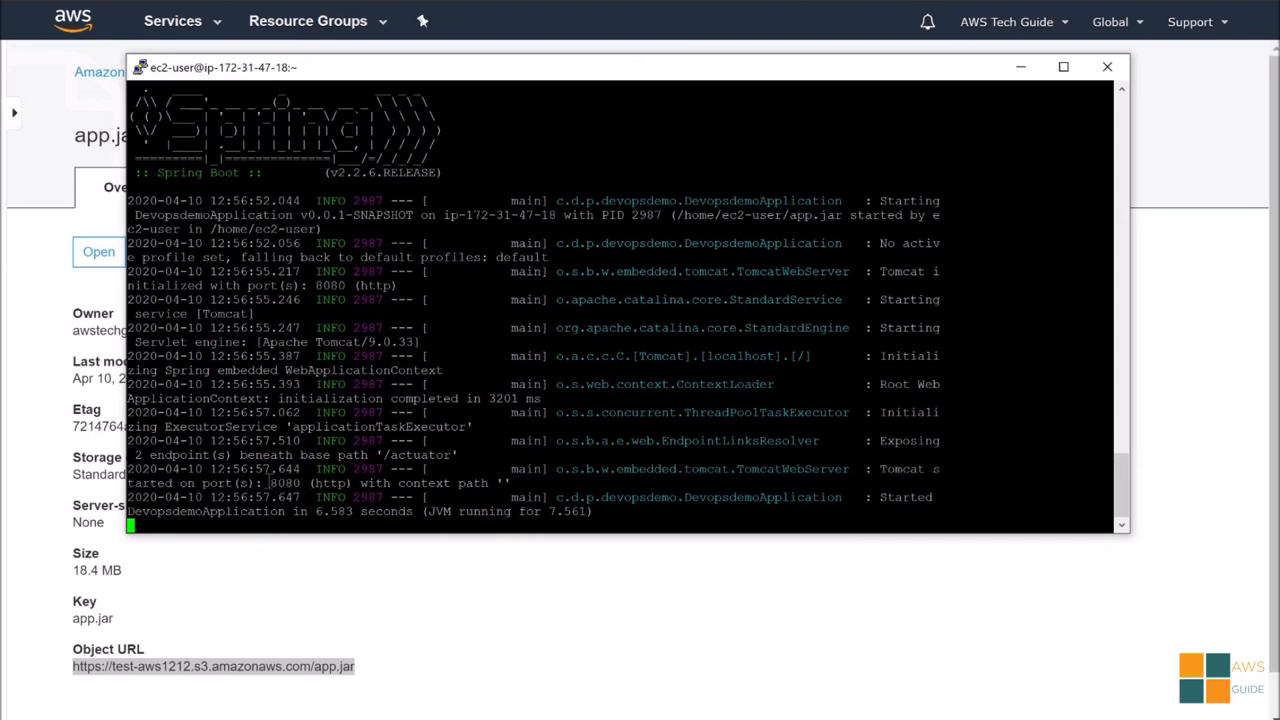
double_click(284, 482)
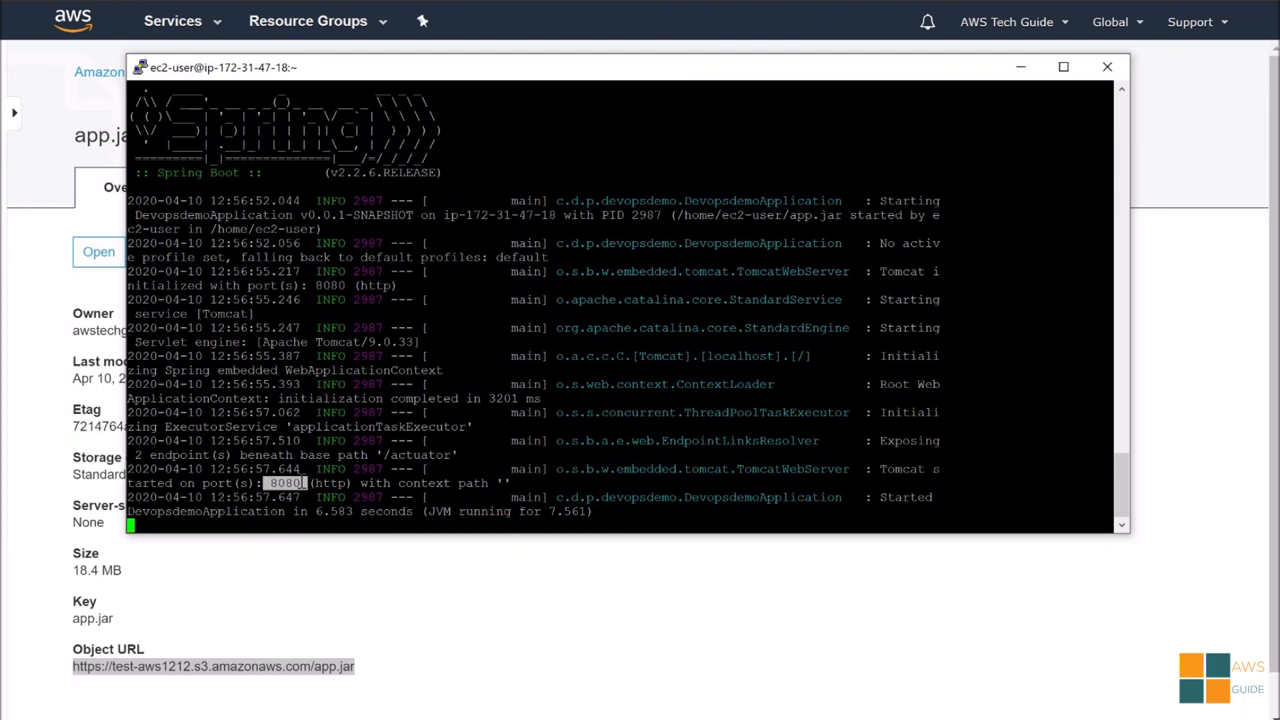
mouse_move(600, 448)
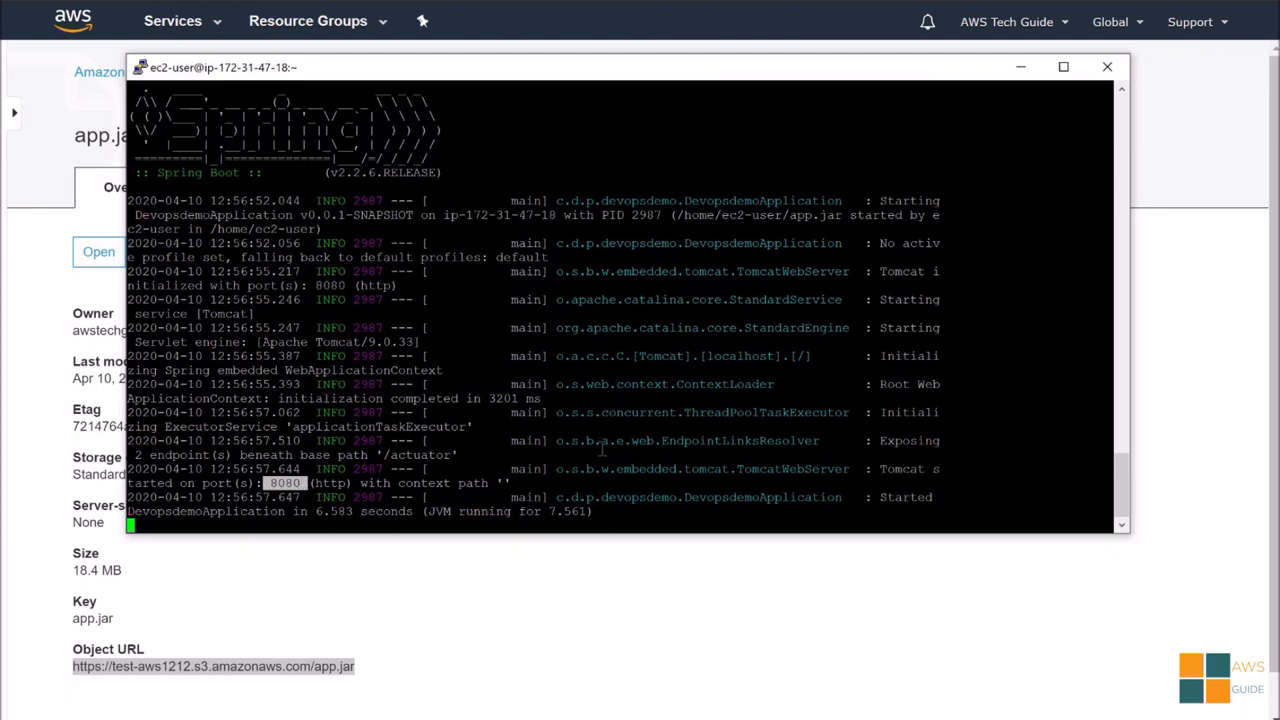
mouse_move(1016, 582)
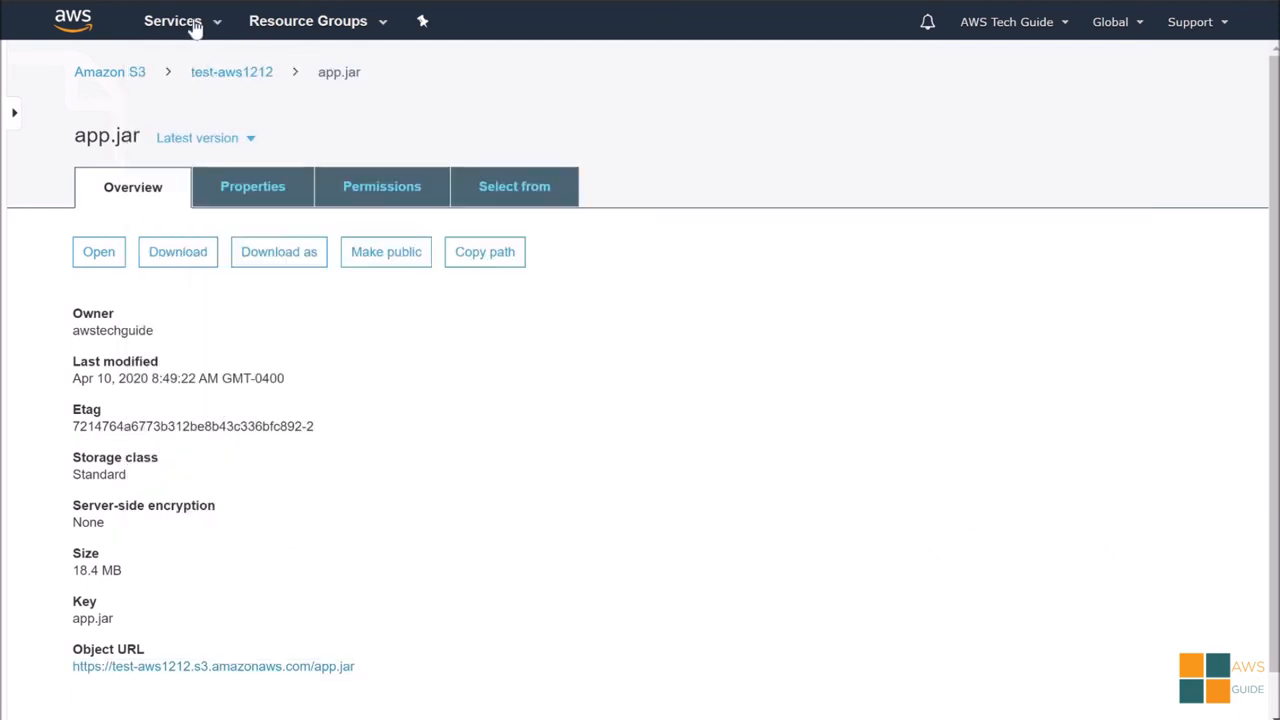
Step: Go to EC2 Instances and copy the running instance's Public DNS (IPv4) name
click(172, 20)
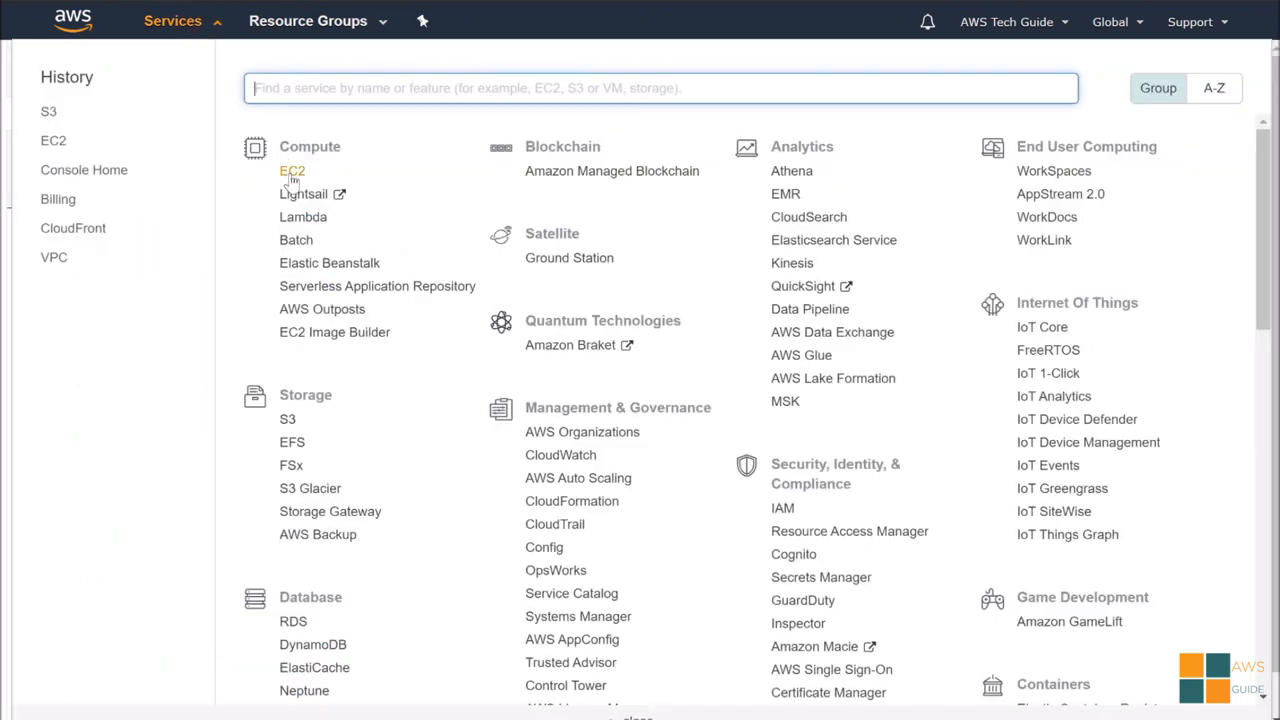
click(292, 172)
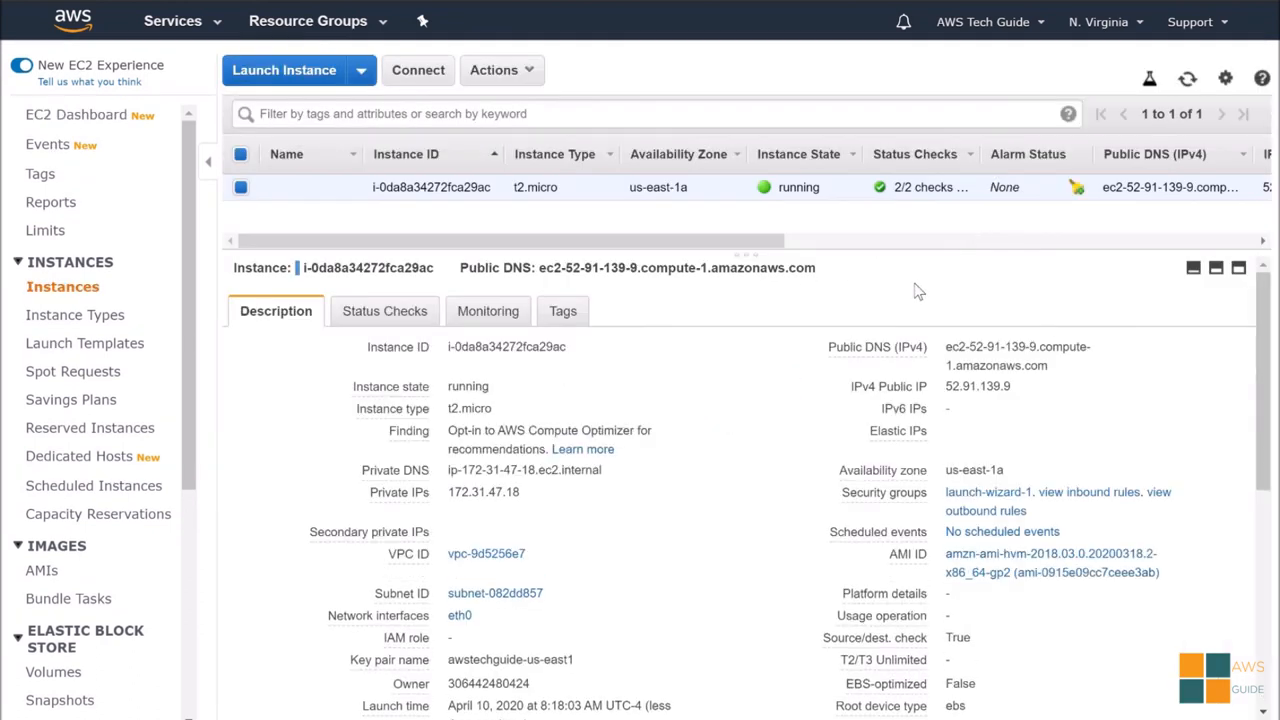
mouse_move(1064, 370)
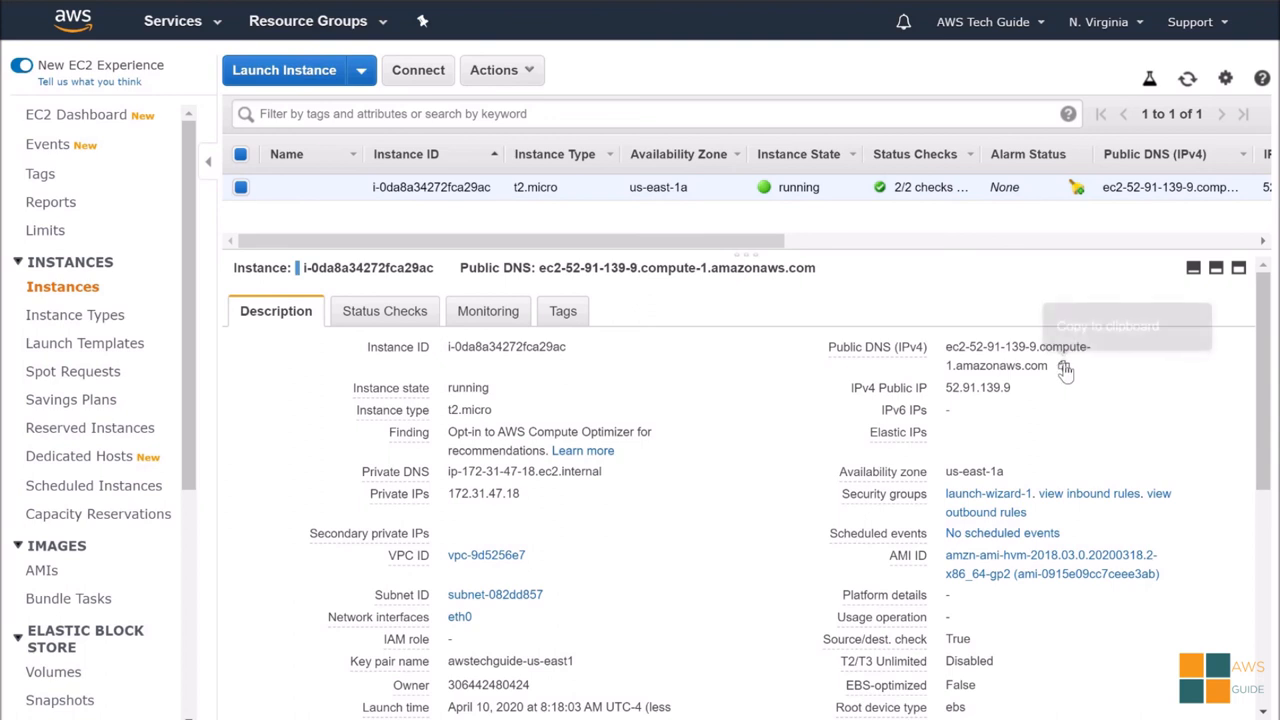
click(1062, 364)
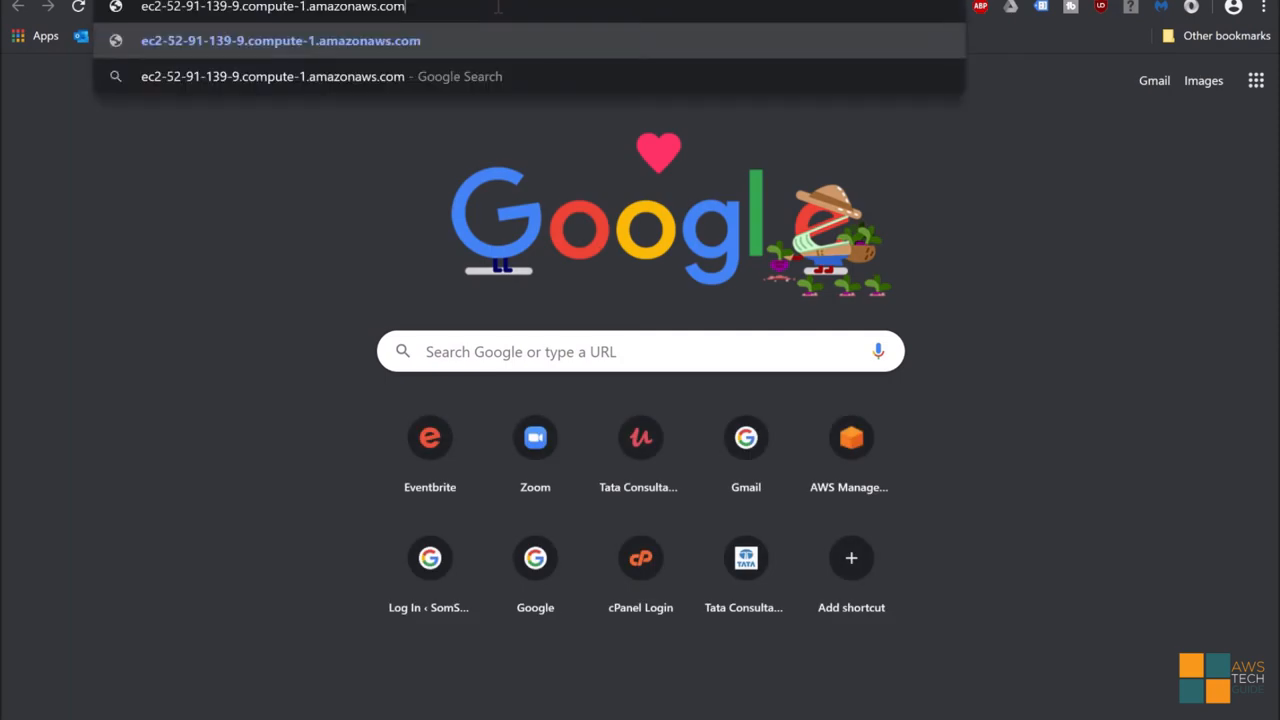
Step: Load the instance's public DNS at :8080/products to show the product list JSON
text(:8080)
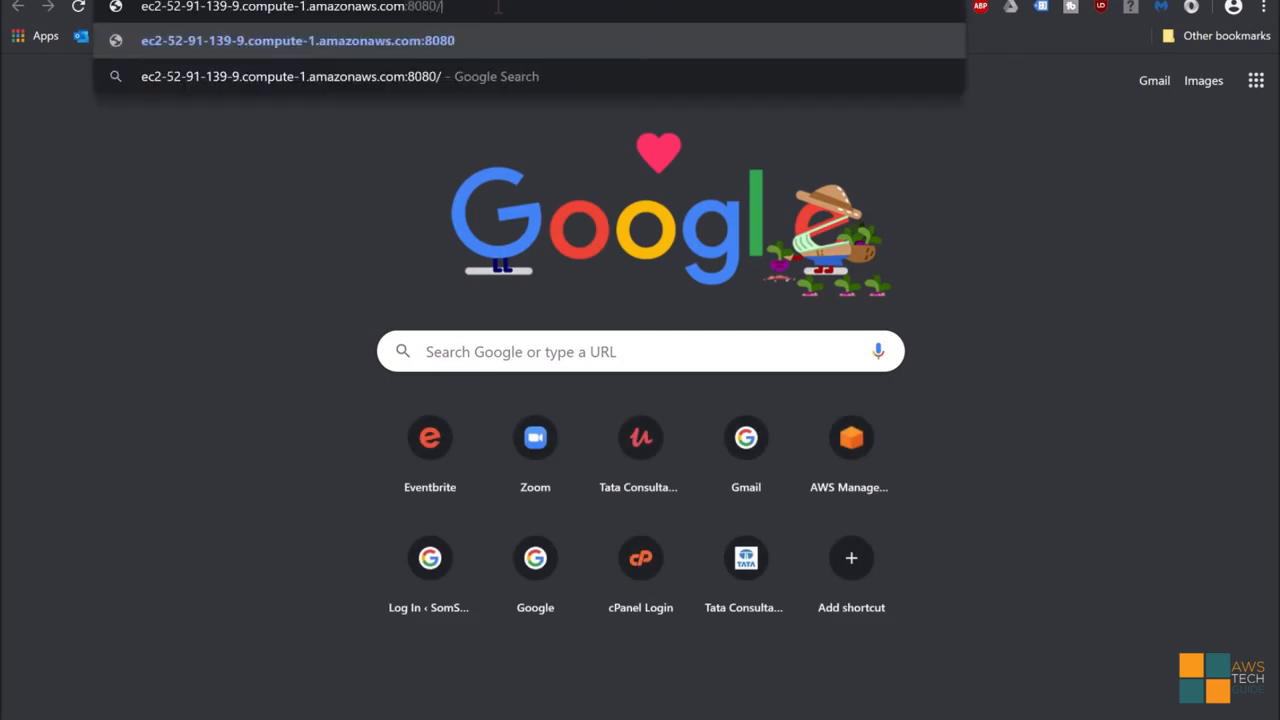
text(/products)
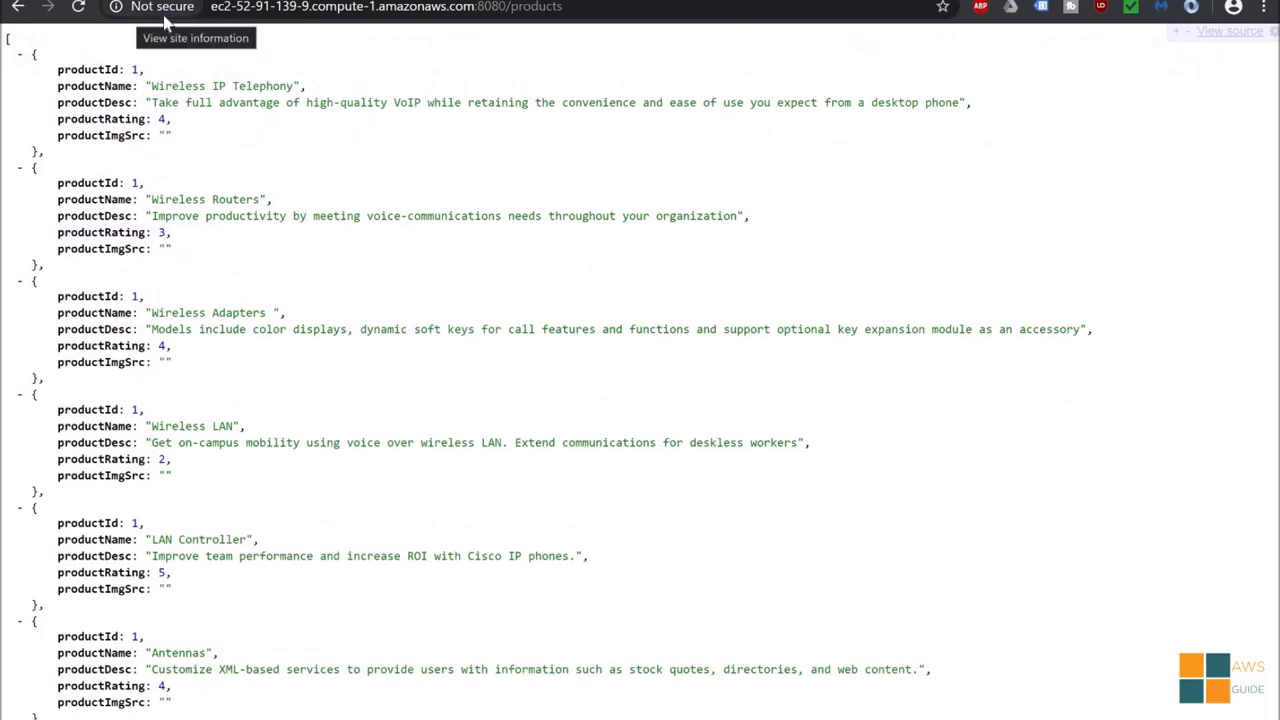
mouse_move(1064, 236)
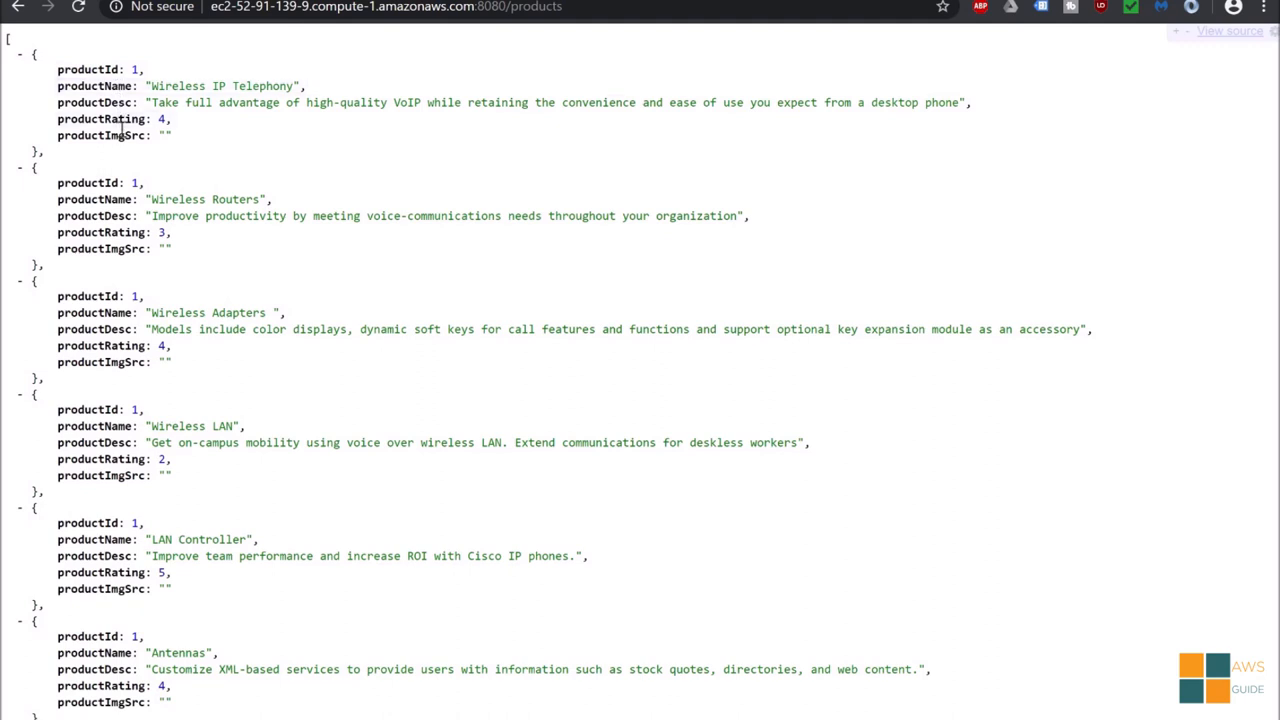
mouse_move(1236, 190)
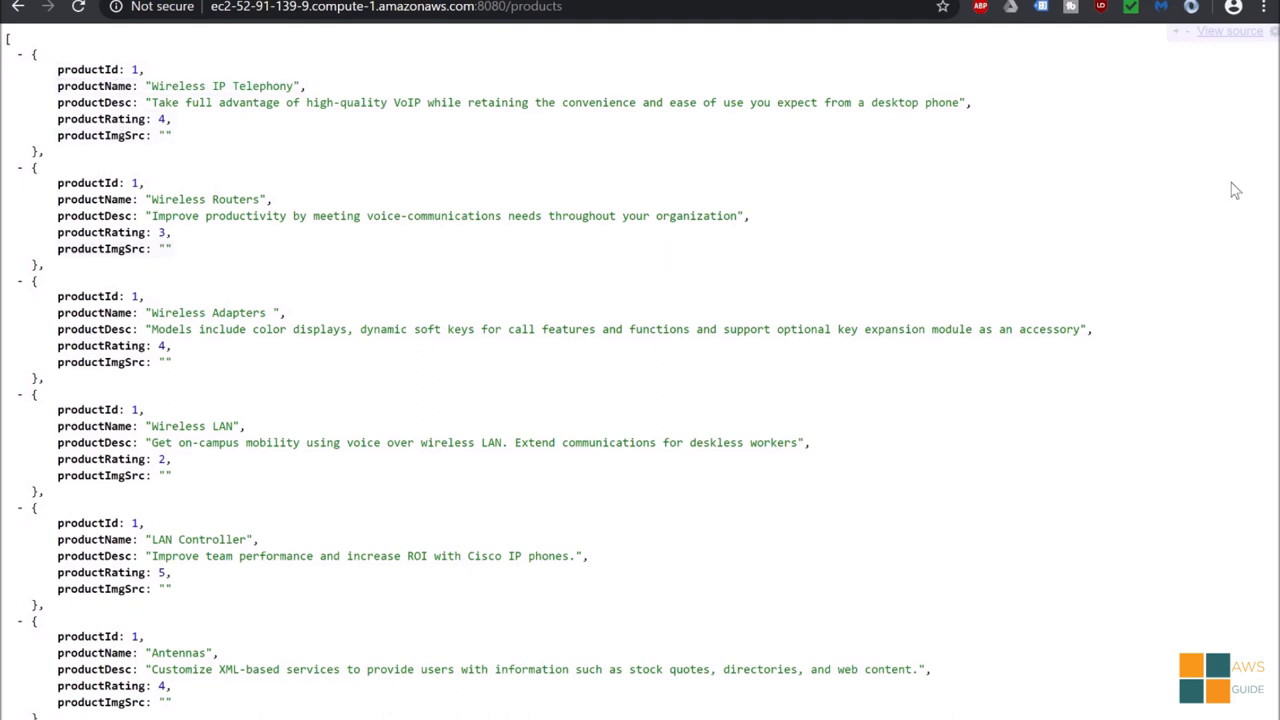